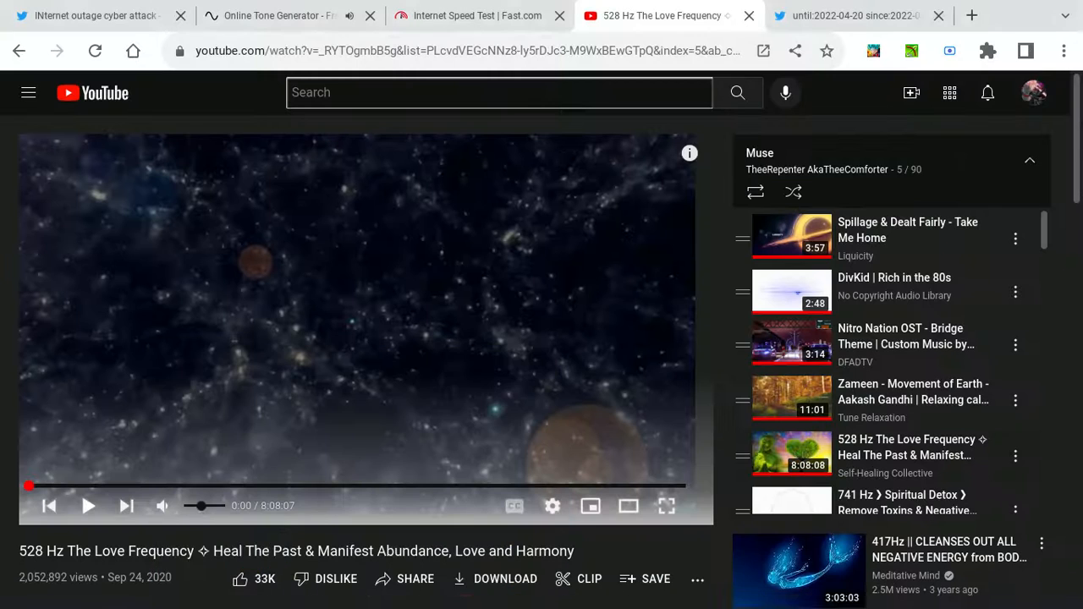
Play the 528 Hz Love Frequency video and switch to the Twitter 'internet outage cyber attack' results.
left_click(88, 504)
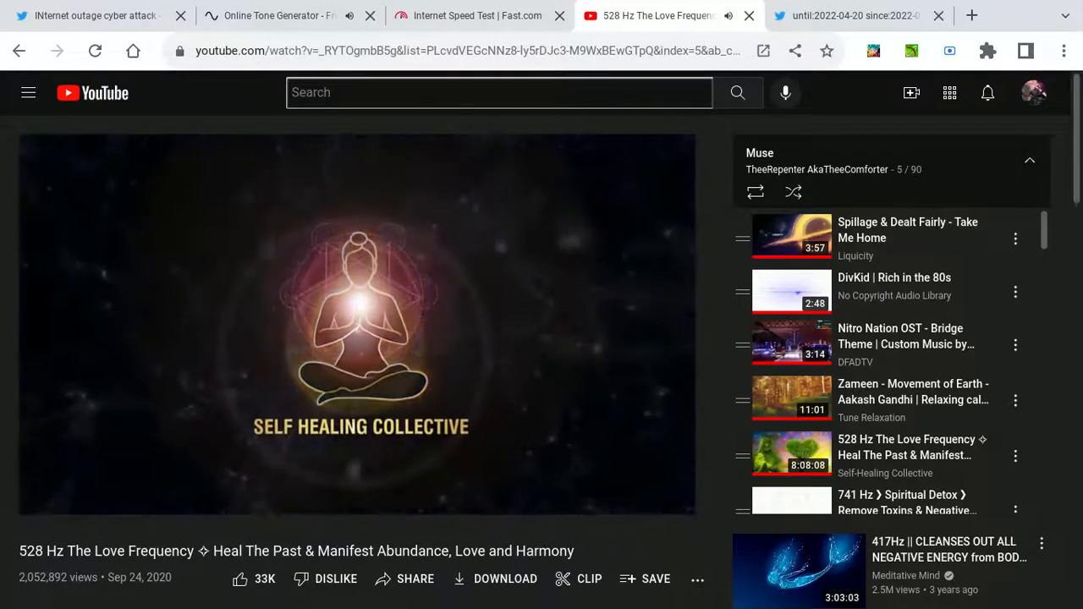
left_click(93, 15)
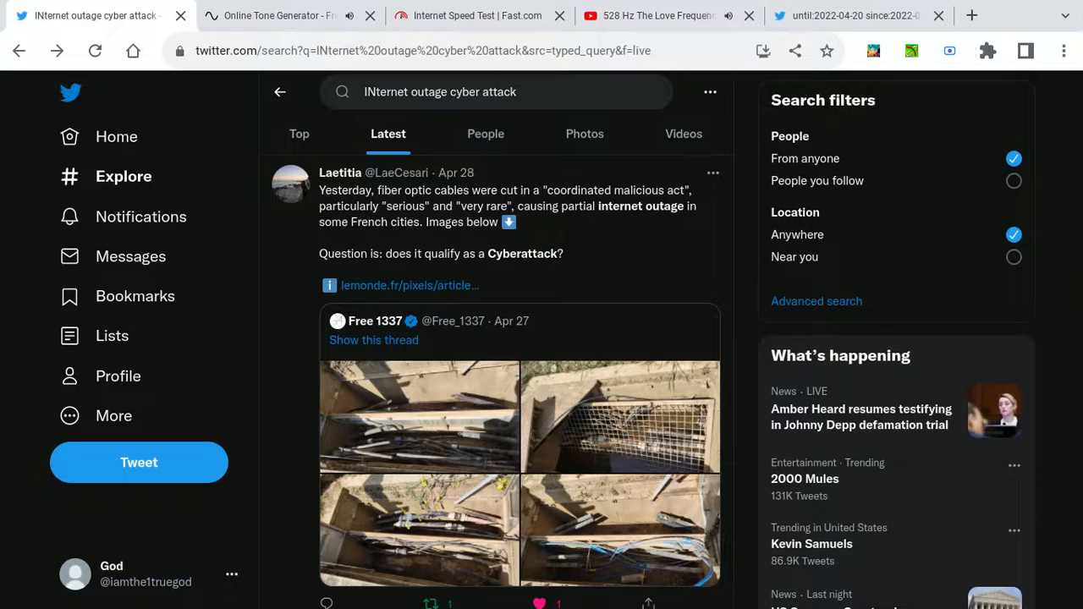
left_click(477, 15)
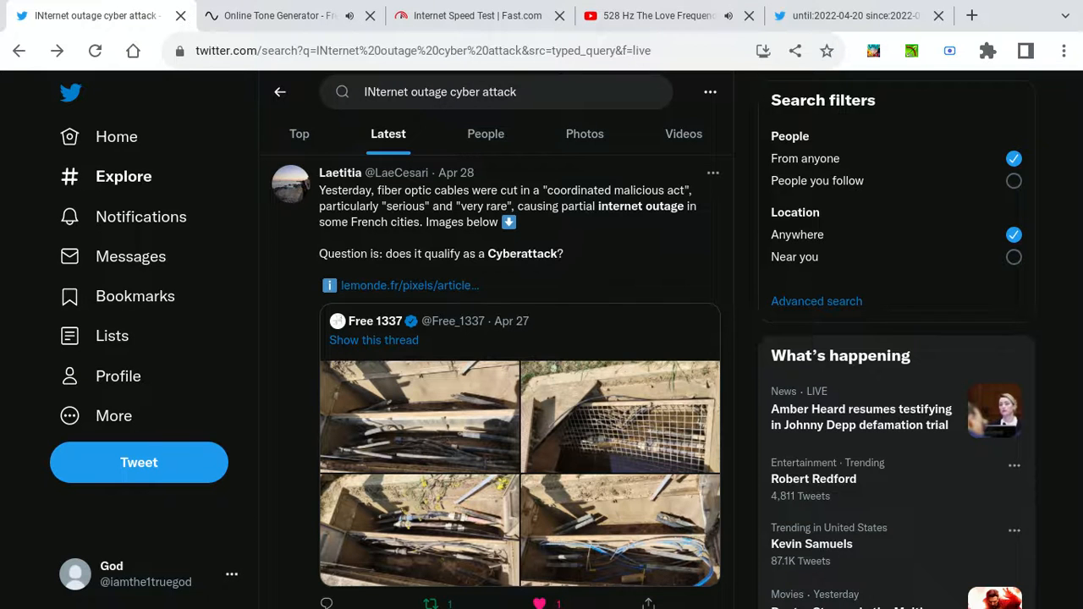
scroll("down", 3)
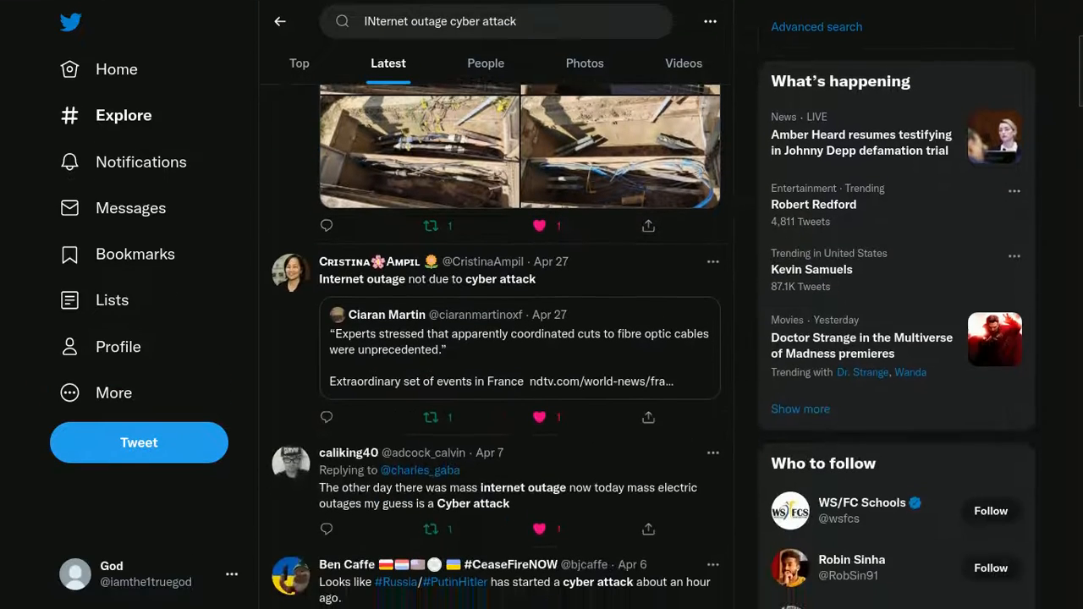
scroll("down", 3)
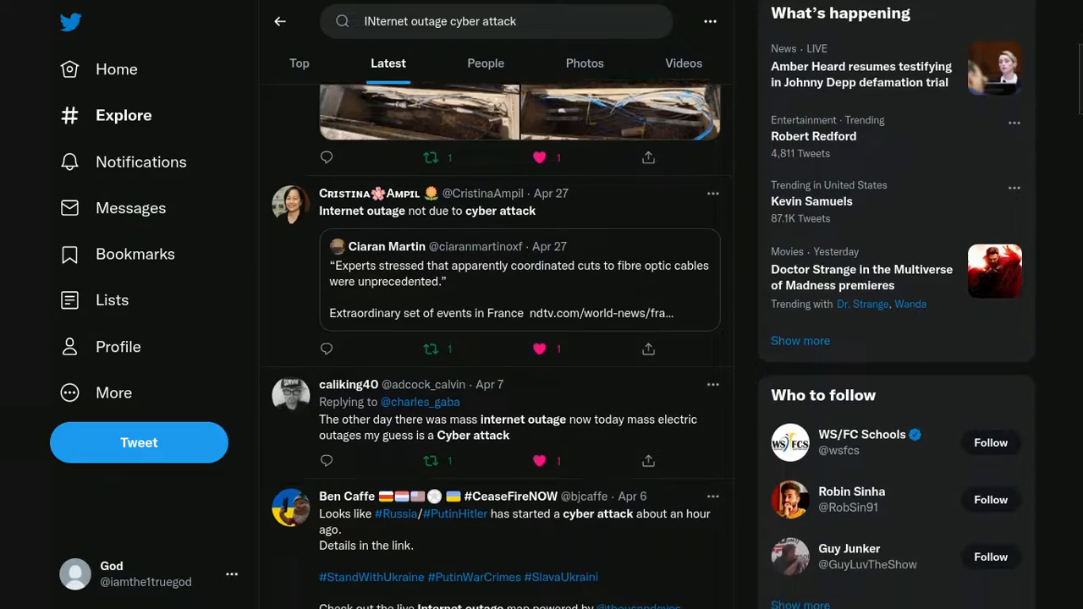
scroll("down", 3)
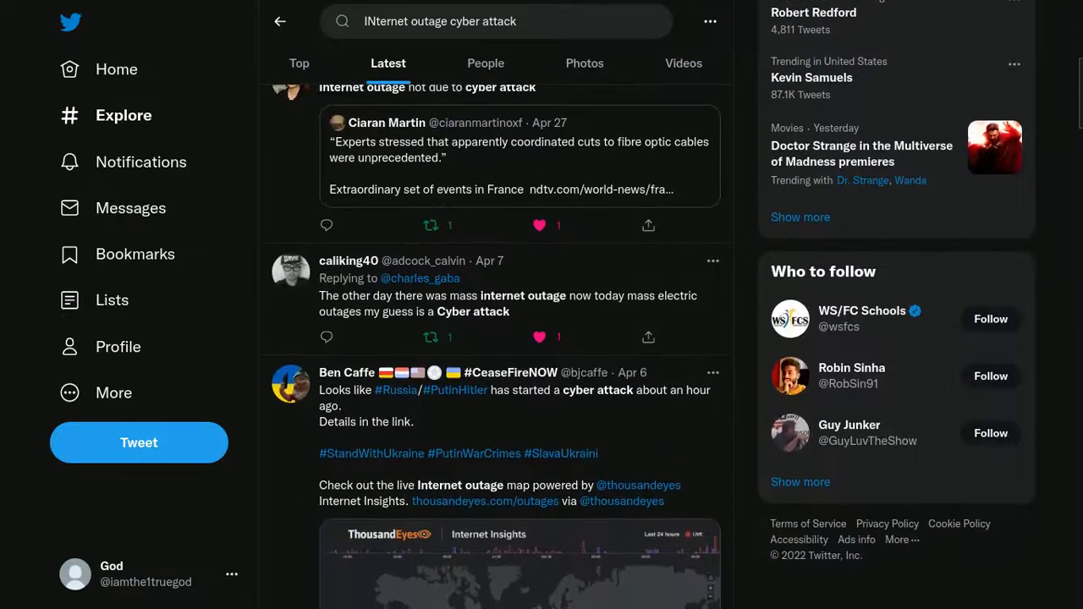
scroll("down", 3)
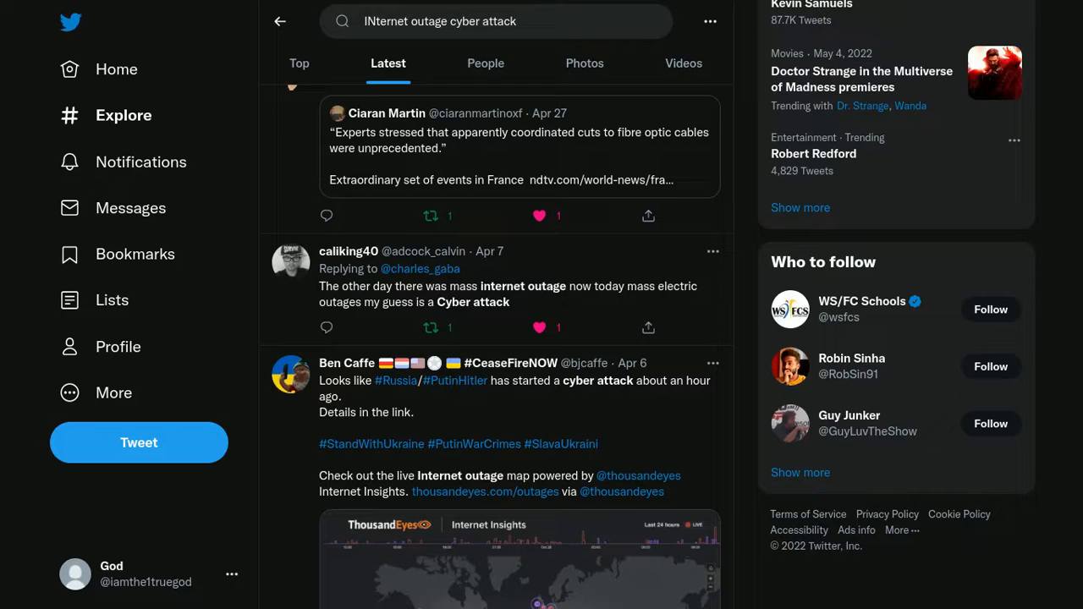
scroll("down", 3)
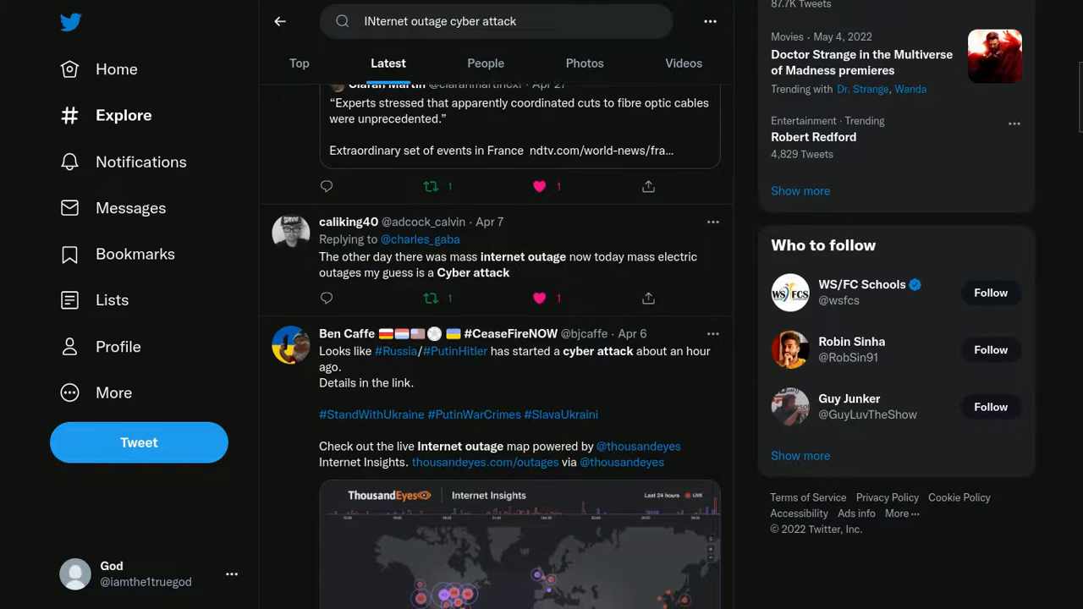
scroll("down", 3)
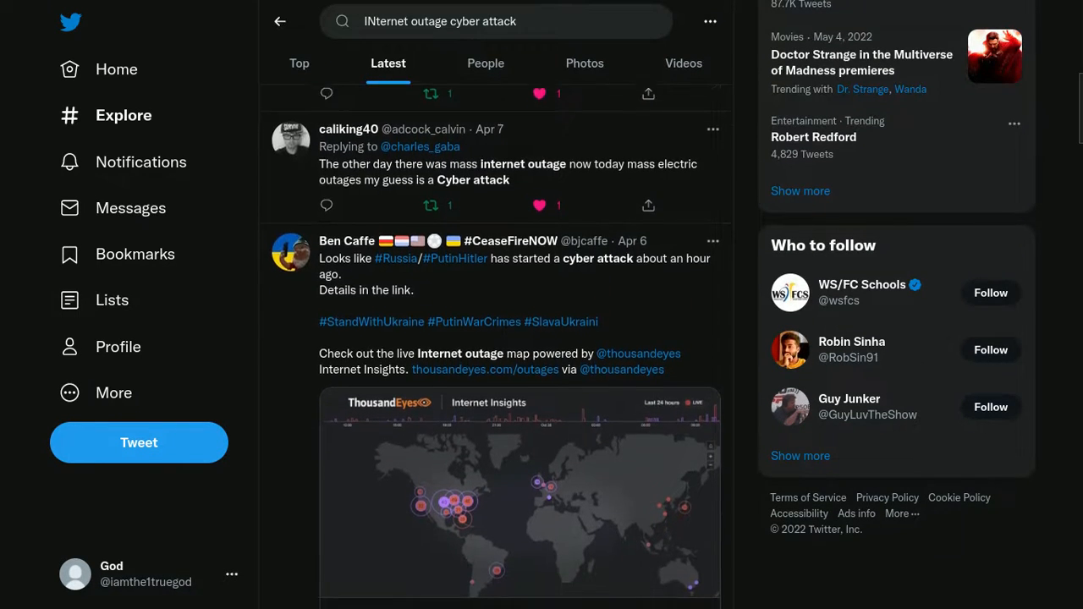
scroll("down", 3)
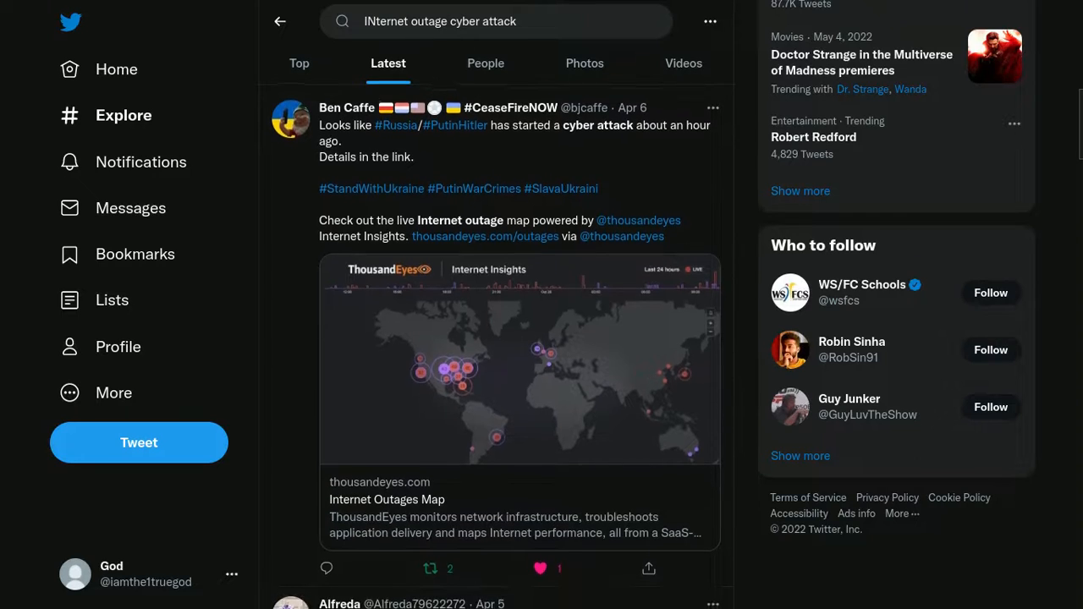
scroll("down", 3)
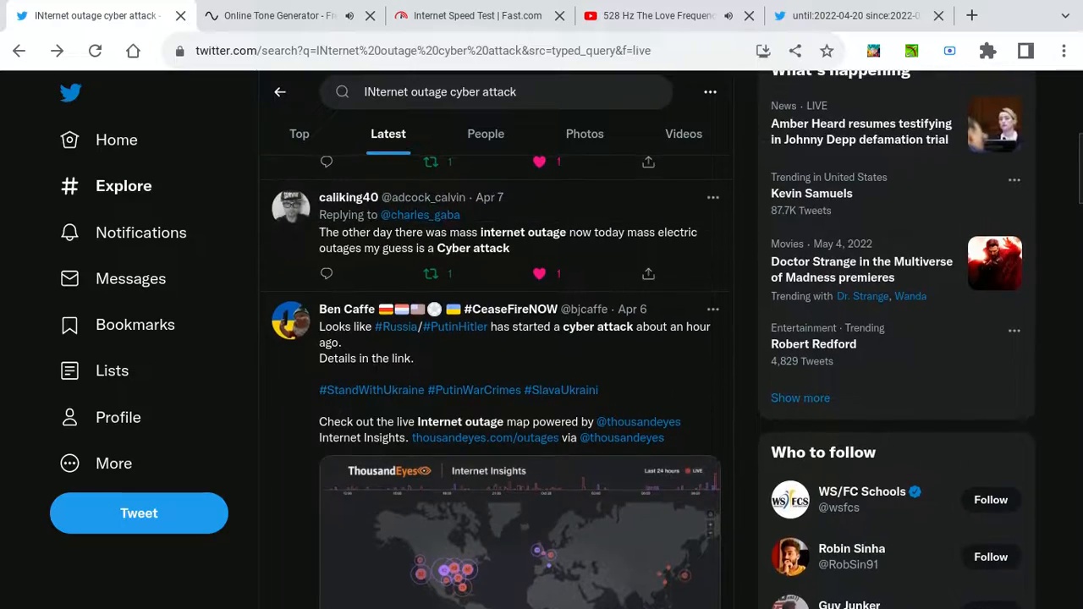
Scroll through the internet outage results for April 19–20, 2022.
scroll("down", 3)
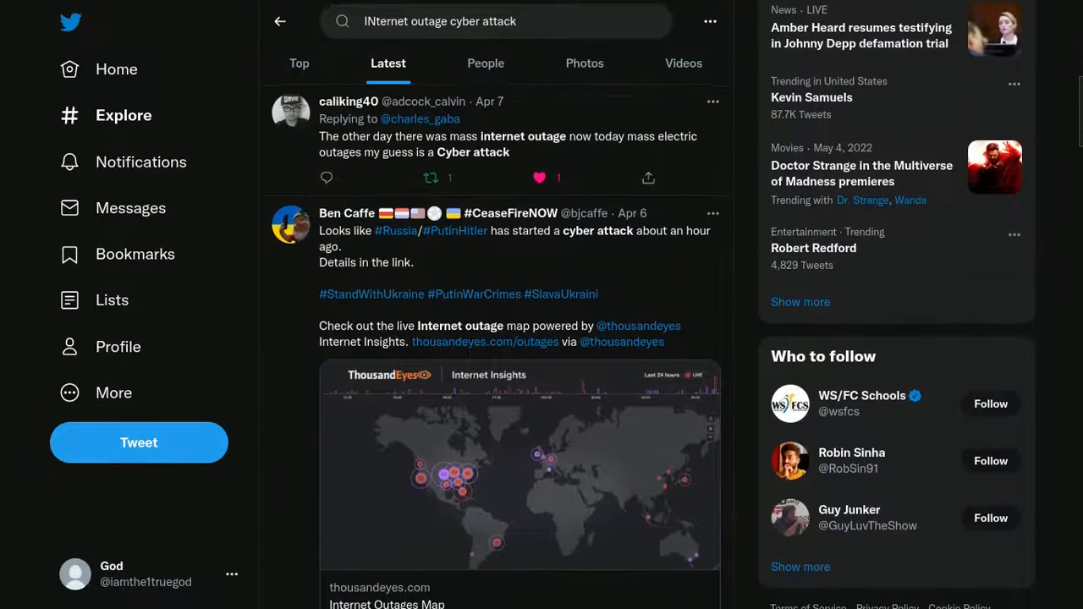
scroll("down", 3)
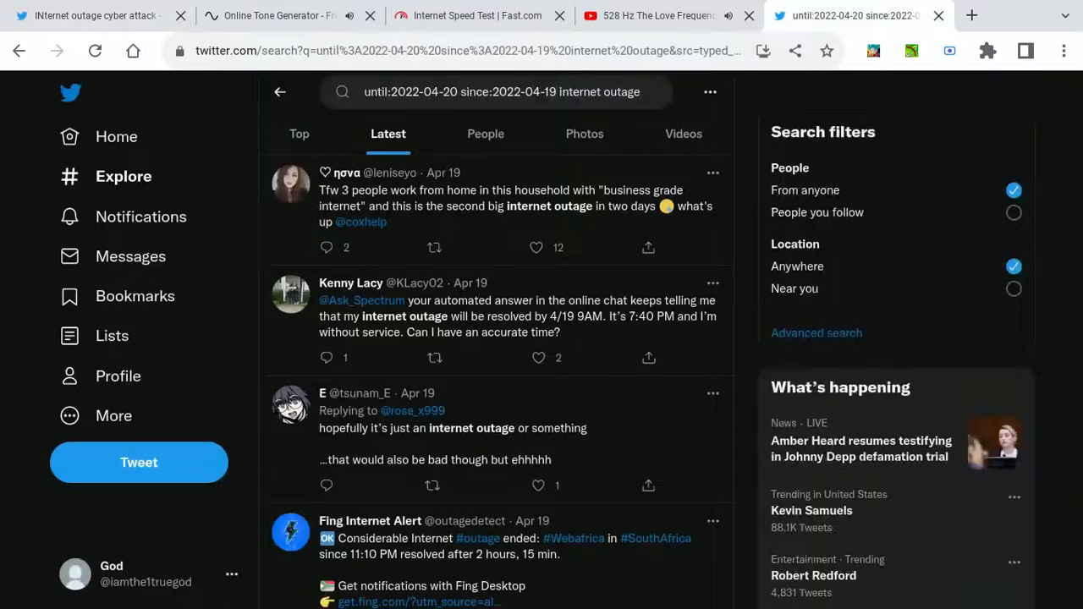
Clear the old until and since dates from the search query to enter the April 1–7, 2022 range.
scroll("down", 3)
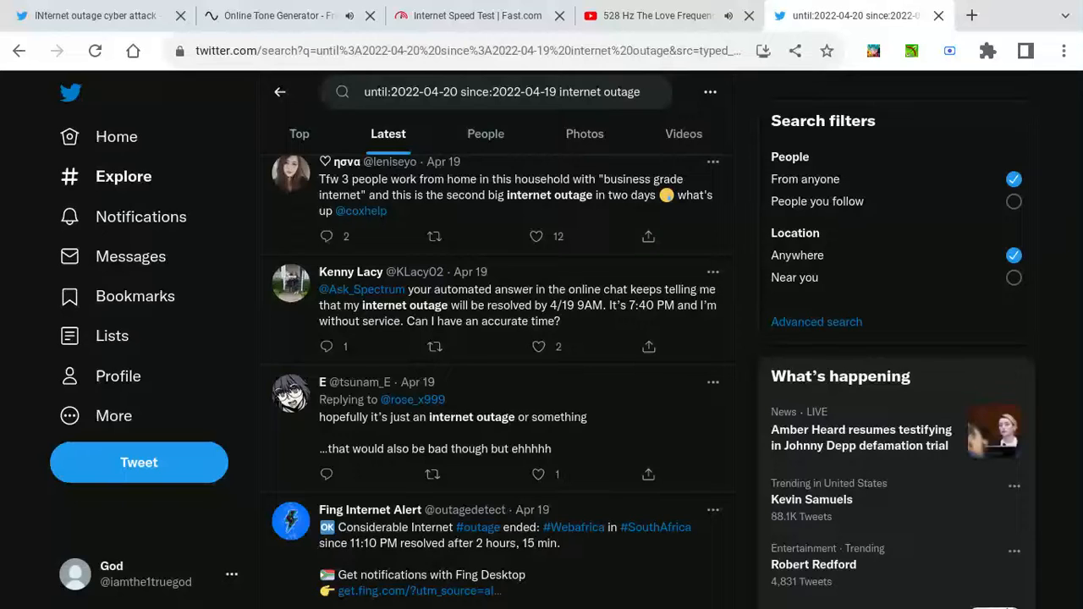
left_click(500, 92)
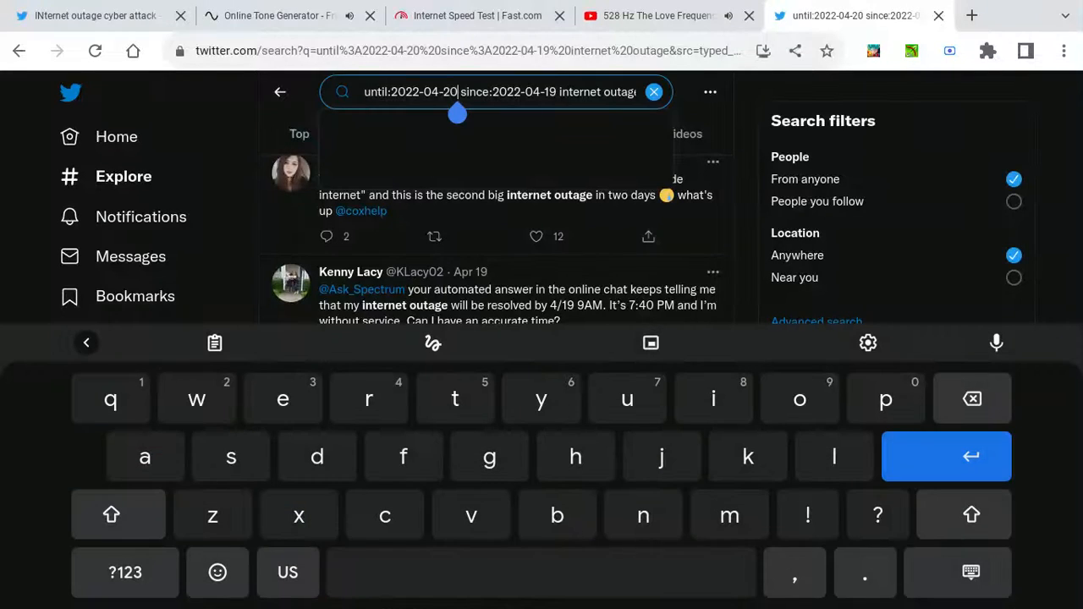
key("Backspace")
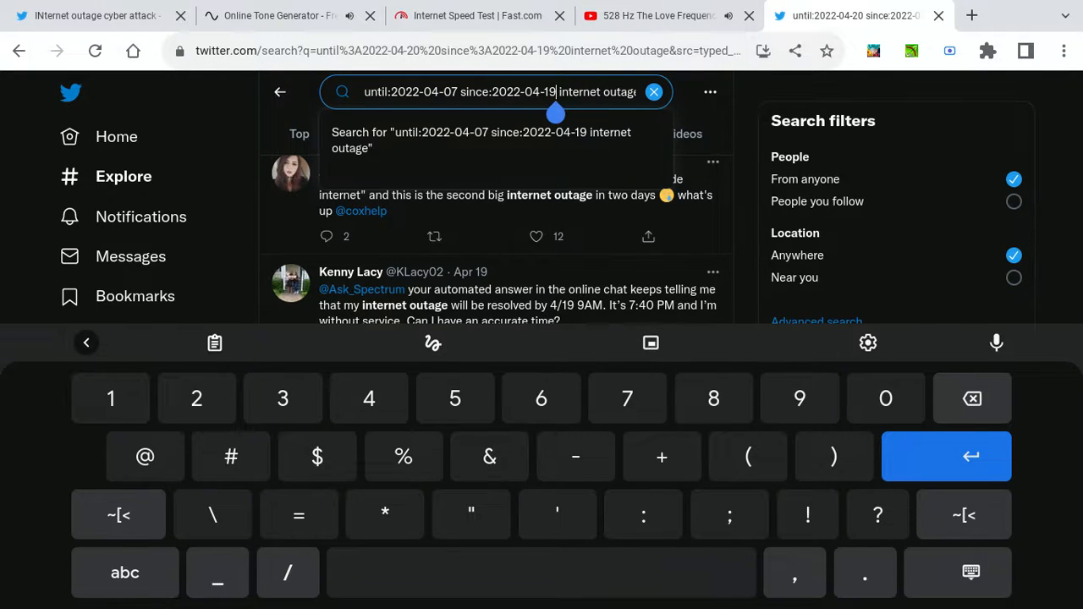
key("Backspace")
type("0")
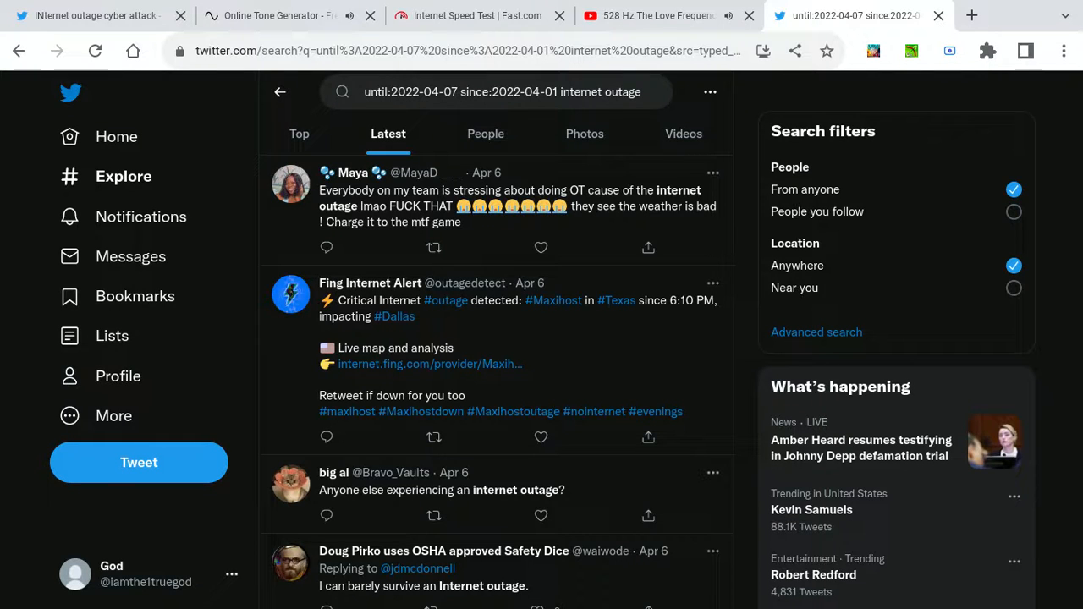
scroll("down", 3)
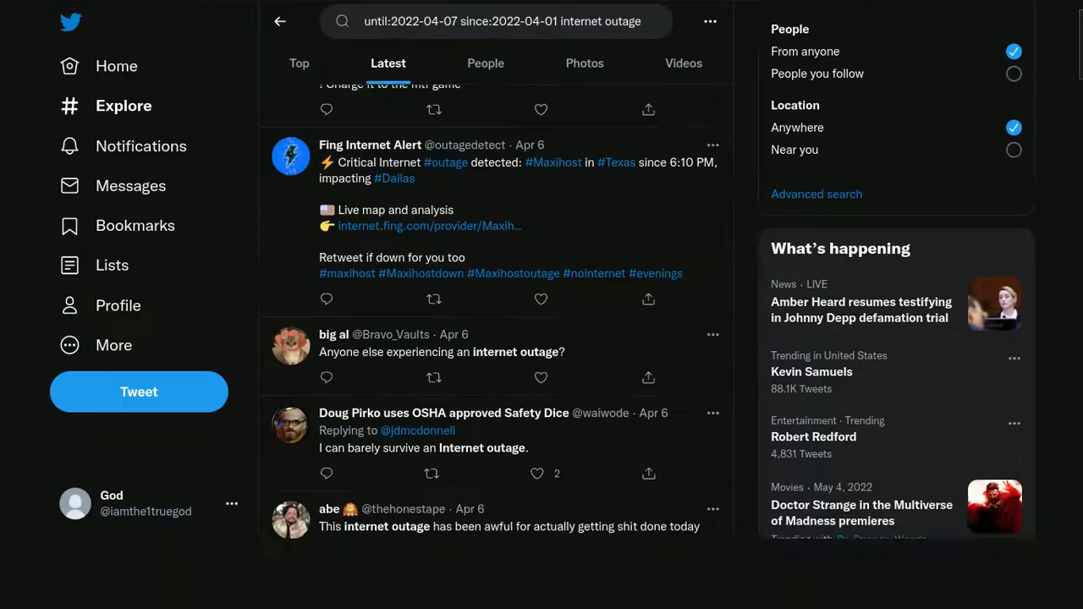
scroll("down", 3)
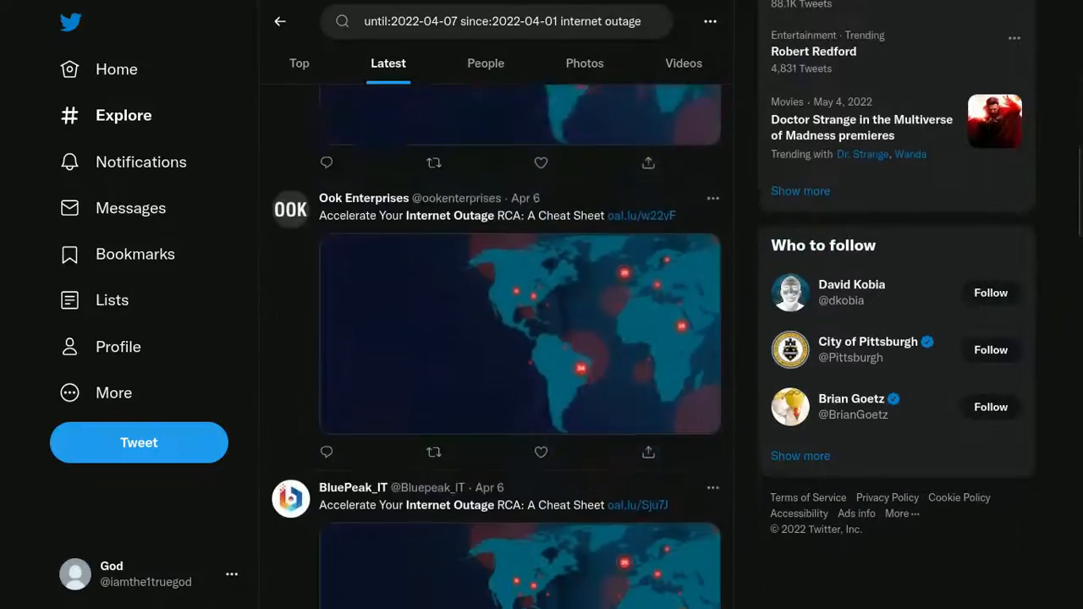
scroll("down", 3)
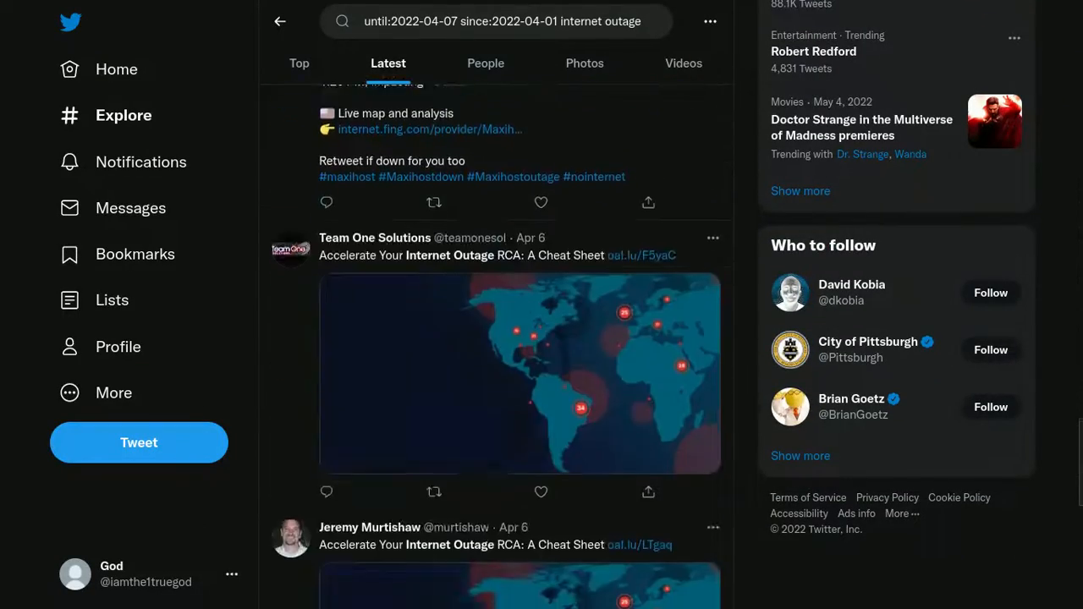
scroll("up", 3)
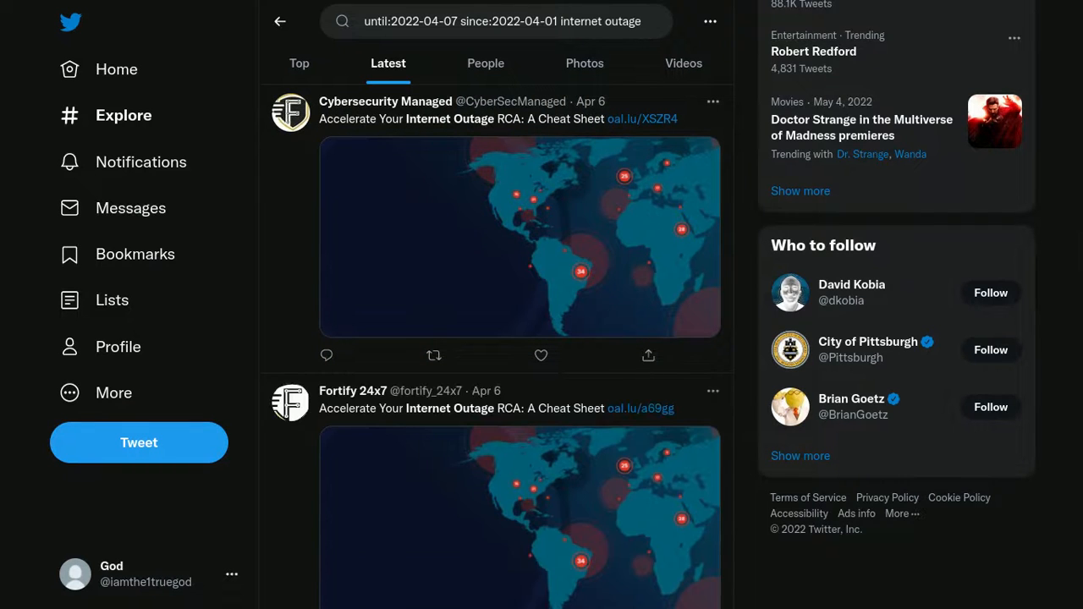
scroll("down", 3)
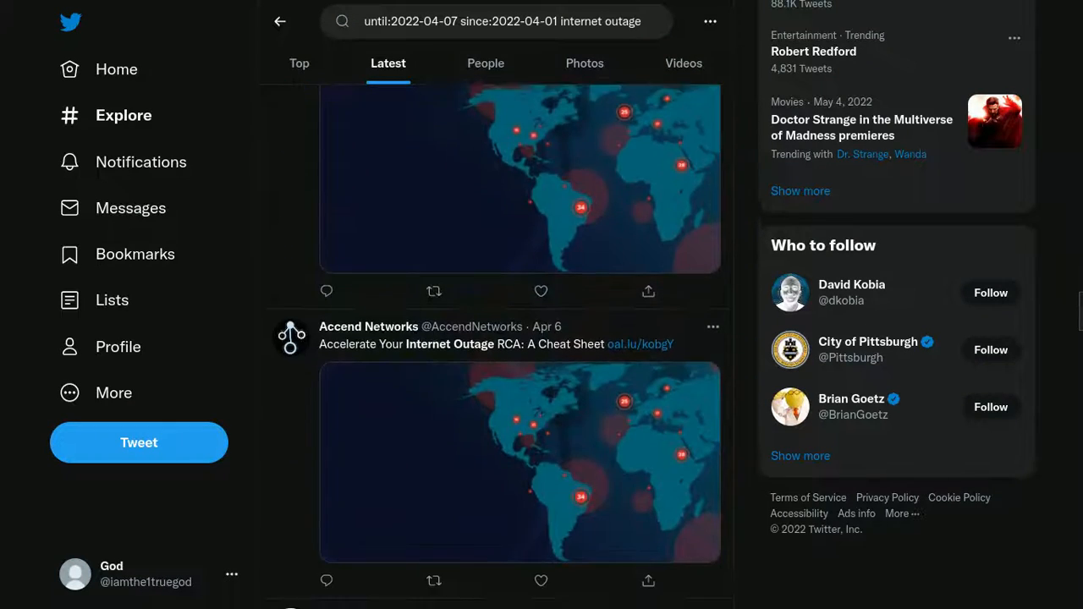
scroll("down", 3)
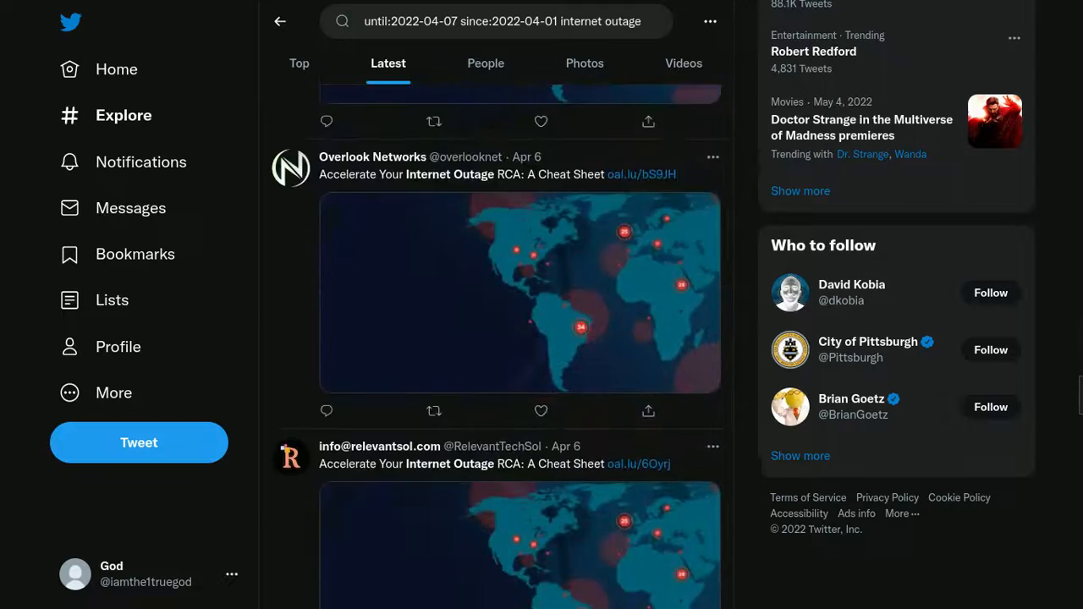
scroll("down", 3)
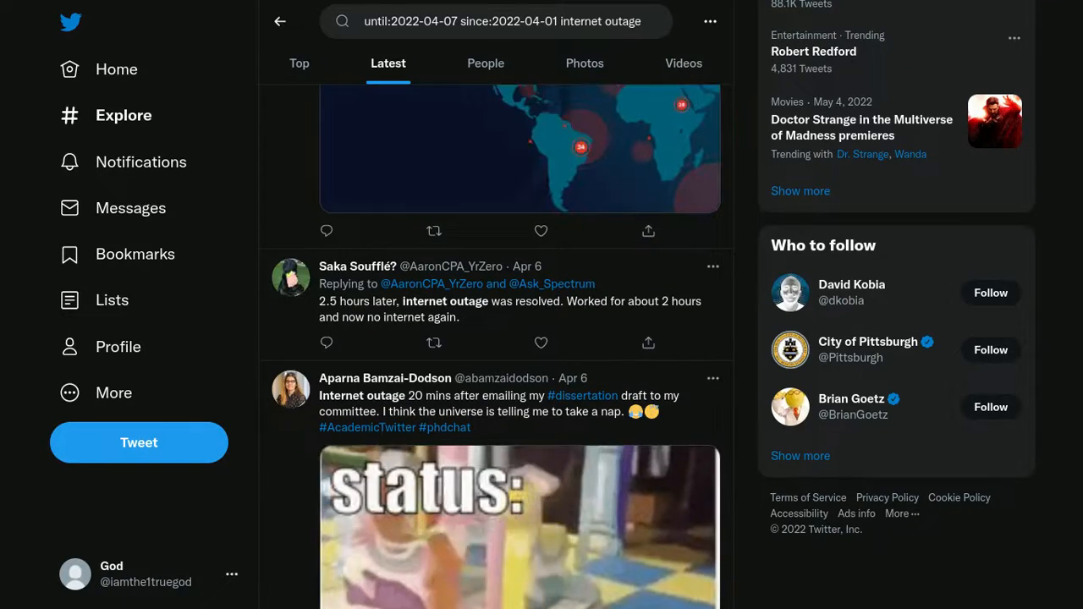
scroll("down", 3)
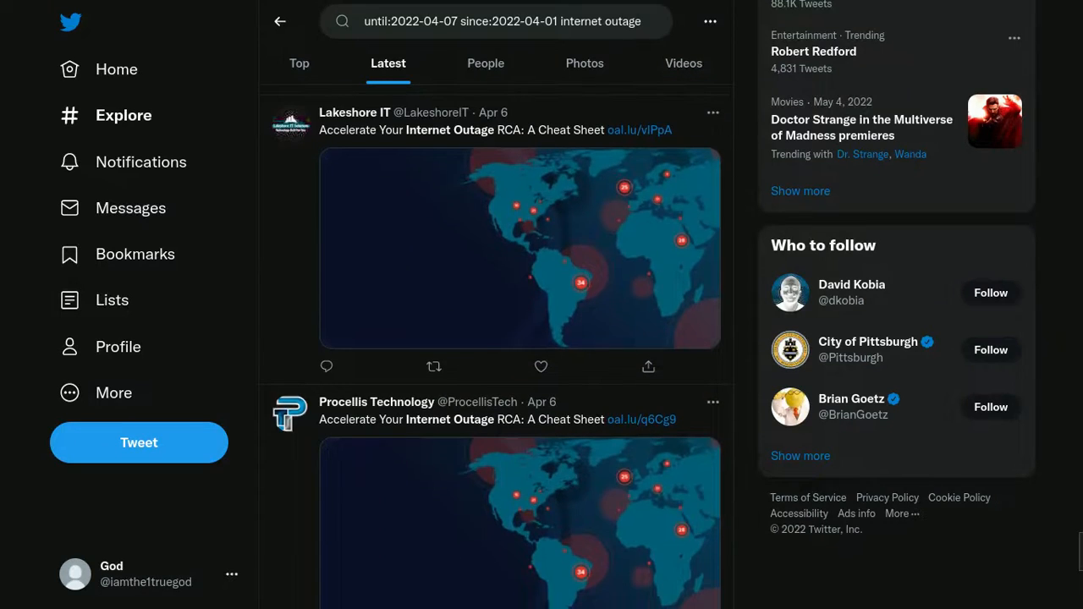
scroll("down", 3)
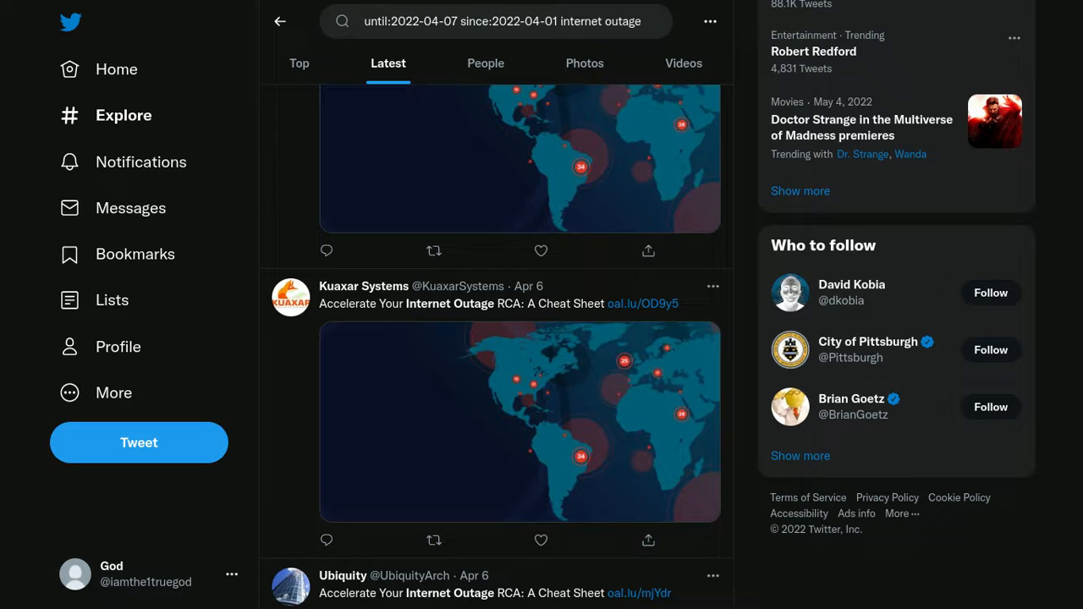
scroll("down", 3)
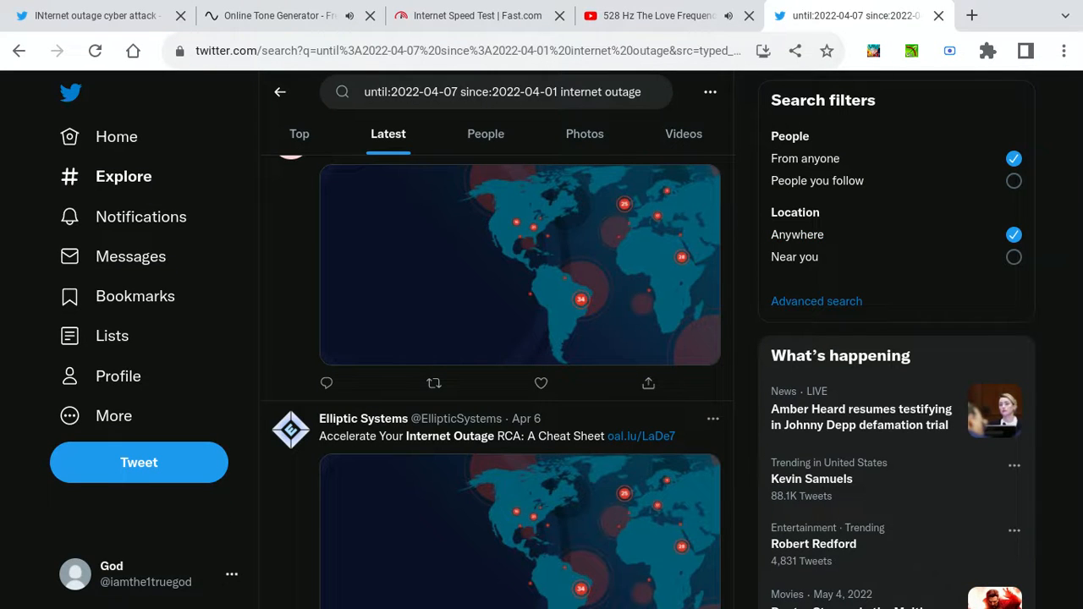
Rerun the search as 'until:2022-04-10 since:2022-04-08 internet outage'.
left_click(503, 92)
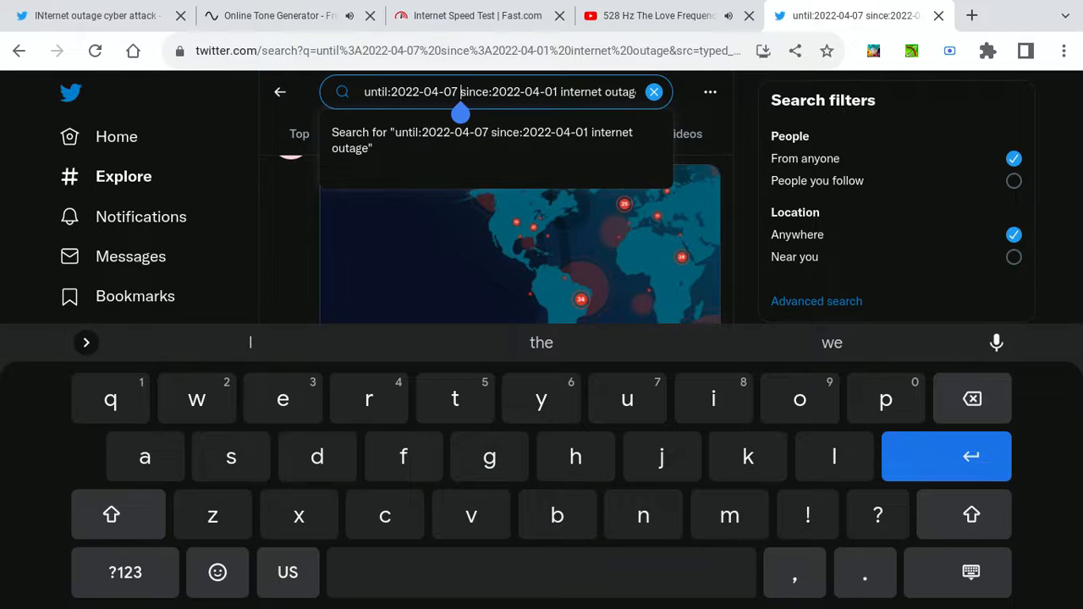
key("backspace")
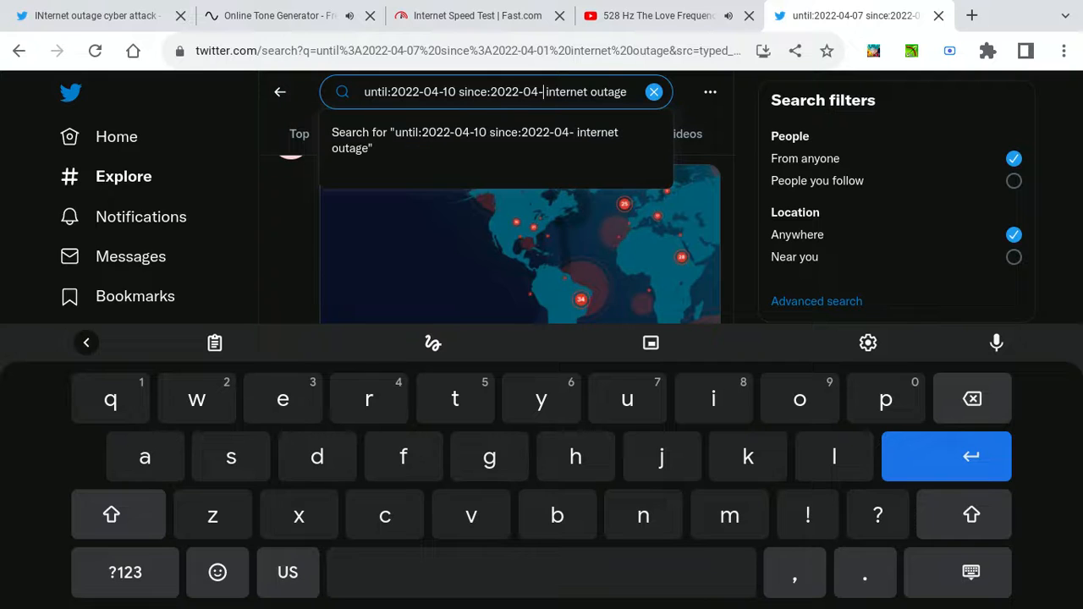
type("0")
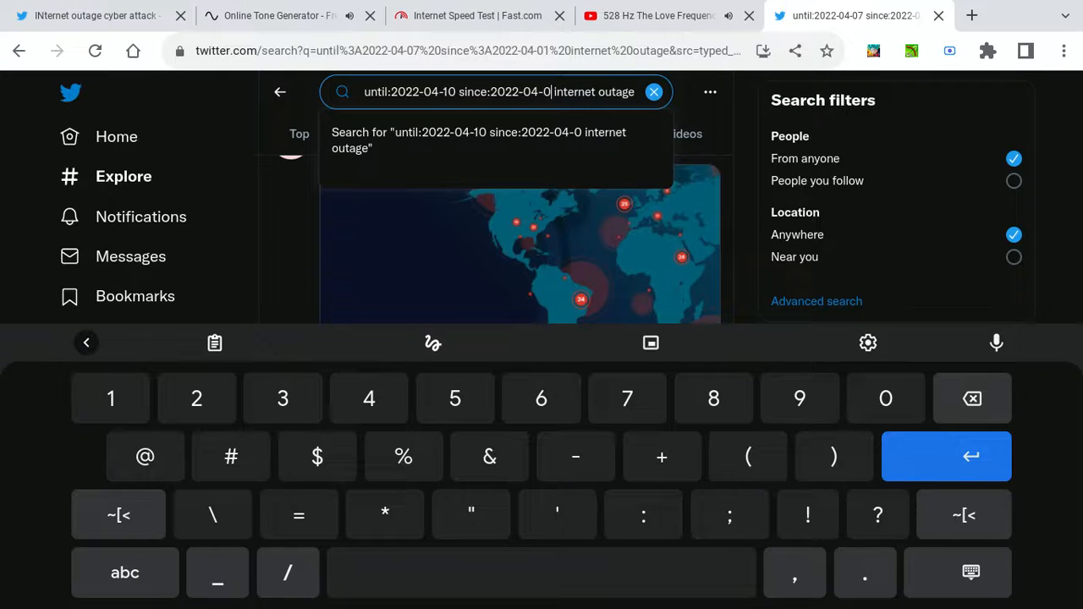
type("8")
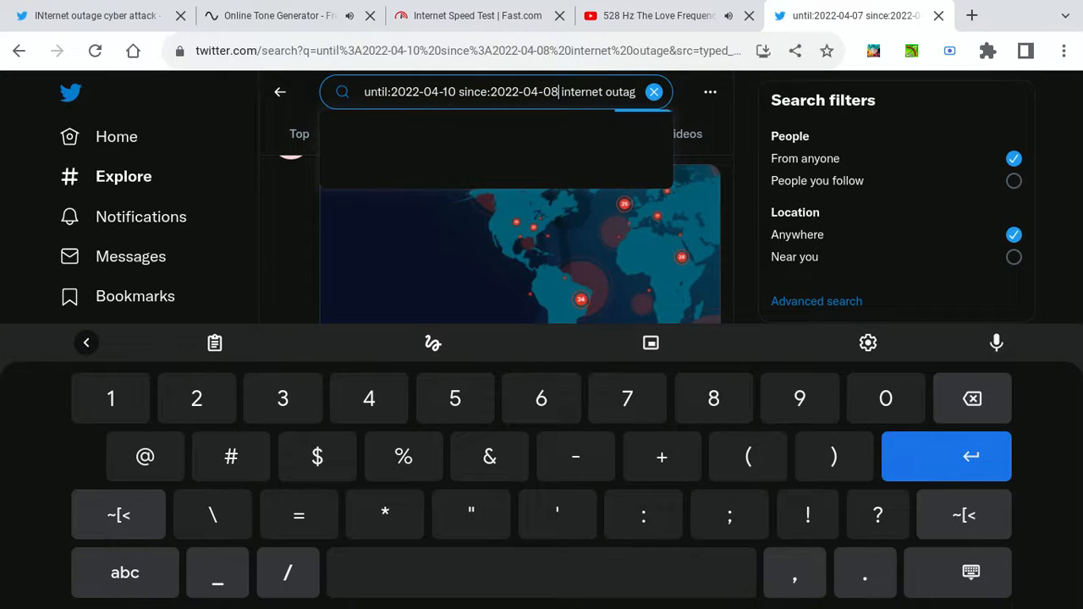
key("enter")
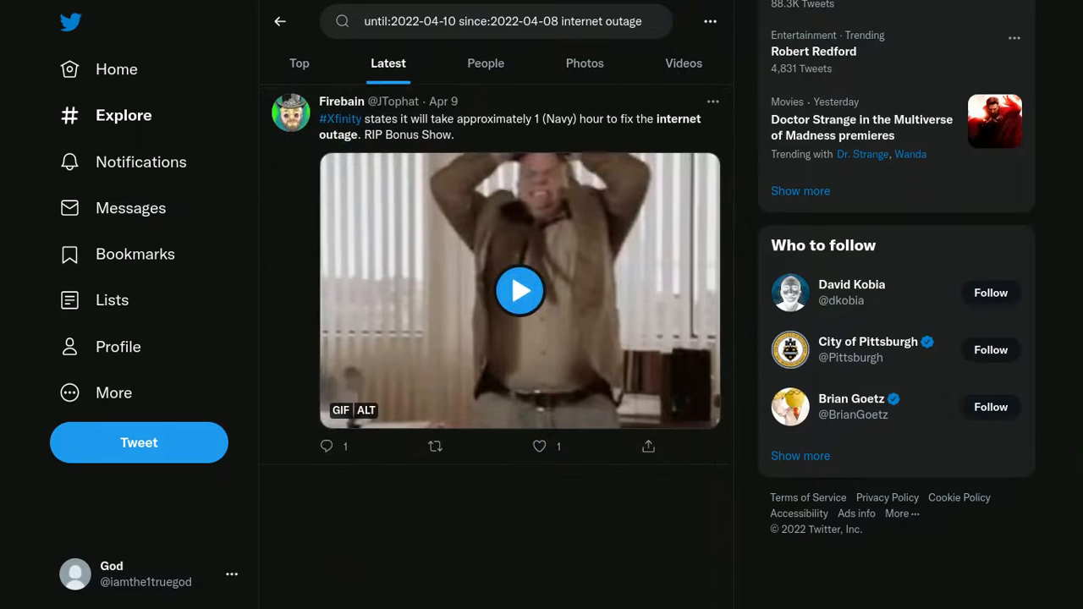
Scroll down through the April 8–10 outage tweets below Brian Streig's deadline outage tweet.
scroll("down", 3)
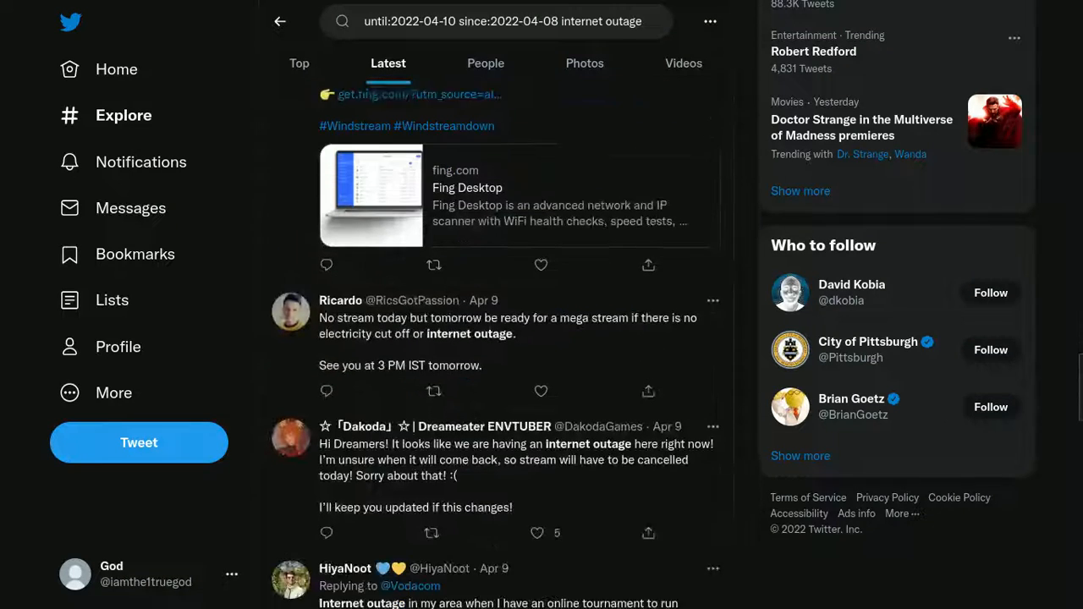
scroll("down", 3)
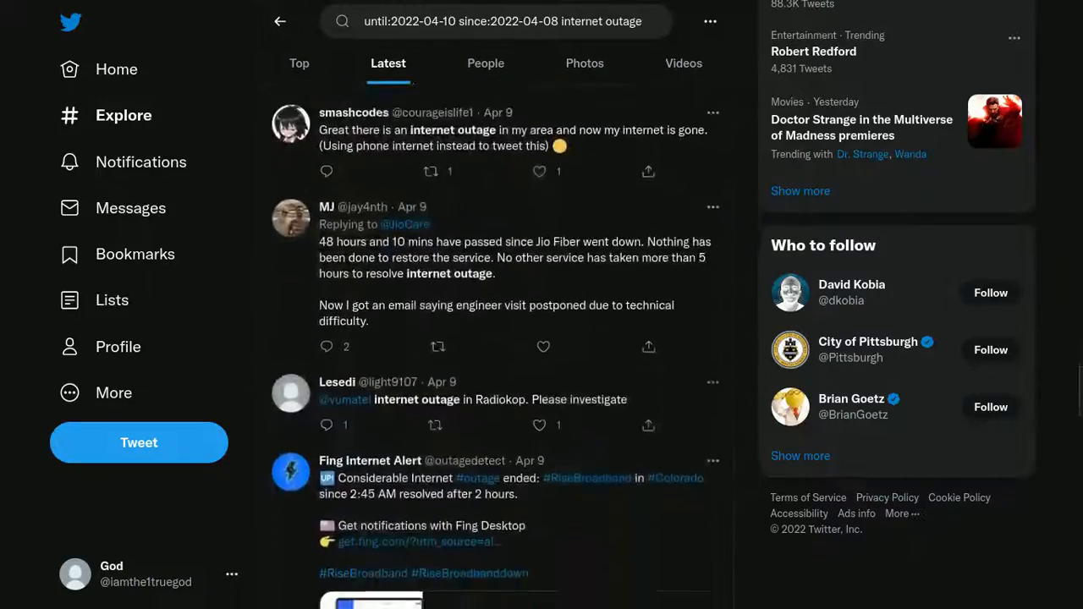
scroll("down", 3)
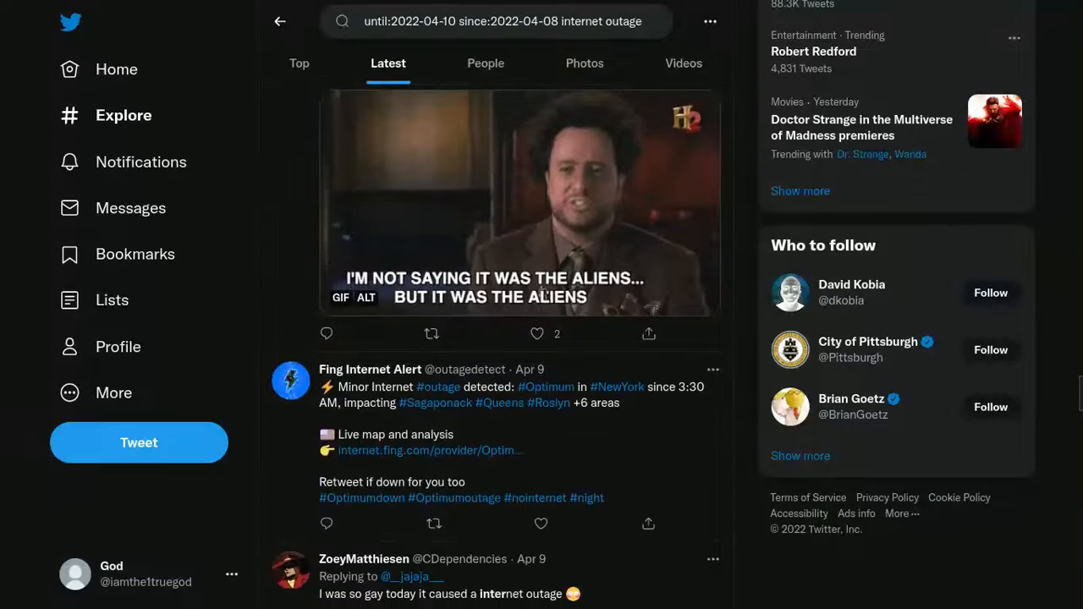
scroll("down", 3)
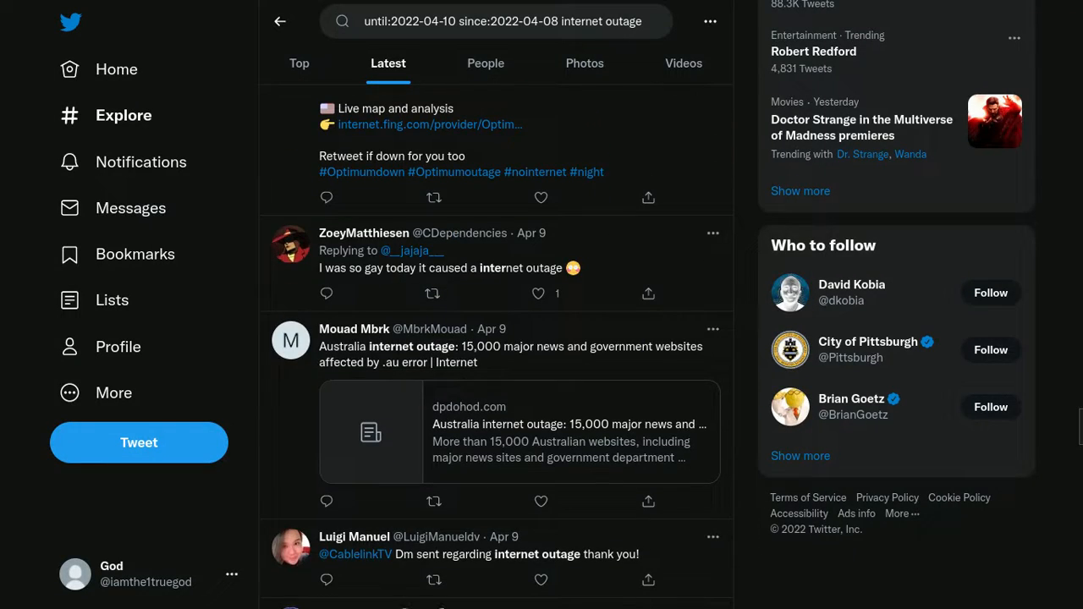
scroll("down", 3)
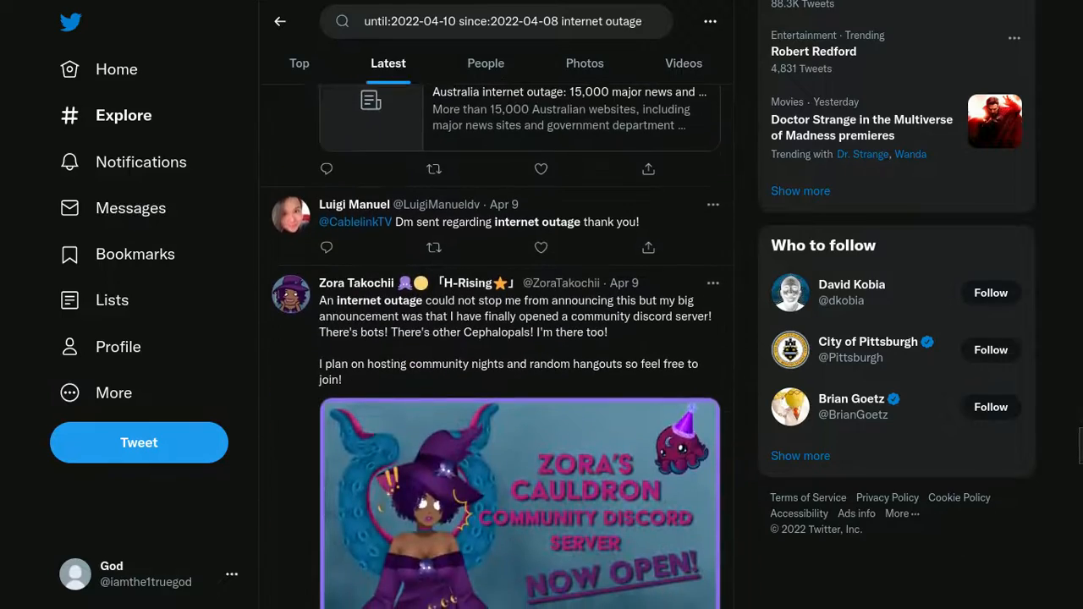
scroll("down", 3)
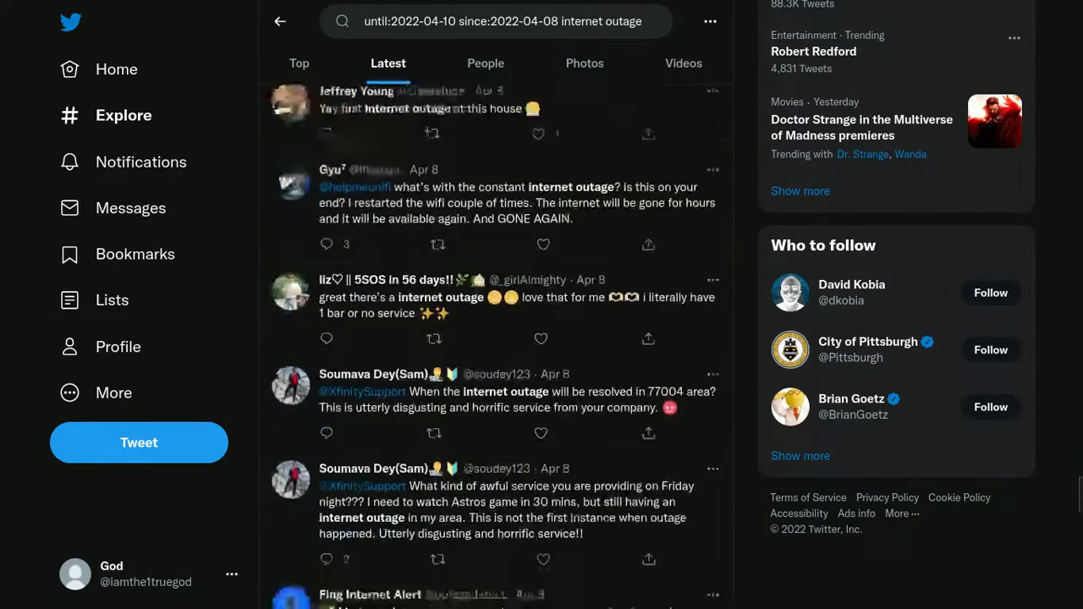
scroll("down", 3)
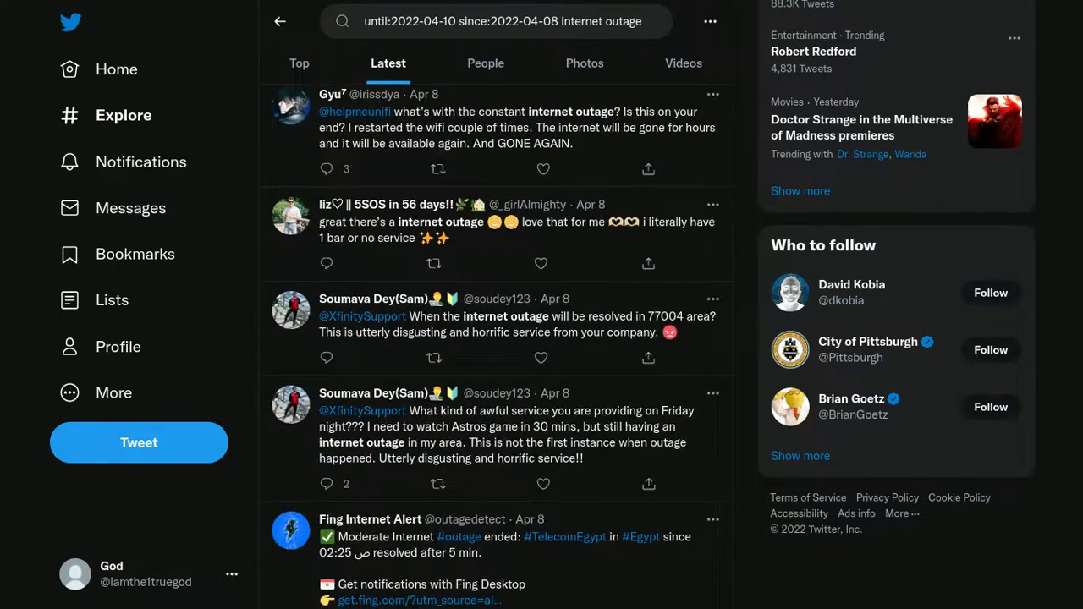
scroll("down", 3)
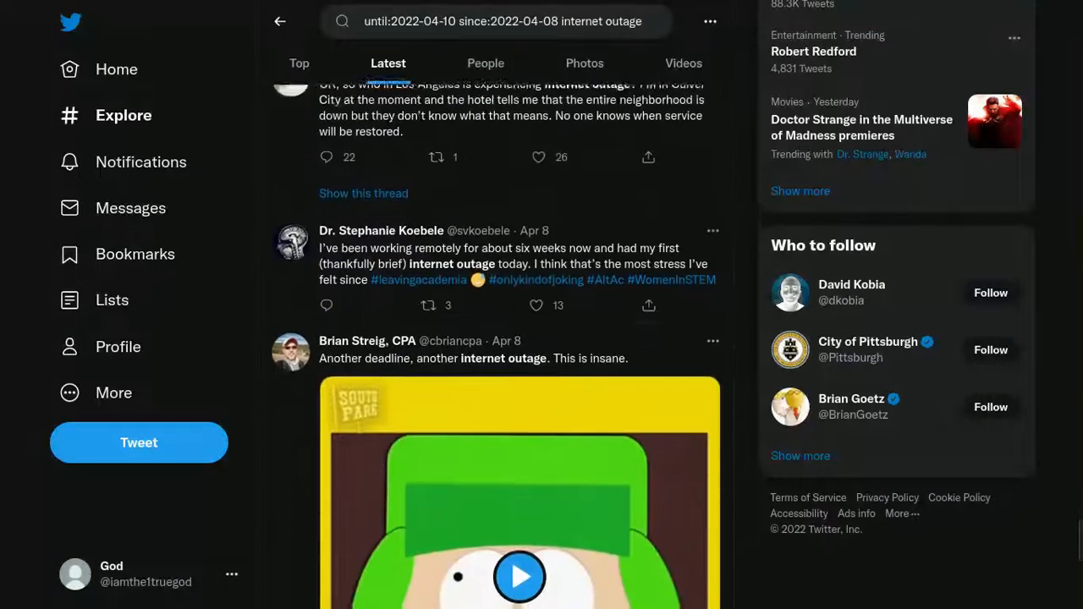
scroll("down", 3)
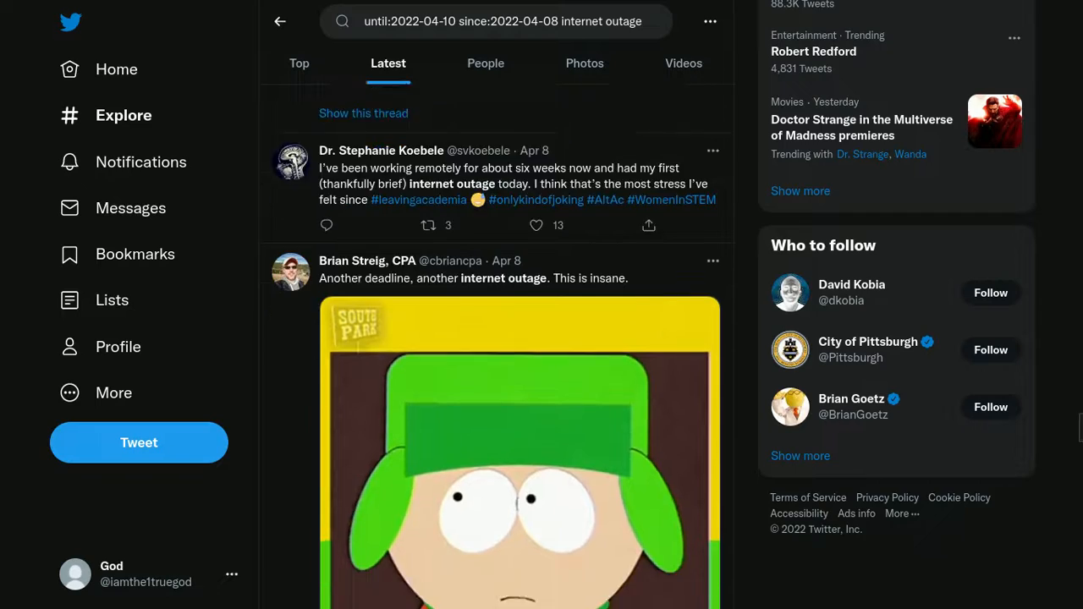
scroll("down", 3)
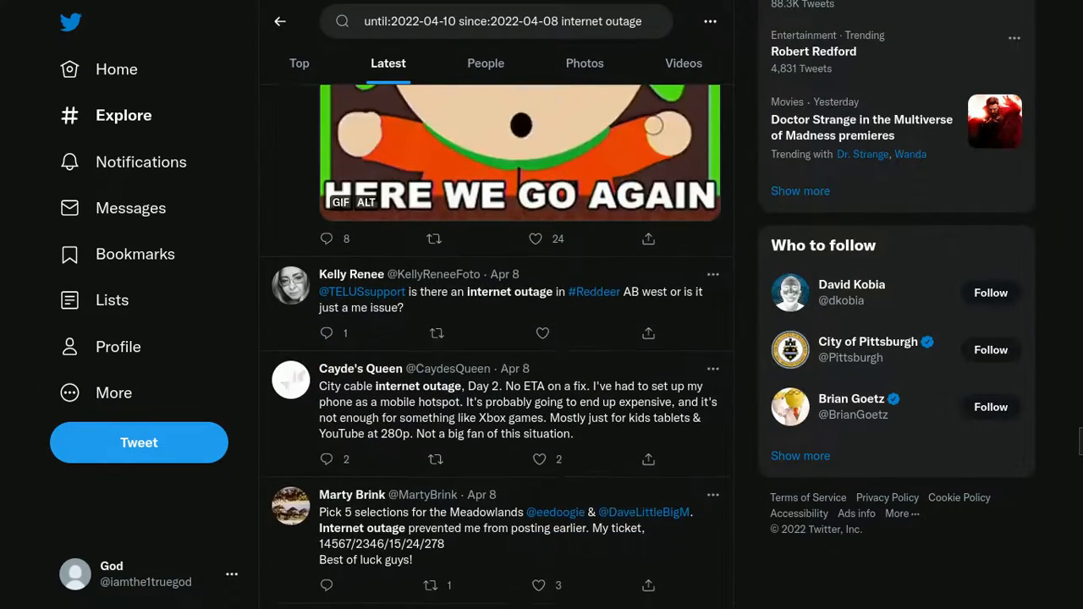
scroll("down", 3)
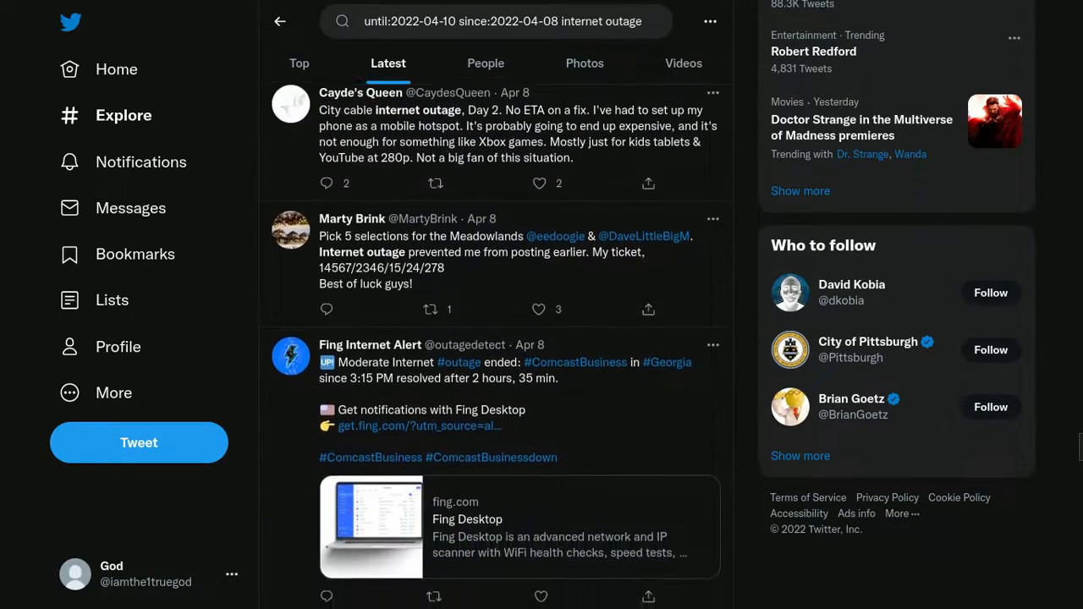
scroll("down", 3)
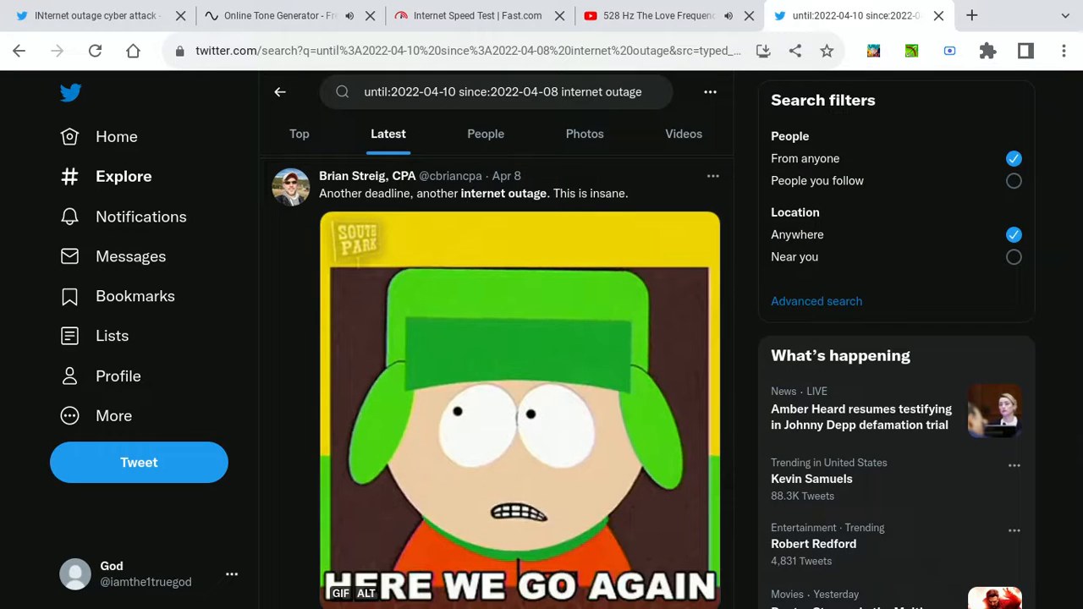
Change the query's end date from until:2022-04-10 to until:2022-04-13.
left_click(503, 91)
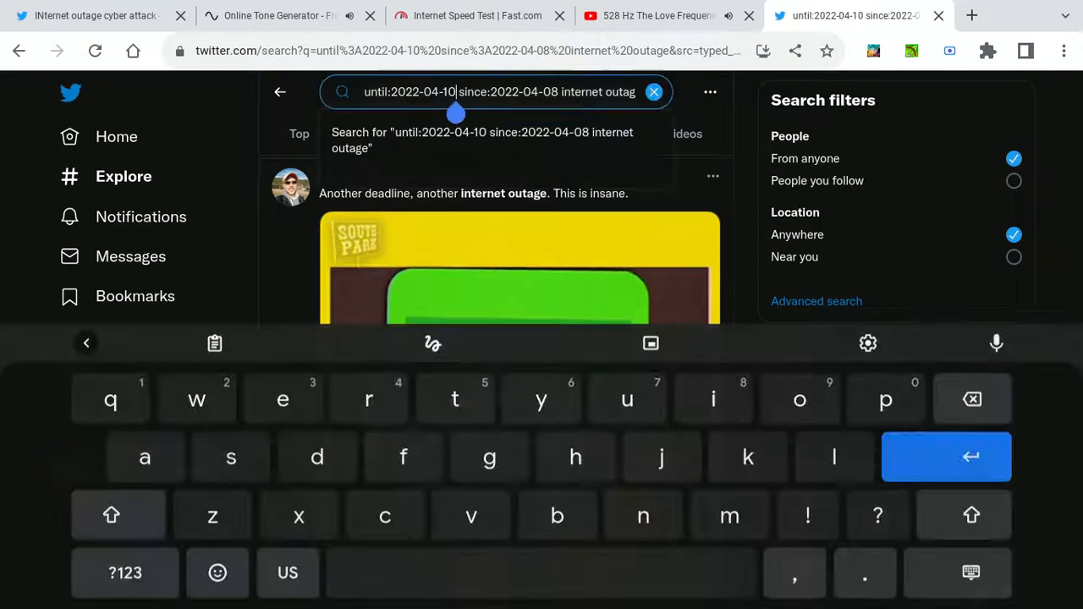
key("Backspace")
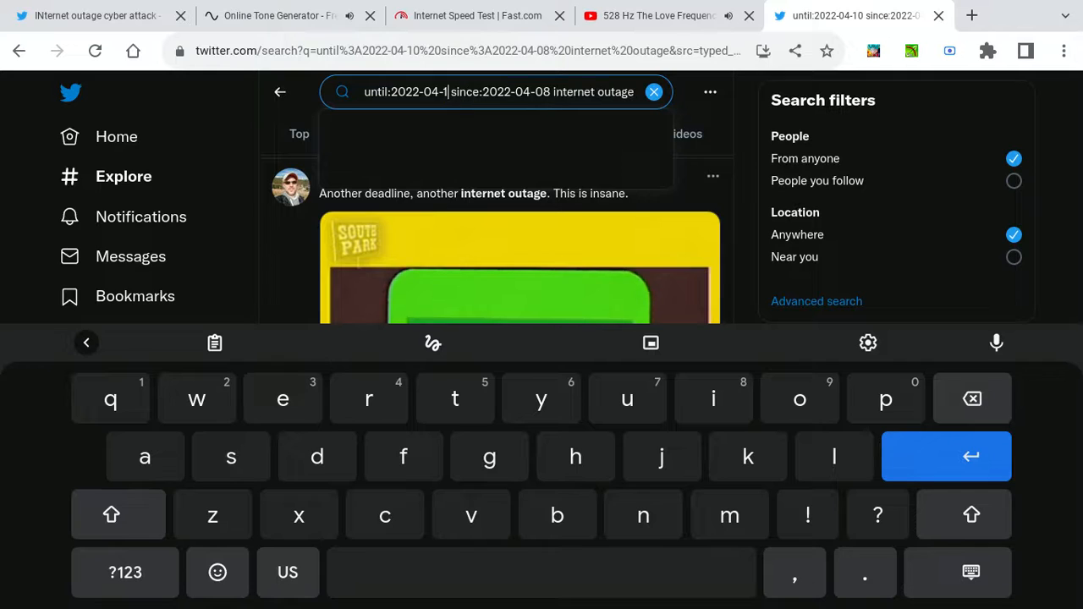
left_click(125, 572)
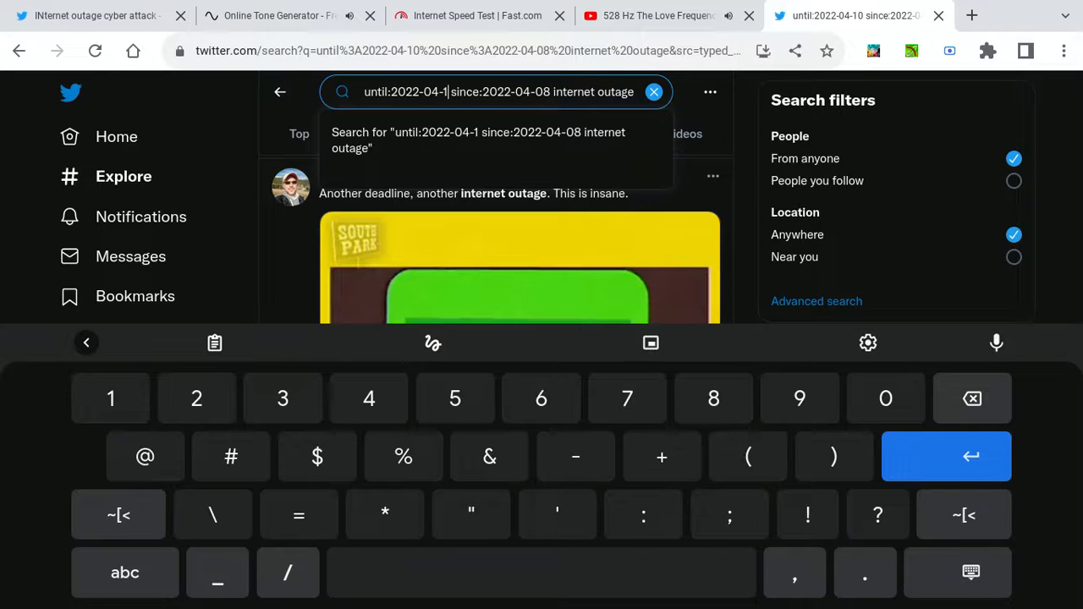
type("3")
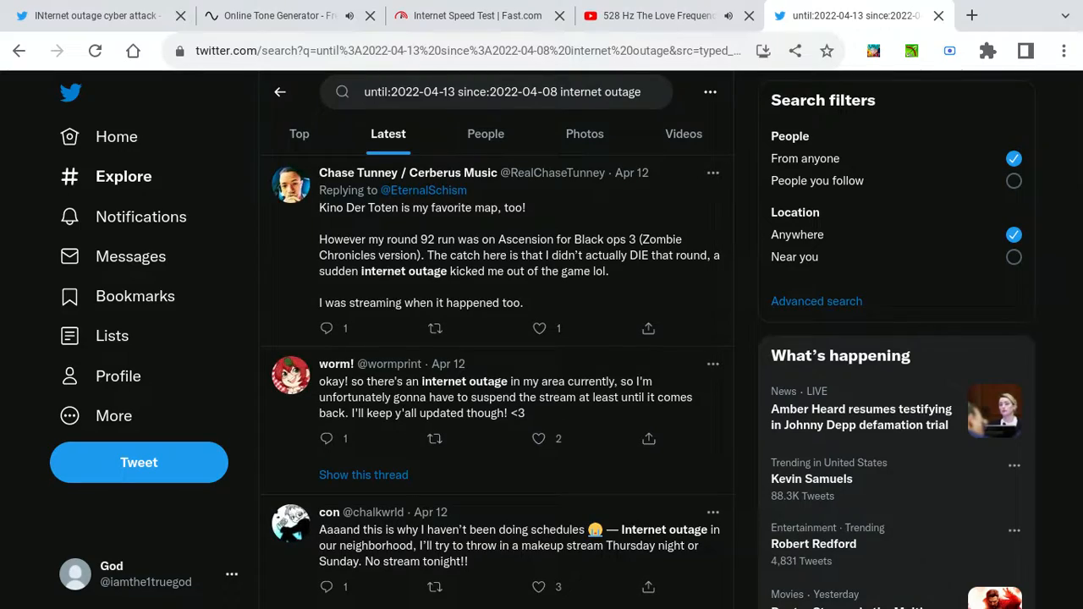
scroll("down", 3)
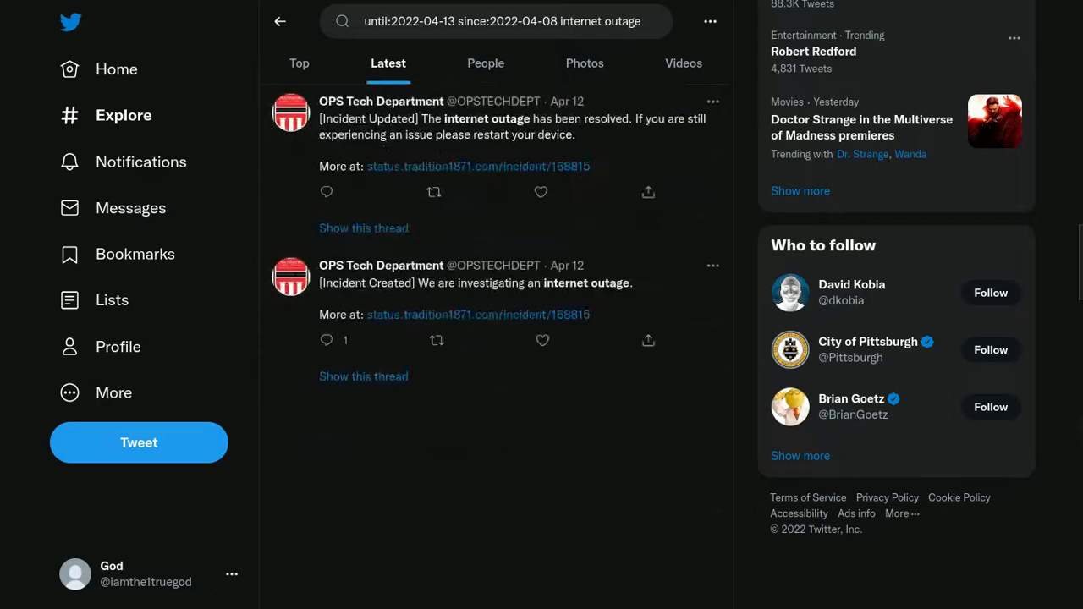
scroll("down", 3)
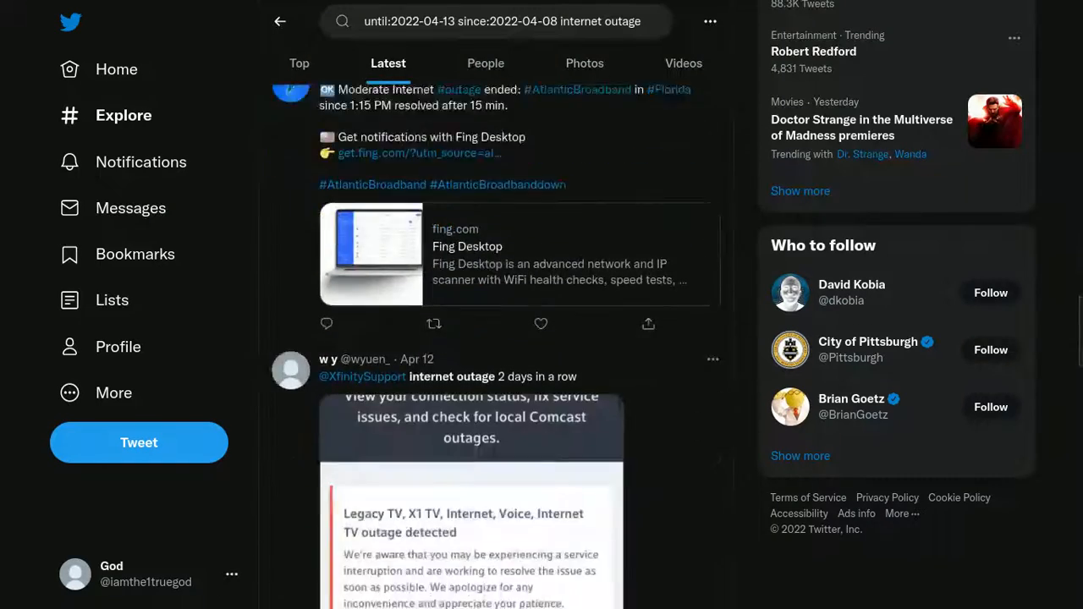
scroll("down", 3)
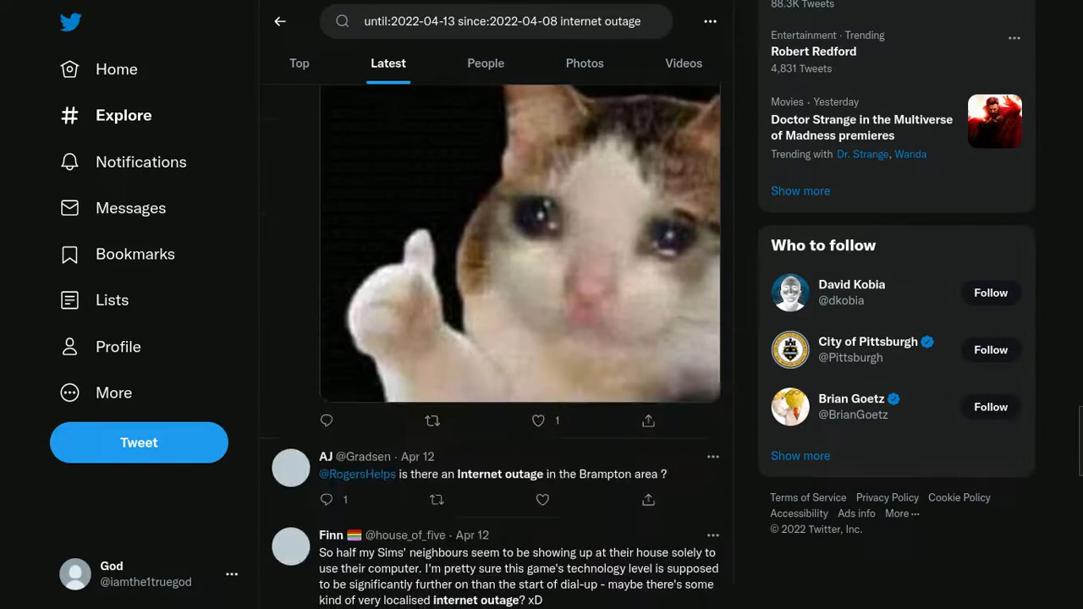
scroll("down", 3)
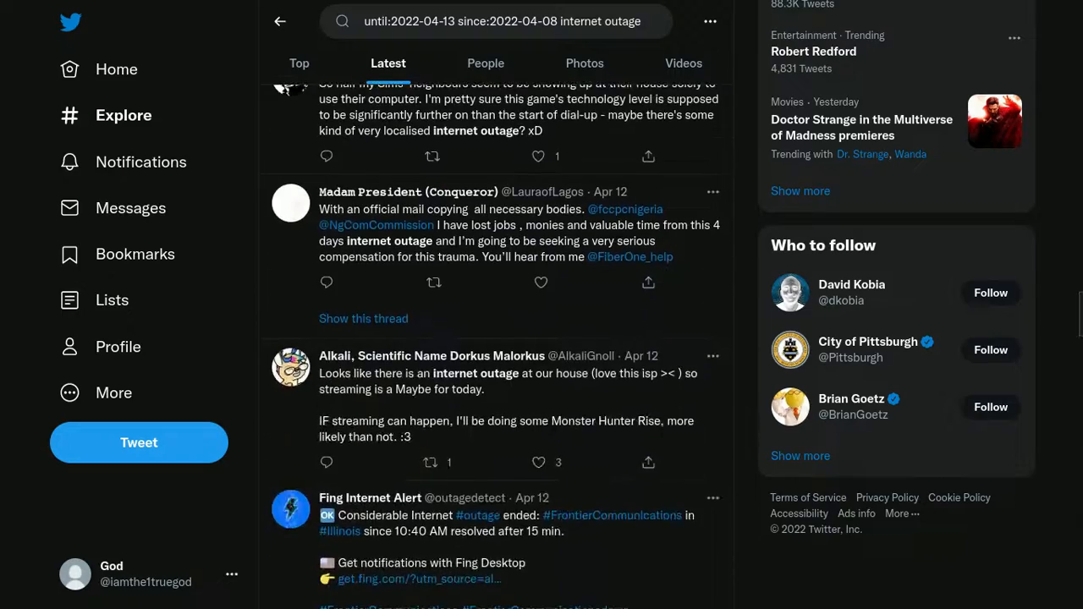
scroll("down", 3)
type("6")
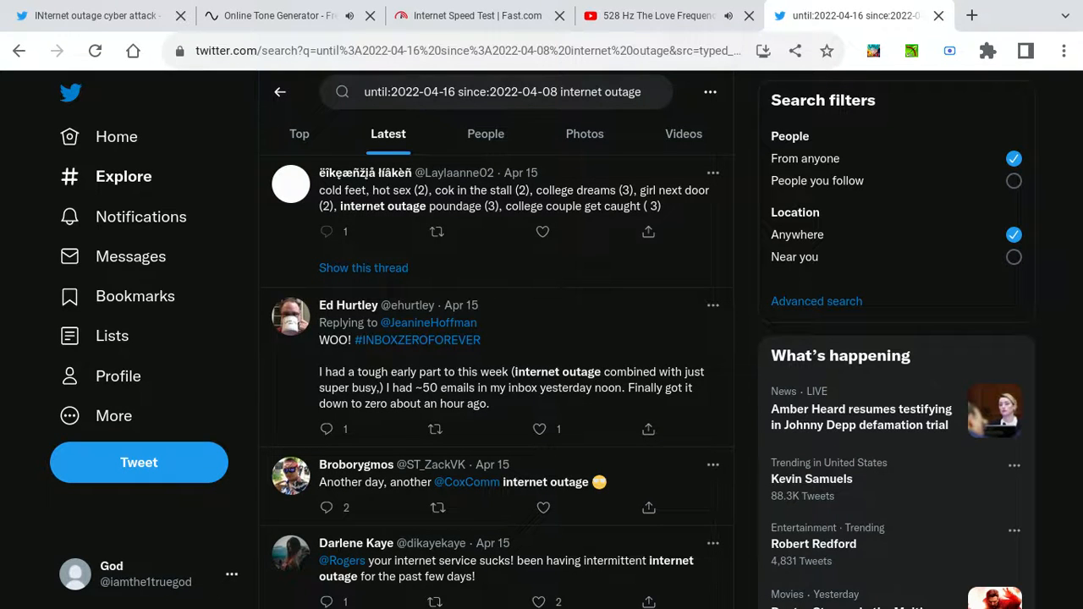
scroll("down", 3)
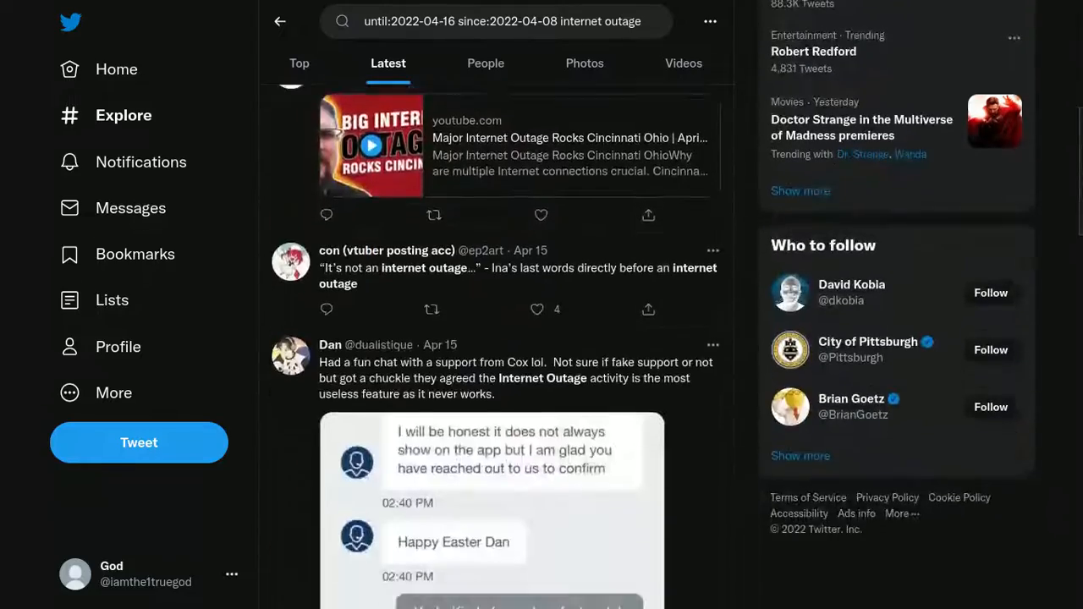
scroll("down", 3)
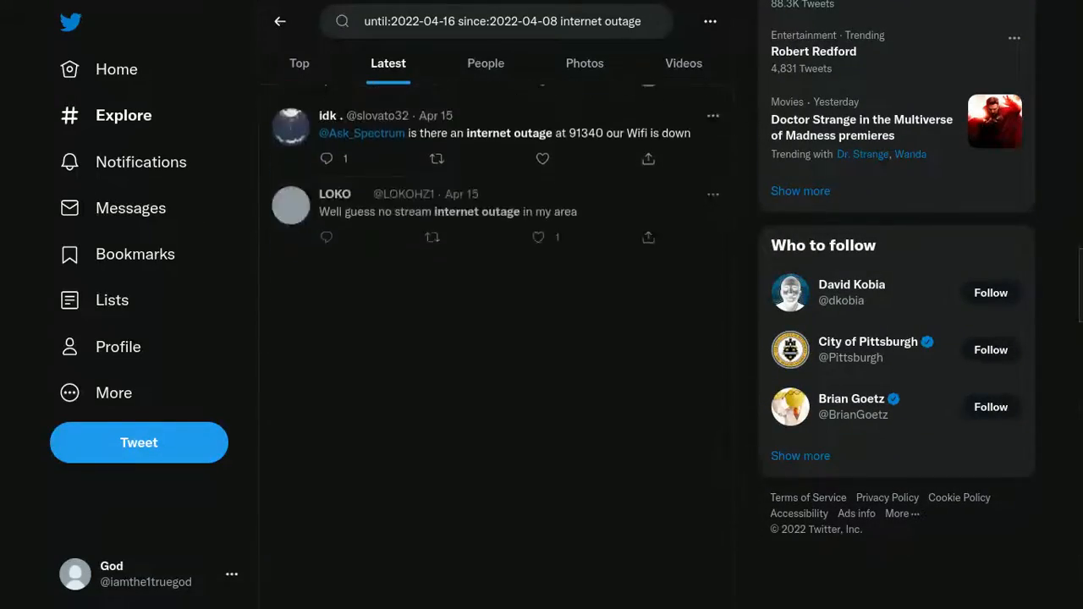
scroll("down", 3)
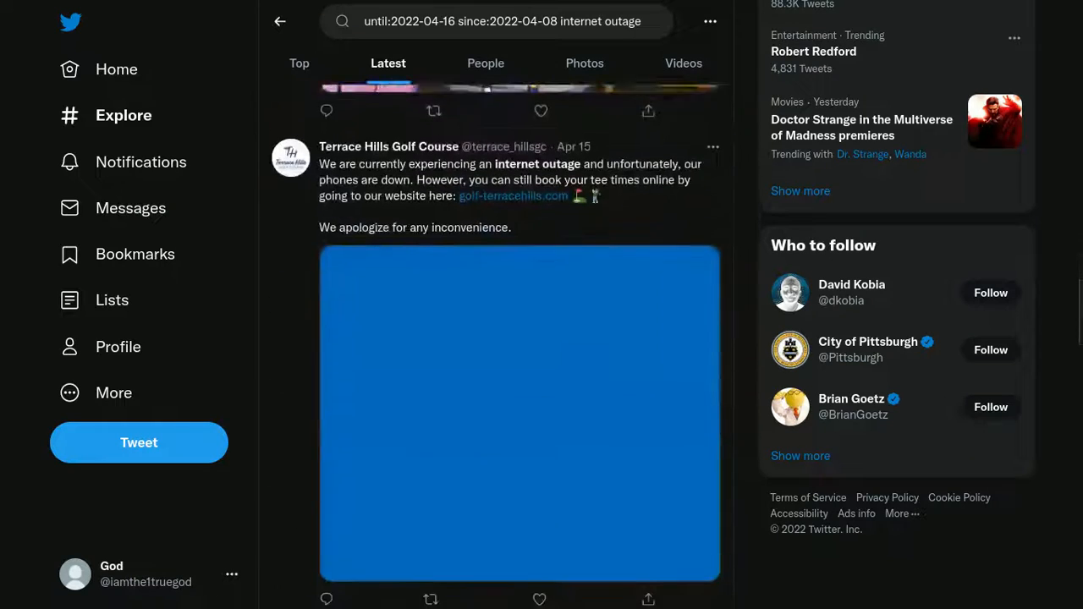
scroll("down", 3)
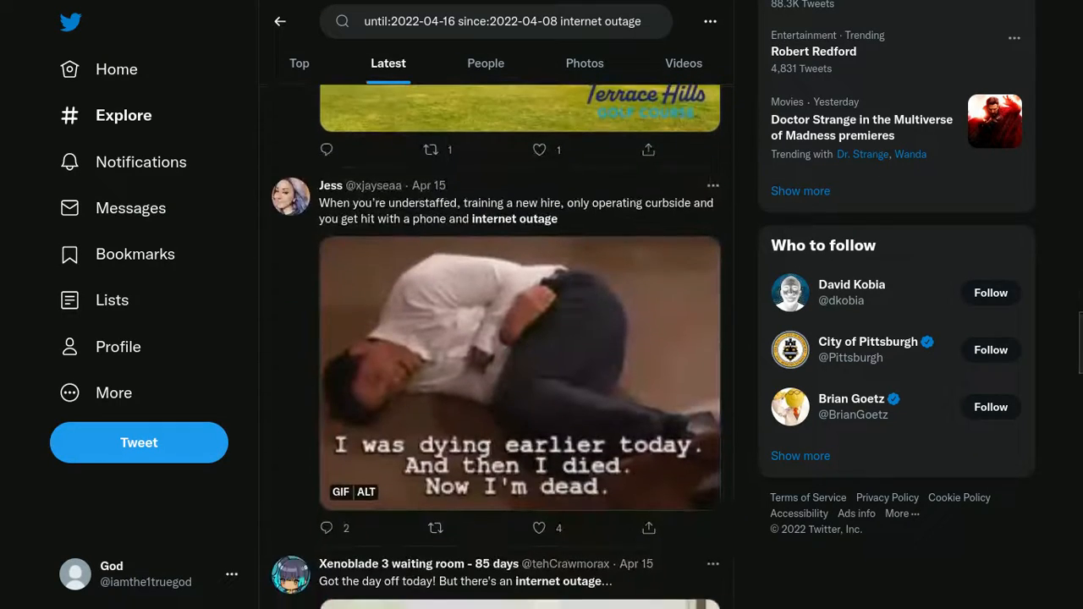
scroll("down", 3)
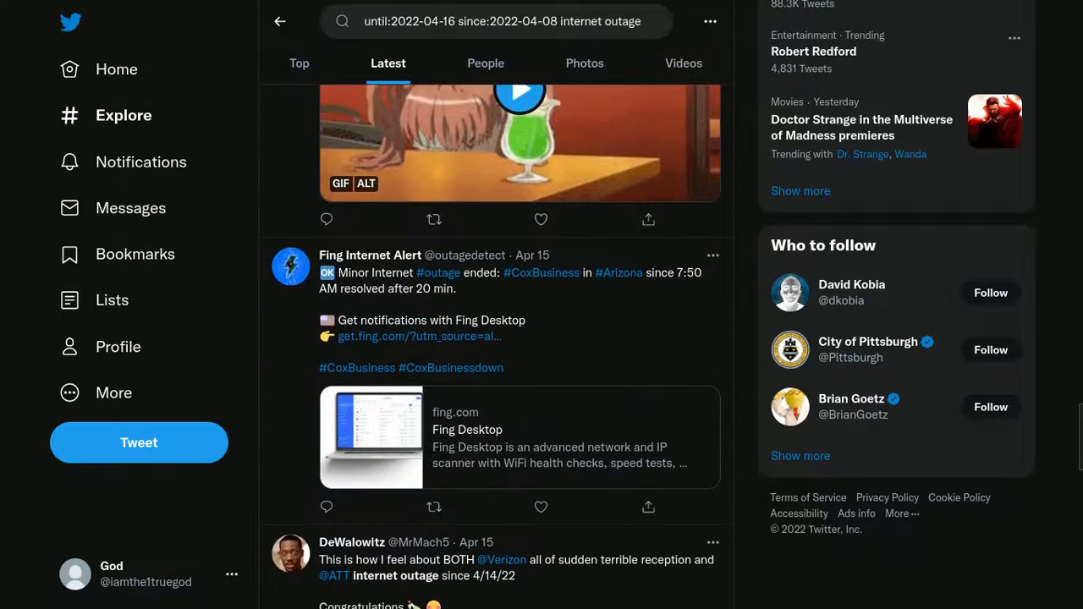
scroll("down", 3)
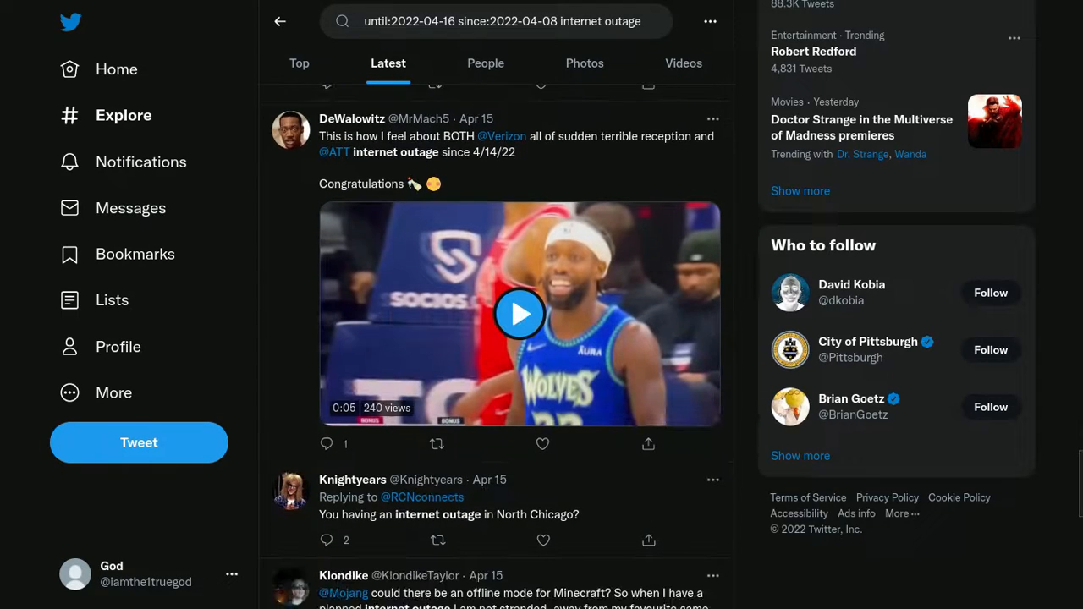
scroll("down", 3)
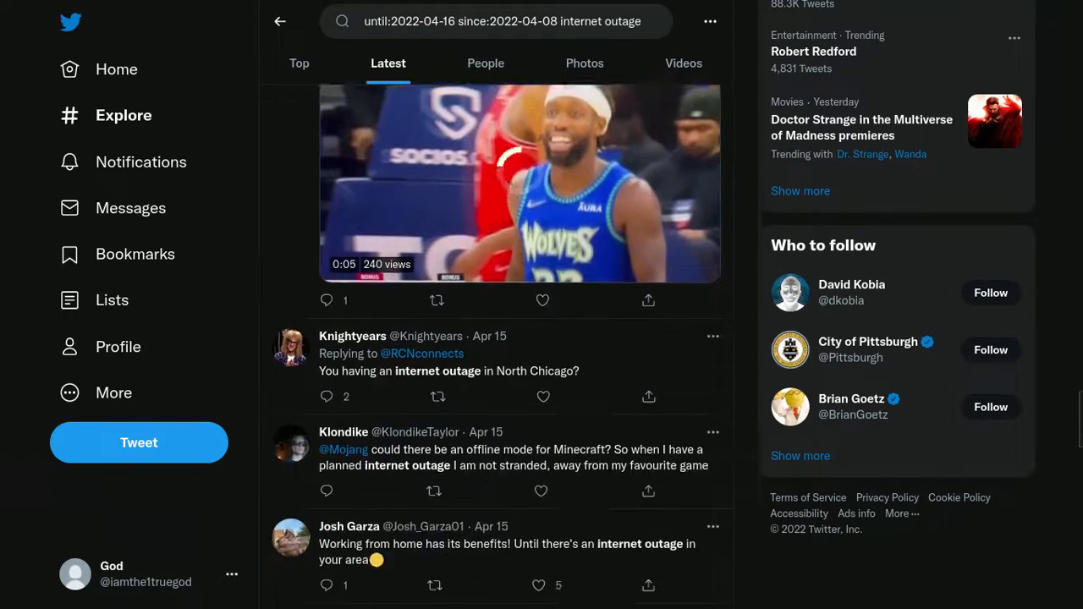
scroll("down", 3)
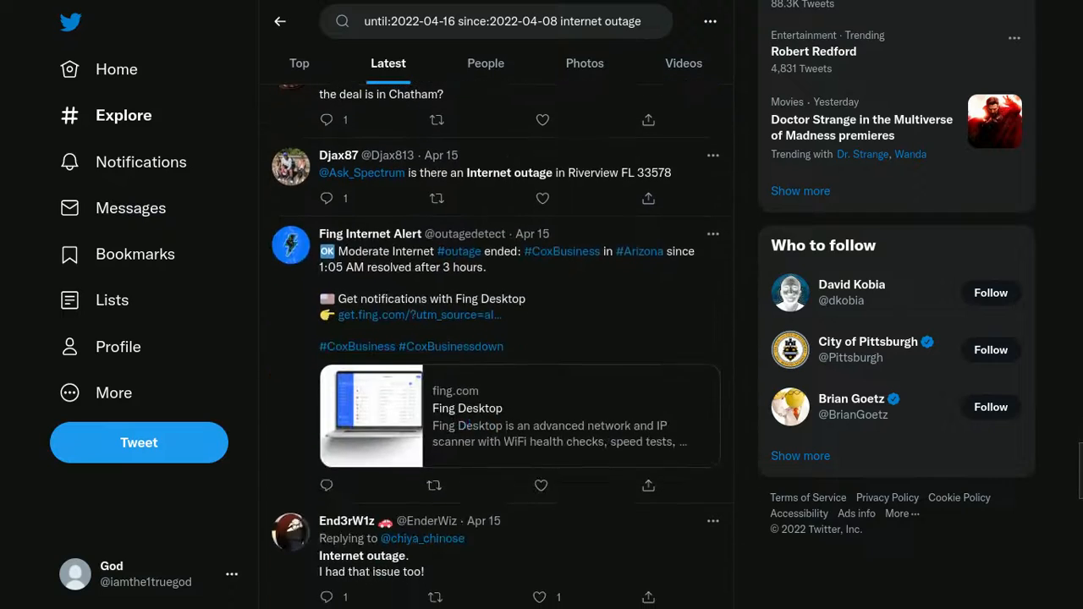
scroll("down", 3)
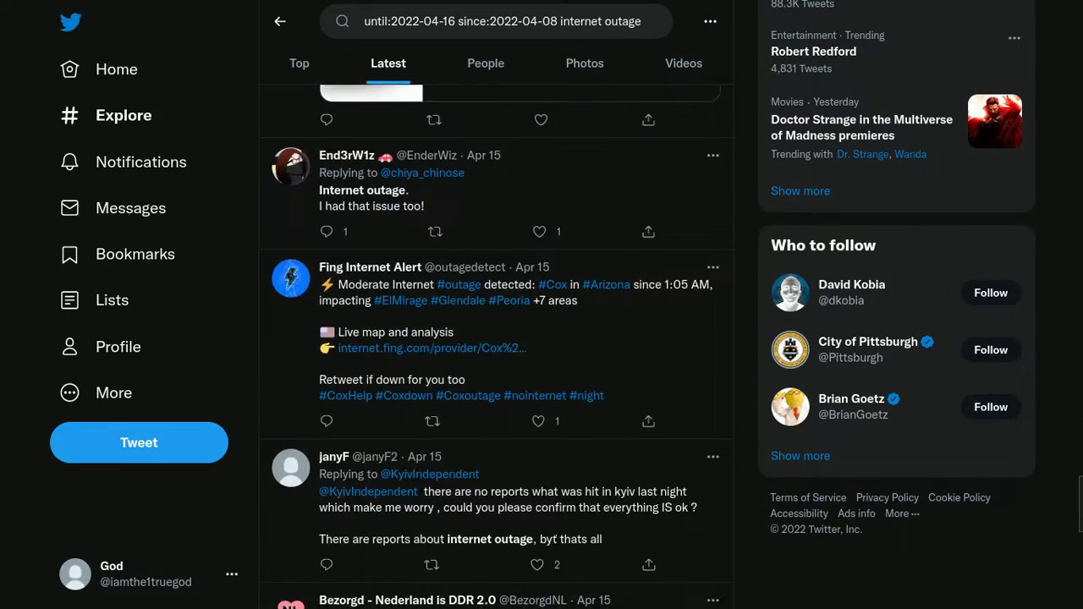
scroll("down", 3)
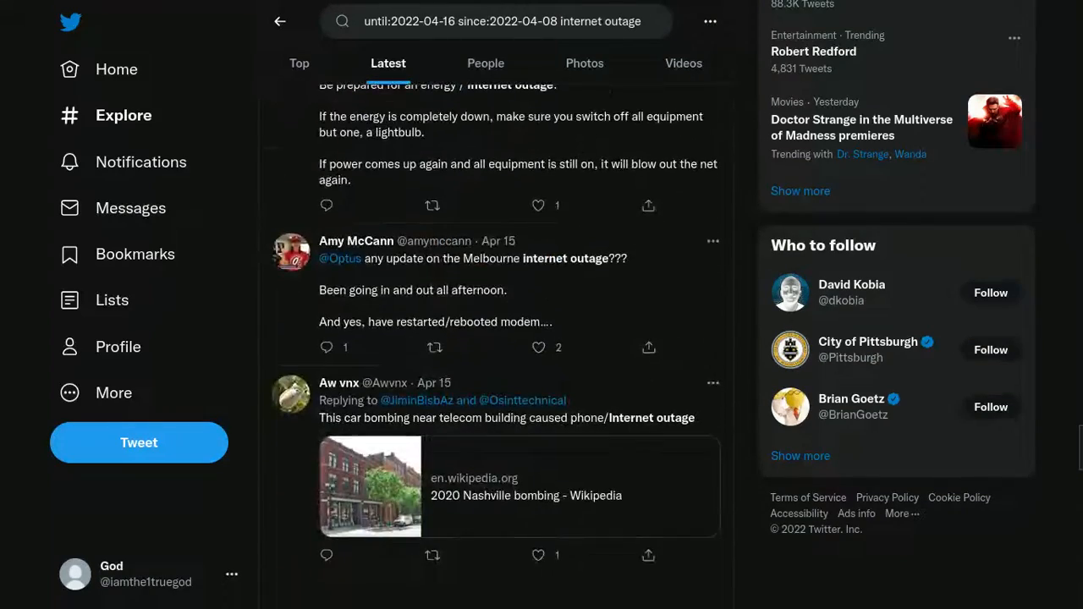
scroll("down", 3)
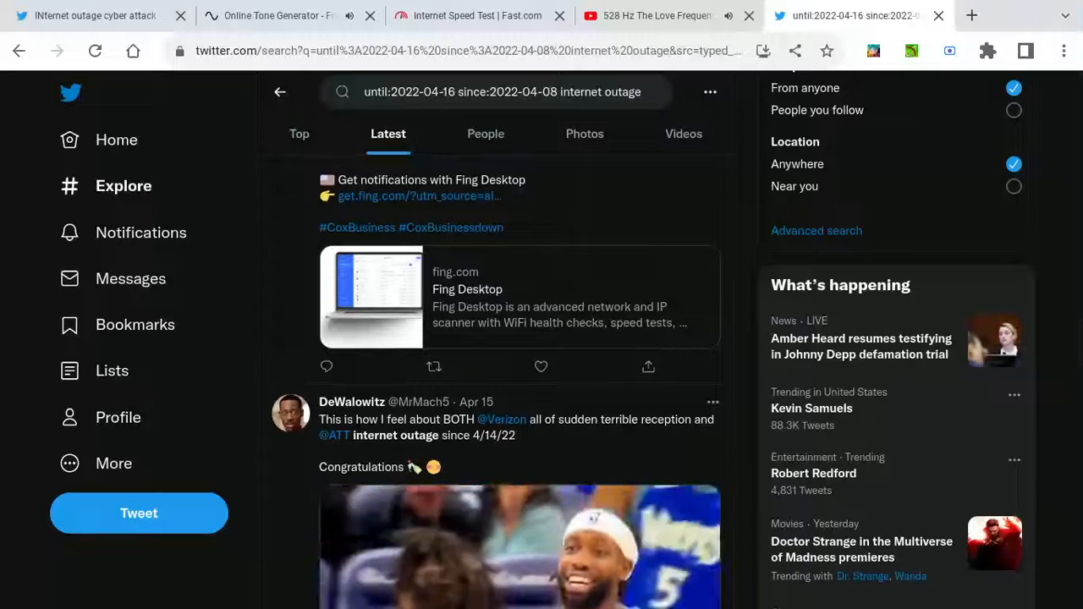
scroll("down", 3)
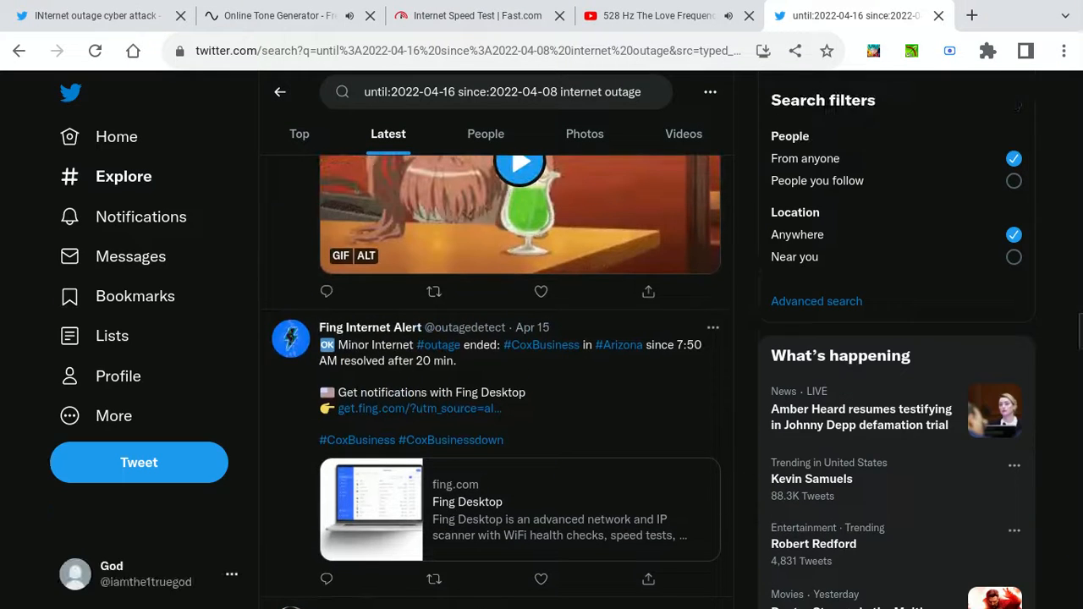
Rerun the search with the end date changed to until:2022-04-19.
left_click(499, 91)
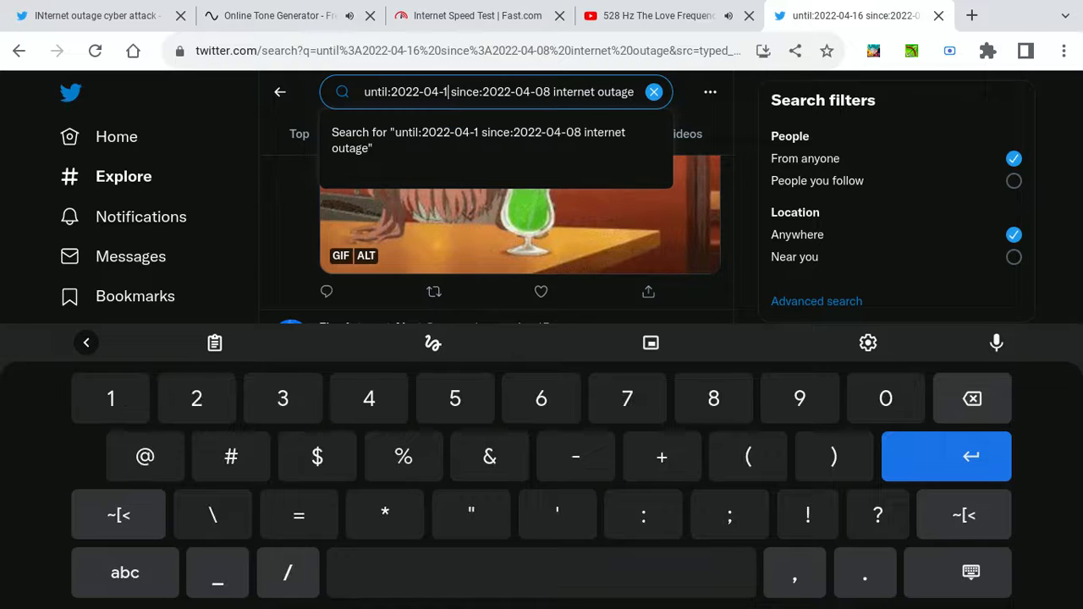
type("9")
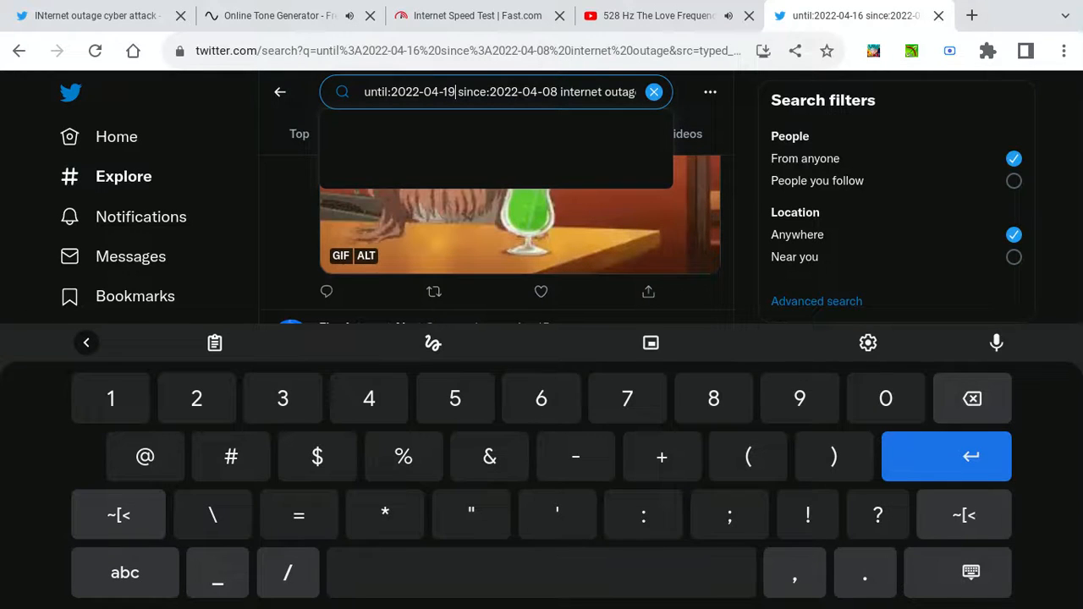
key("enter")
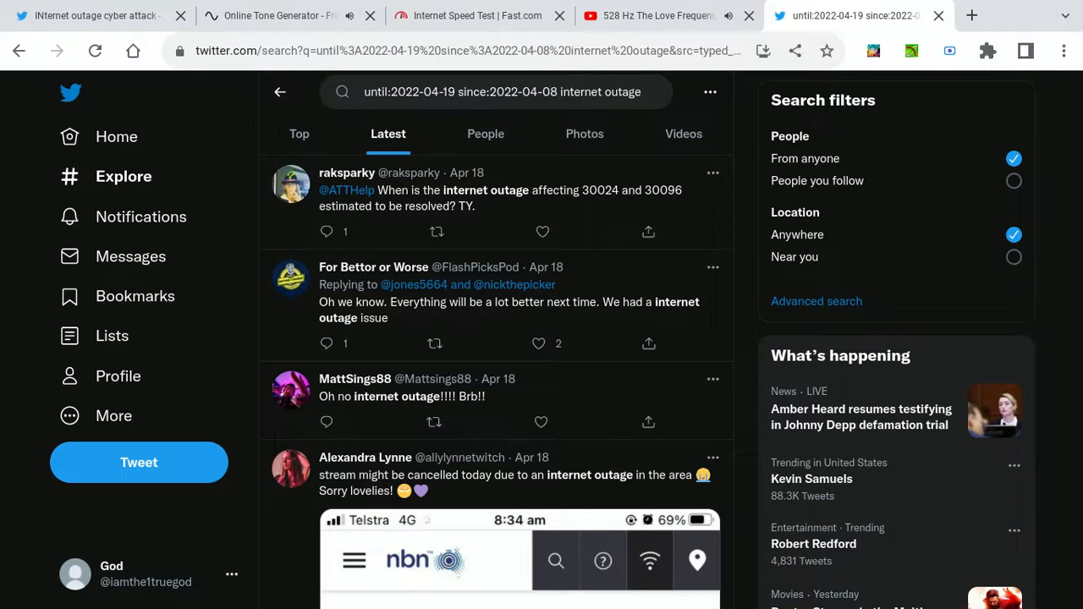
scroll("down", 3)
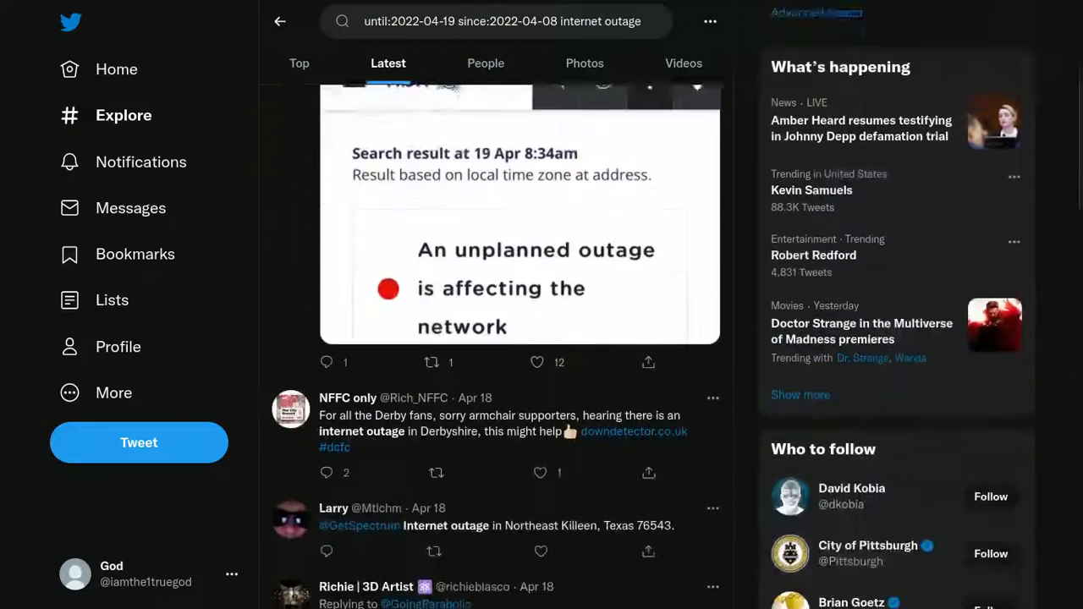
scroll("down", 3)
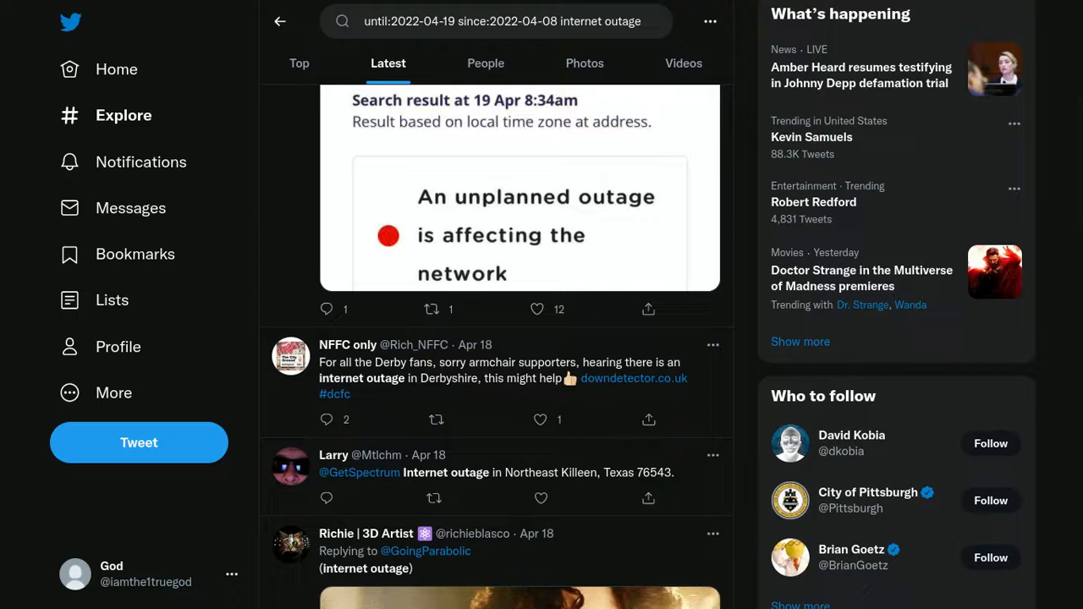
scroll("down", 3)
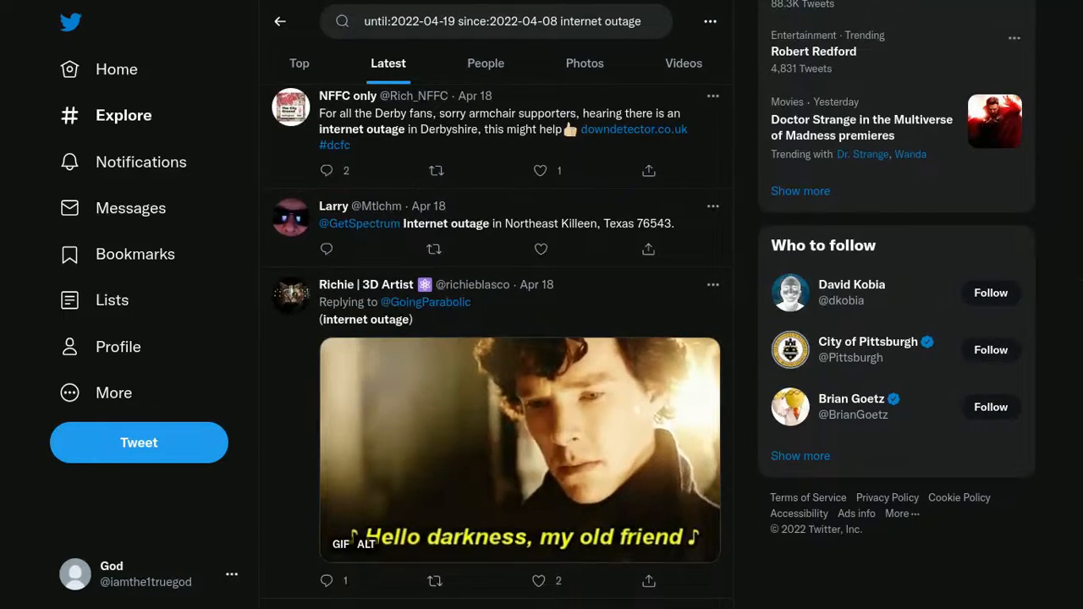
scroll("down", 3)
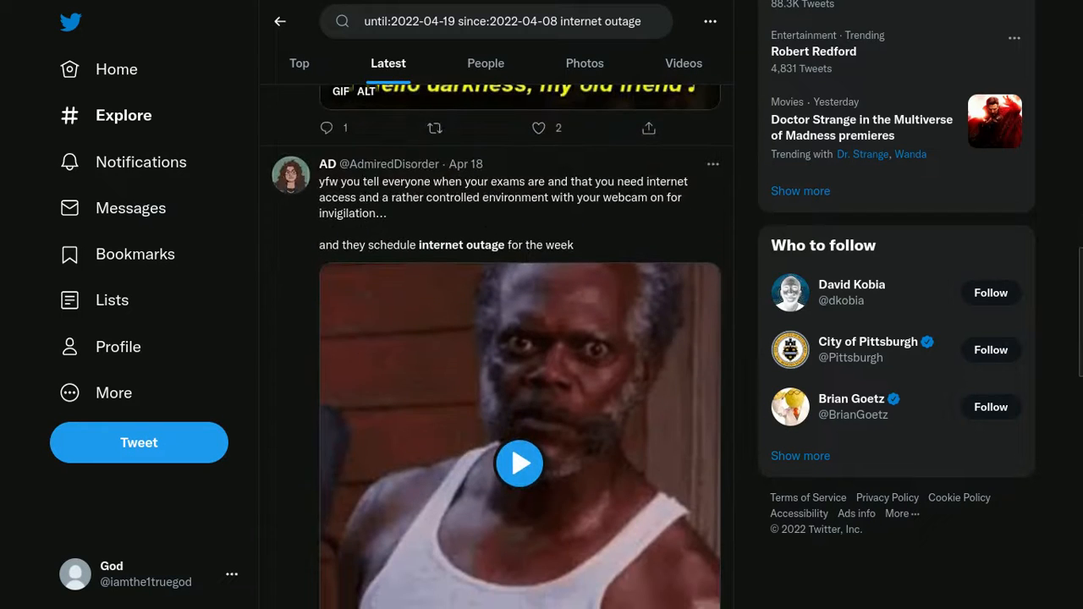
scroll("down", 3)
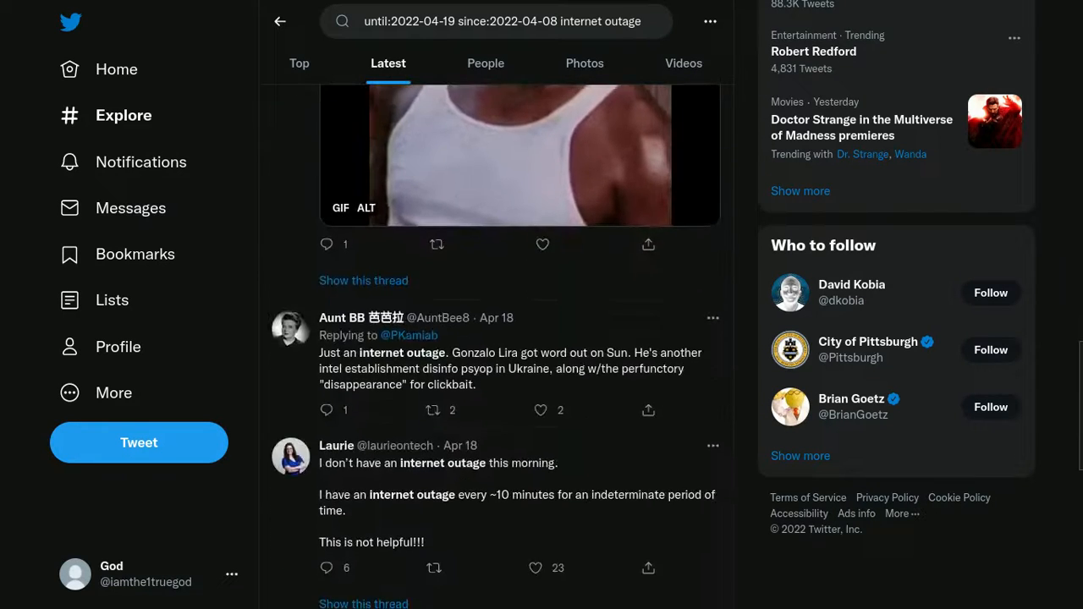
scroll("down", 3)
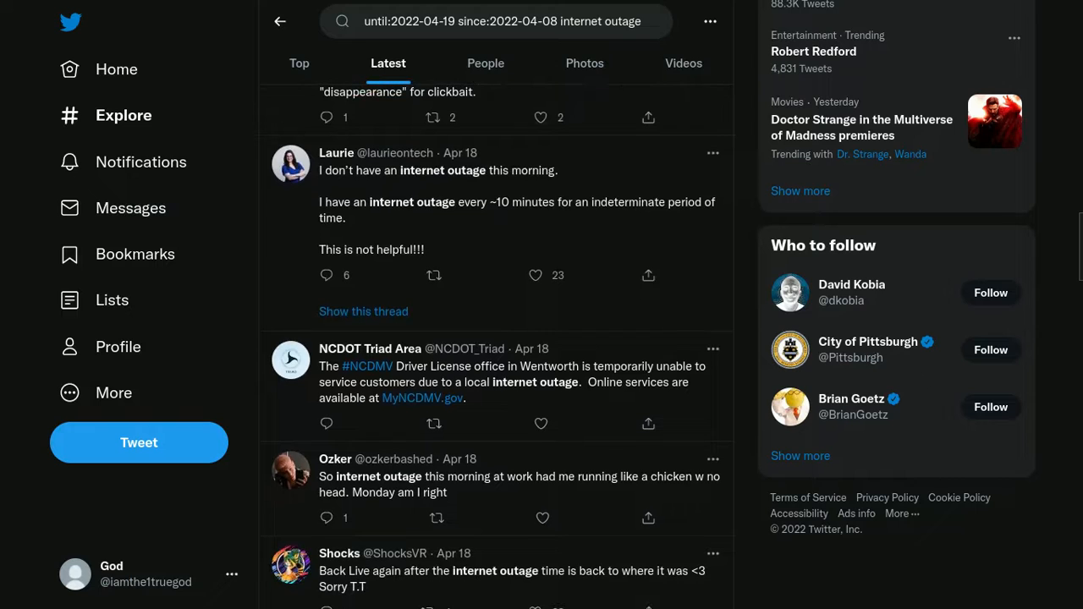
scroll("down", 3)
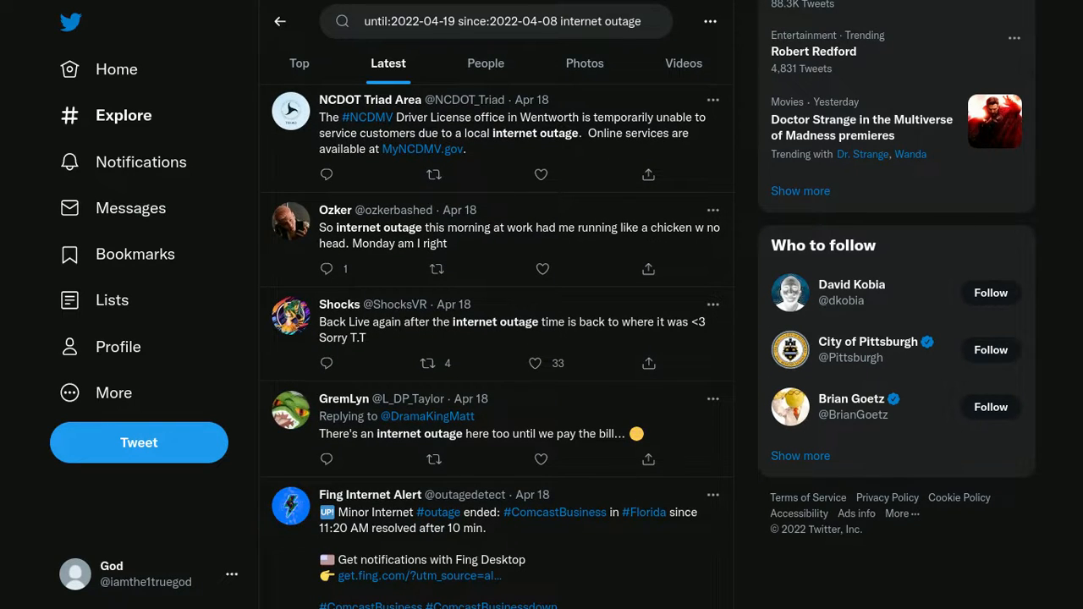
scroll("down", 3)
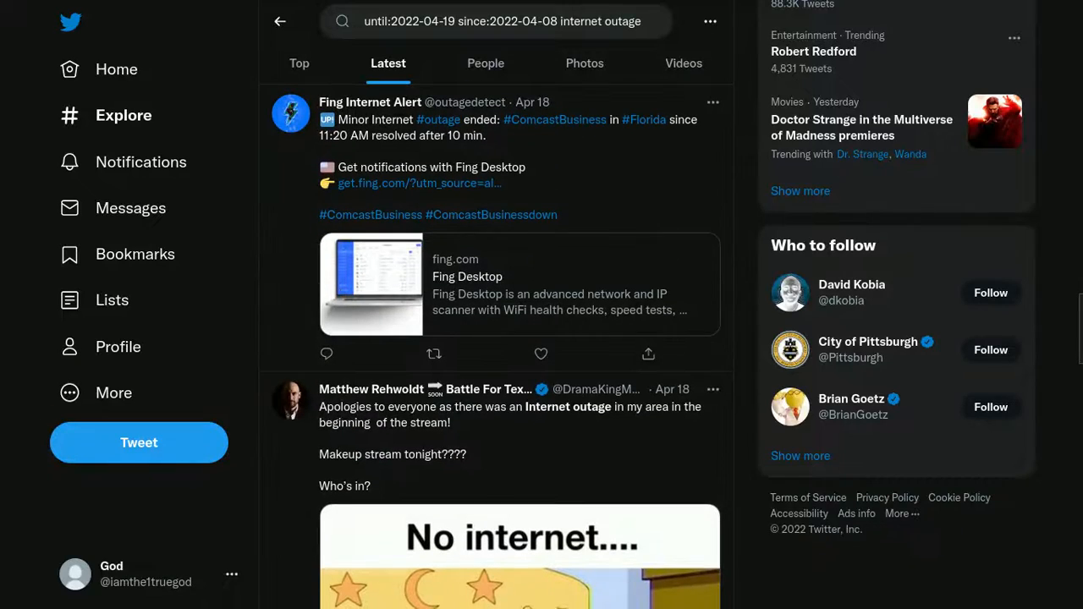
scroll("down", 3)
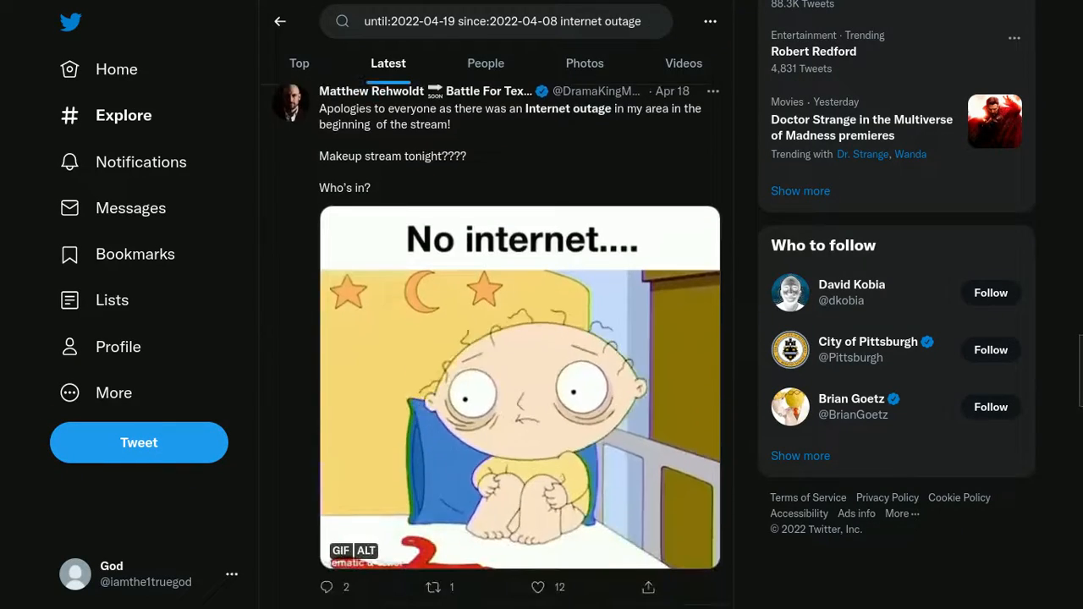
scroll("down", 3)
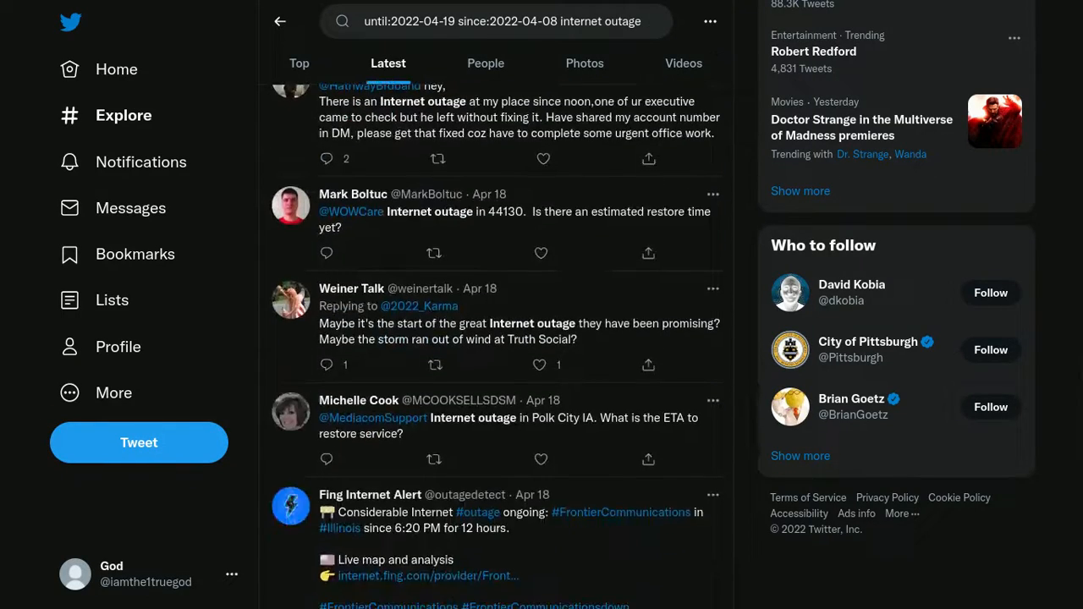
scroll("down", 3)
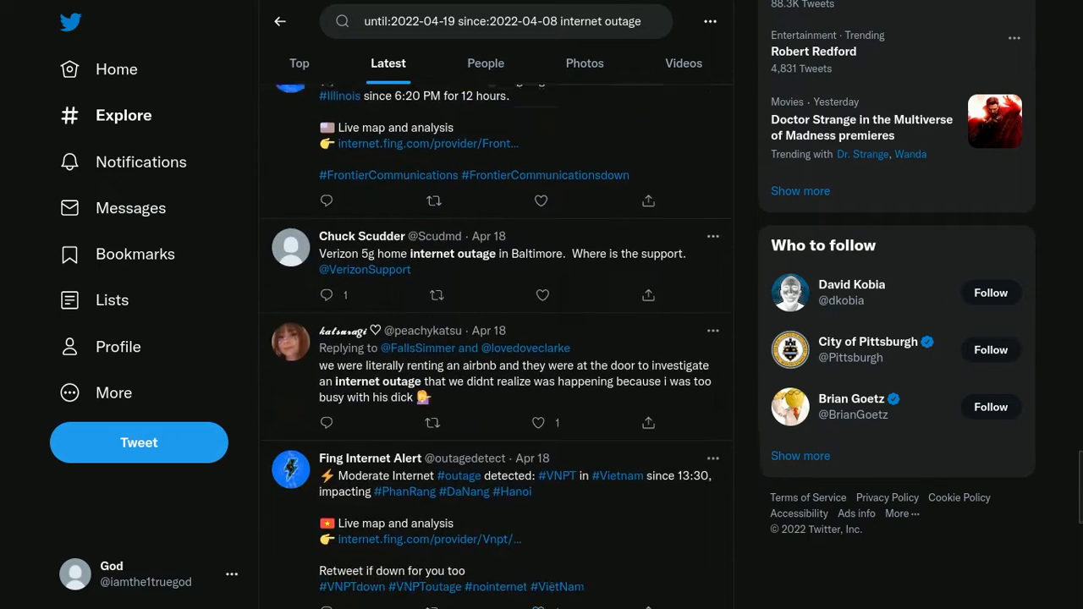
scroll("down", 3)
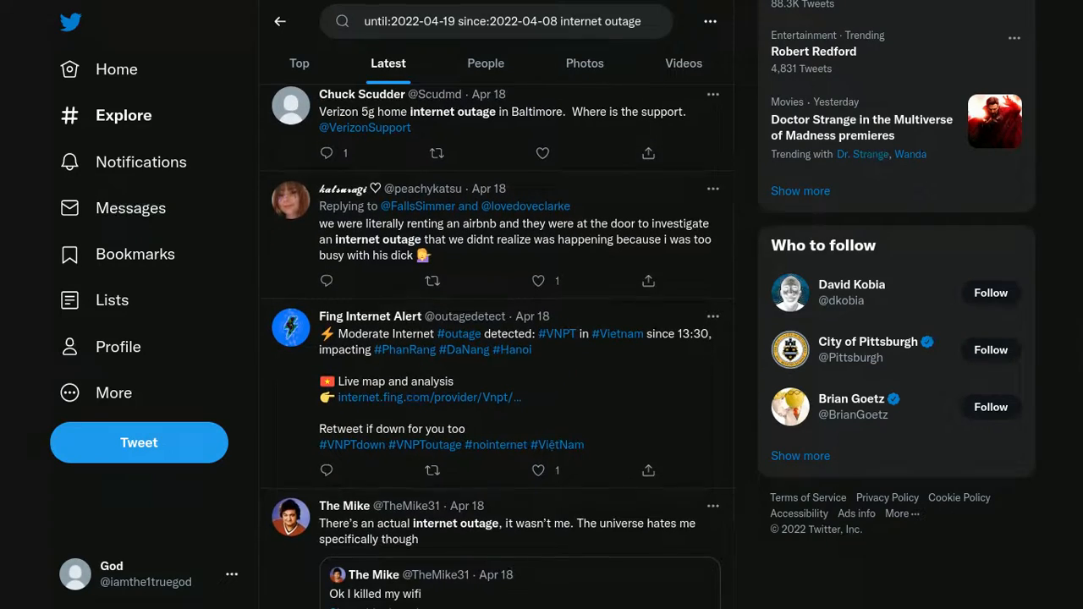
scroll("down", 3)
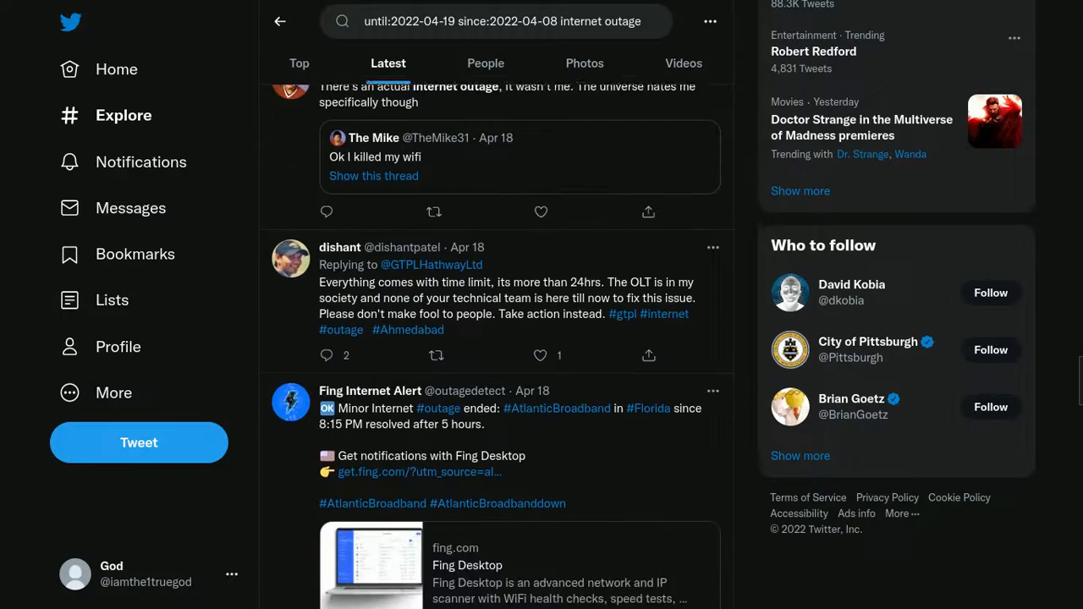
scroll("down", 3)
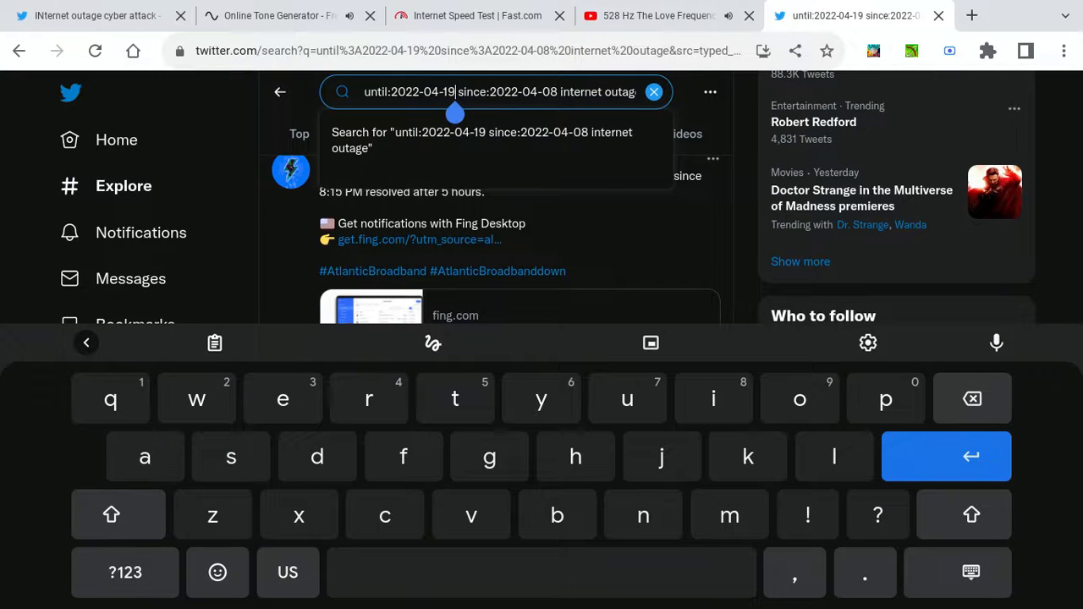
Edit the query's end date toward until:2022-04-23.
key("backspace")
type("23")
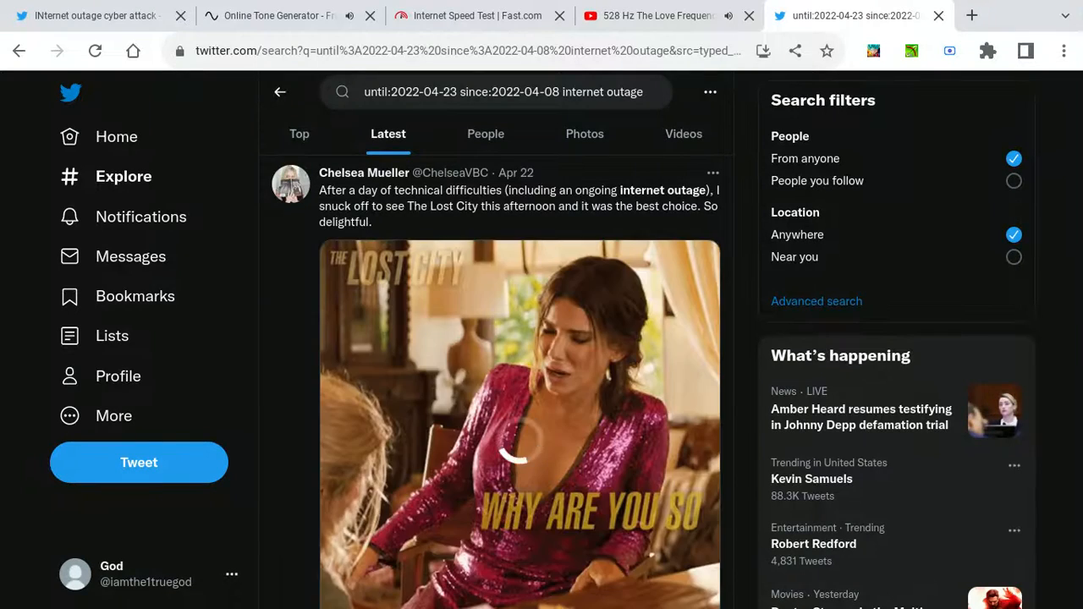
scroll("down", 3)
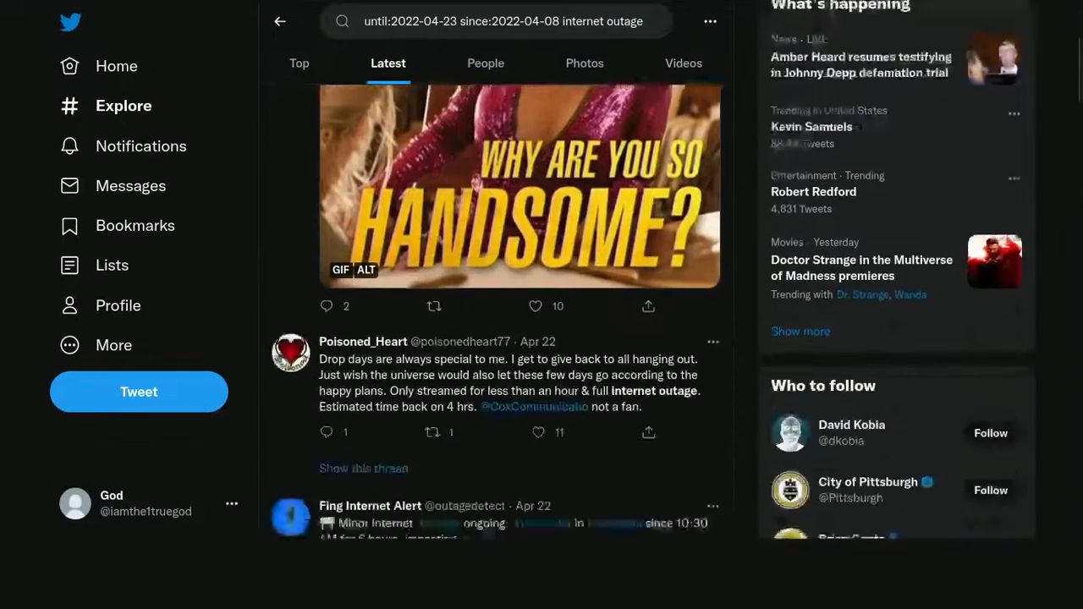
scroll("down", 3)
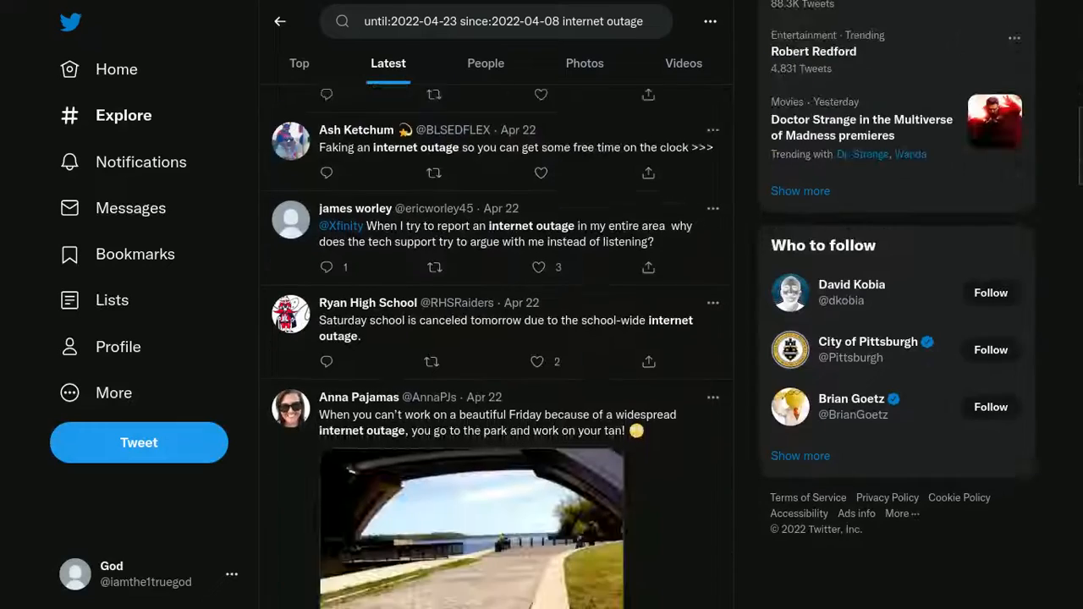
scroll("down", 3)
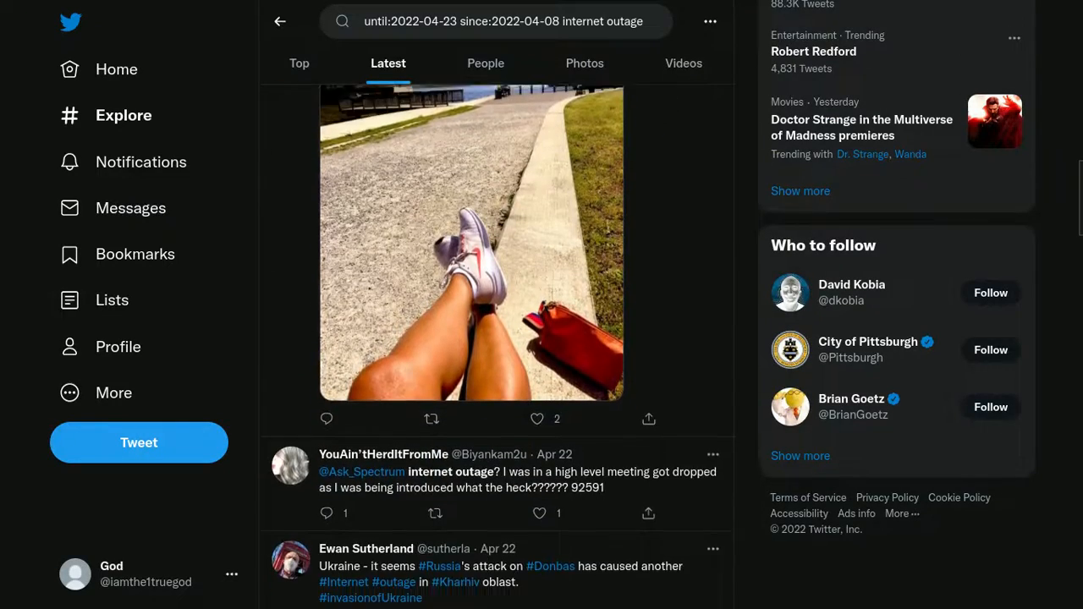
scroll("down", 3)
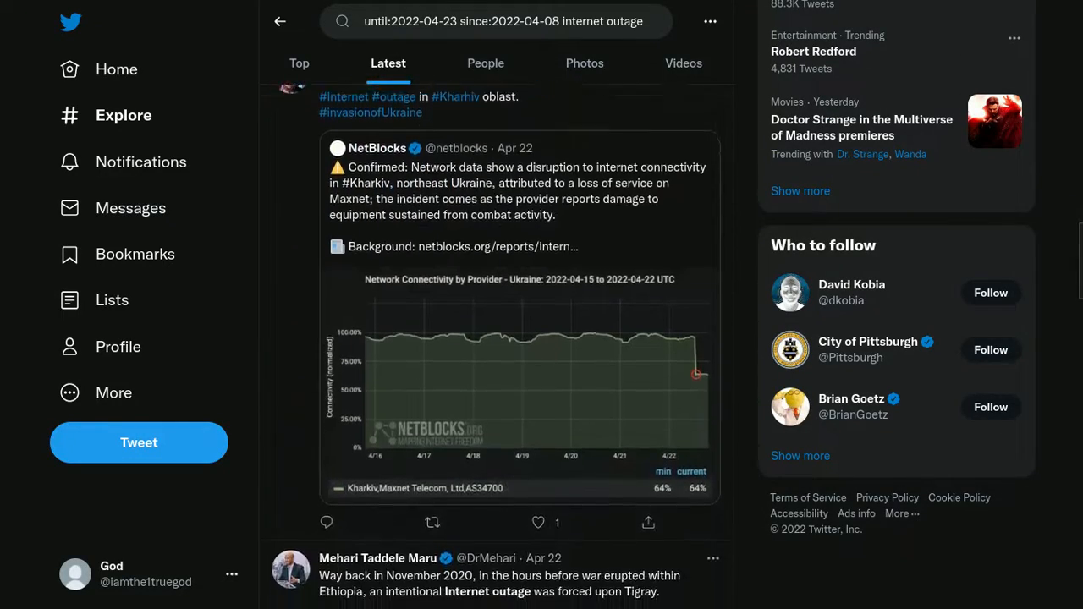
scroll("down", 3)
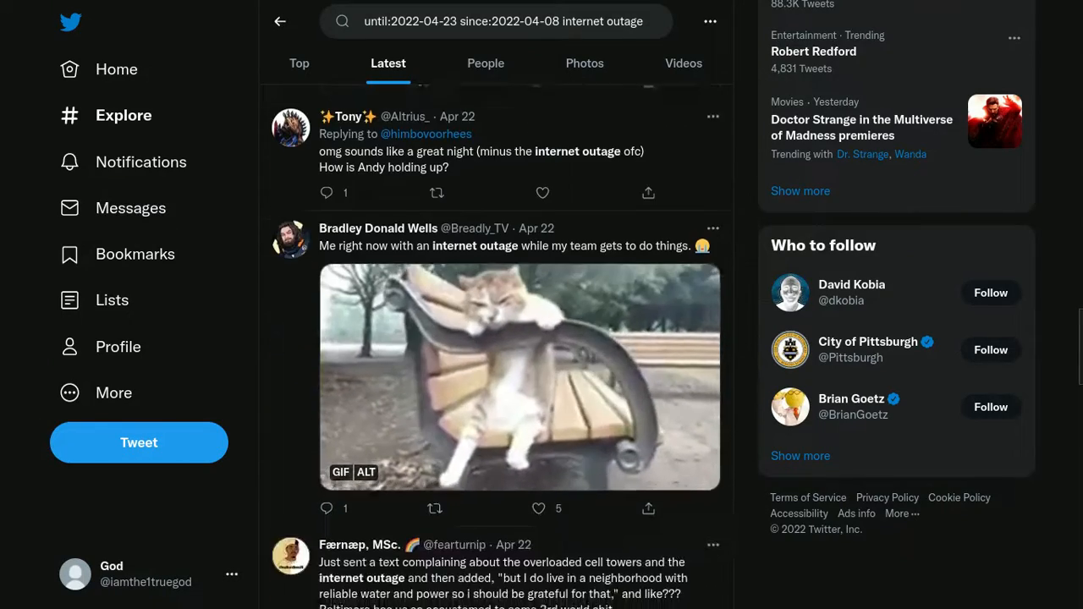
scroll("down", 3)
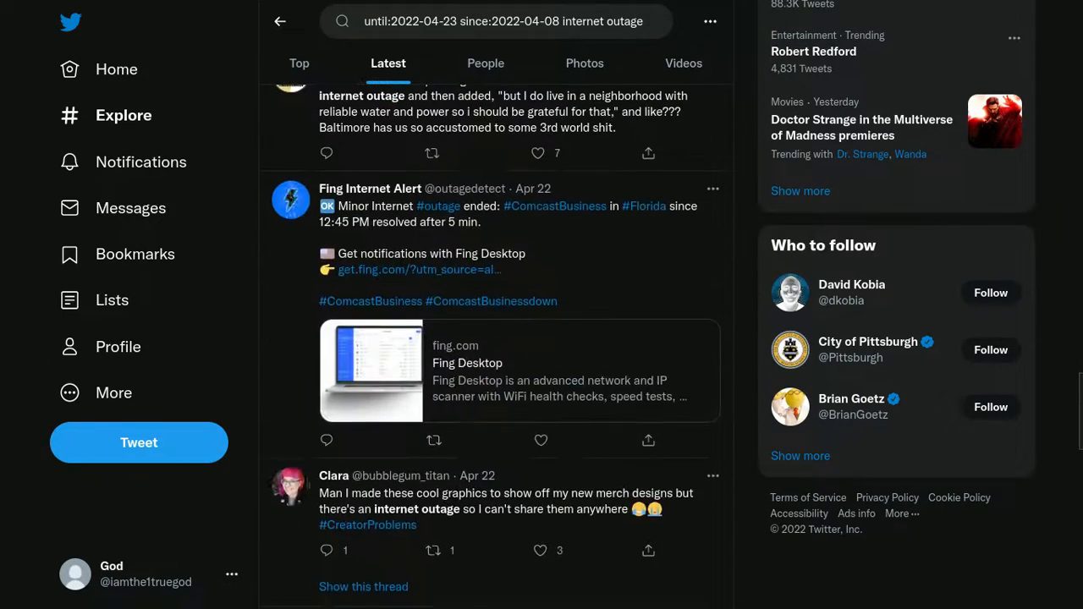
scroll("down", 3)
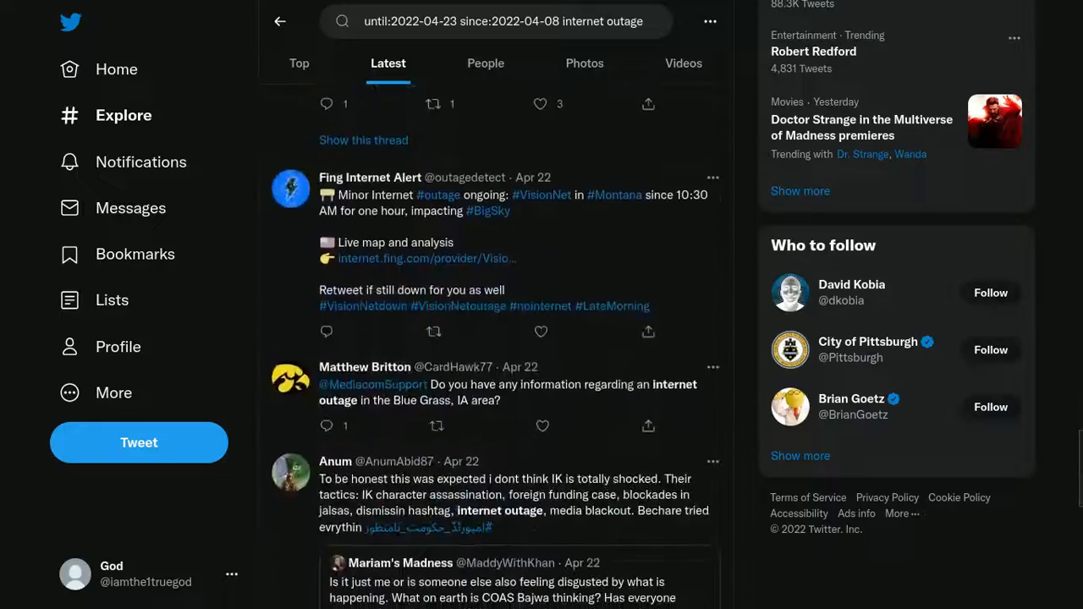
scroll("down", 3)
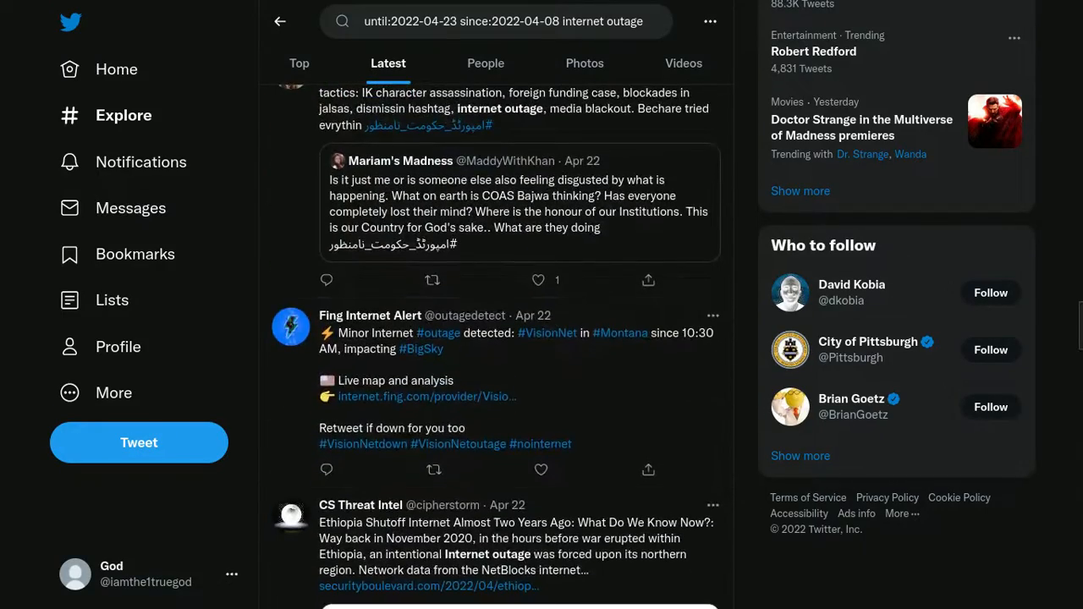
scroll("down", 3)
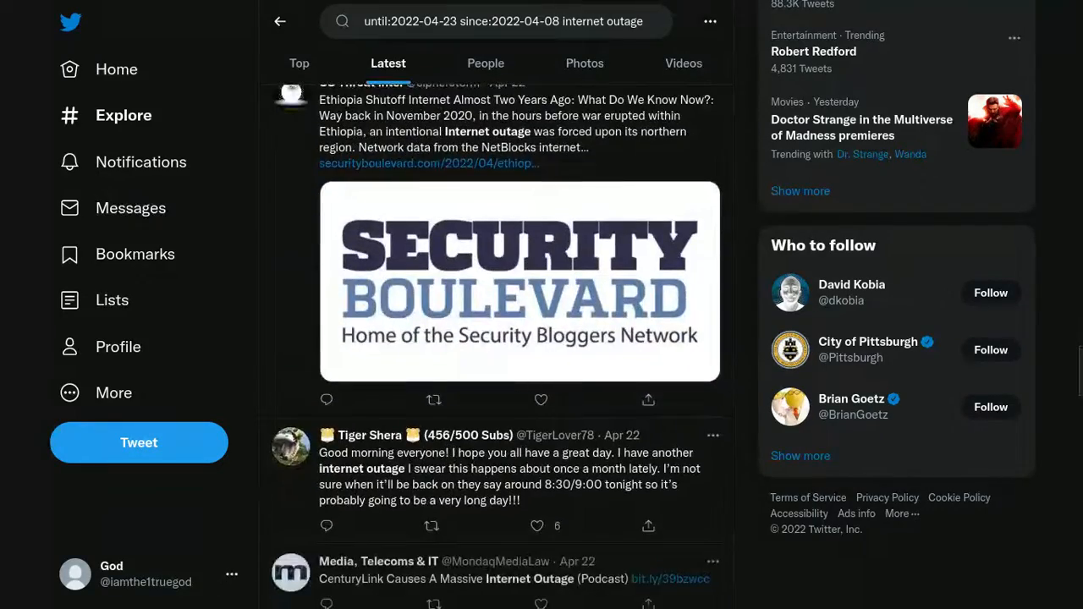
scroll("down", 3)
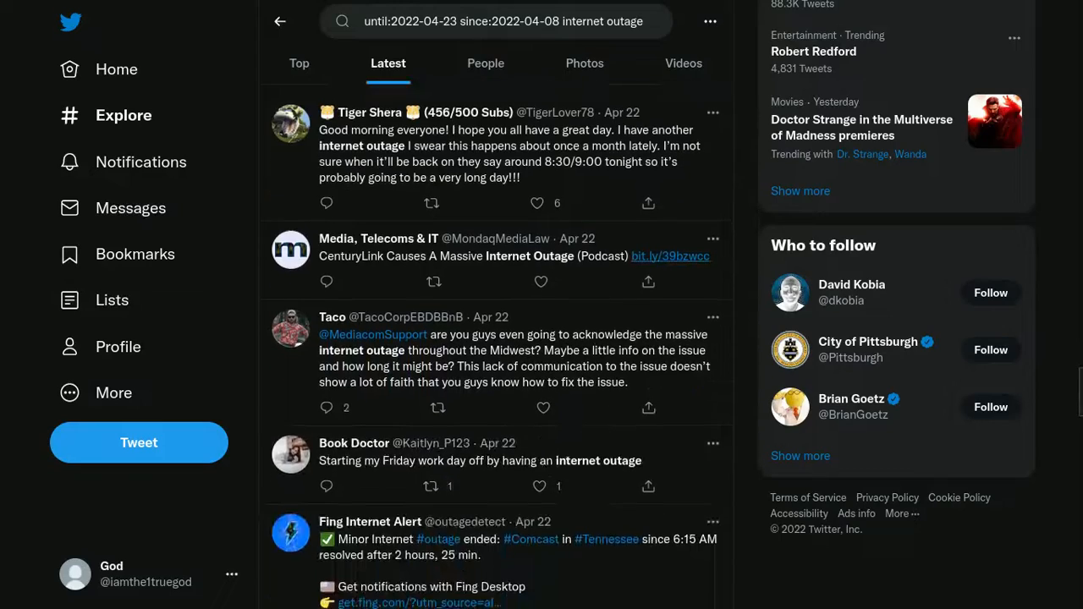
scroll("down", 3)
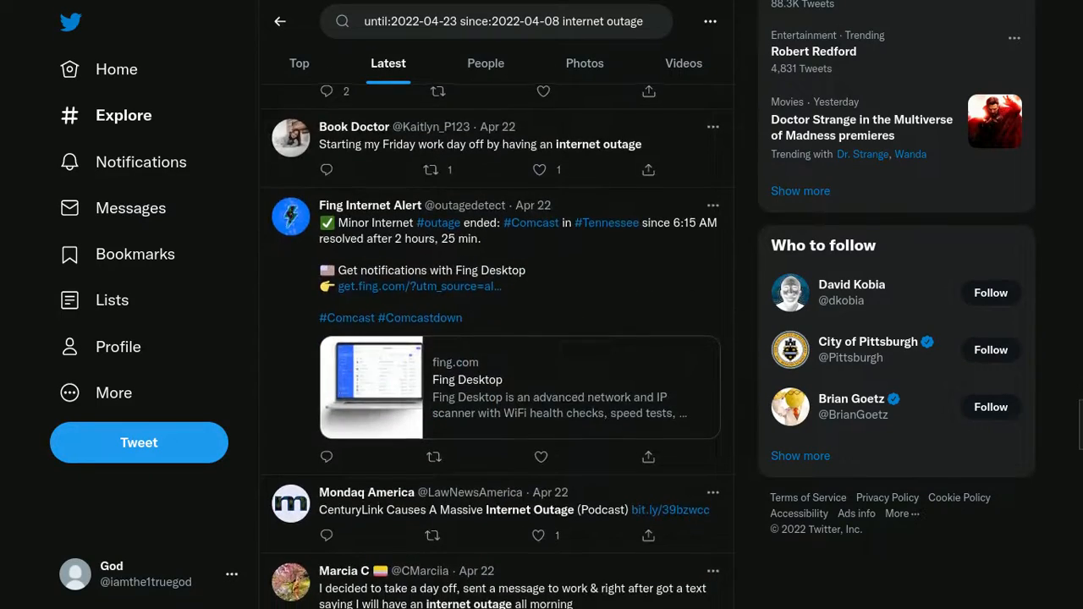
scroll("down", 3)
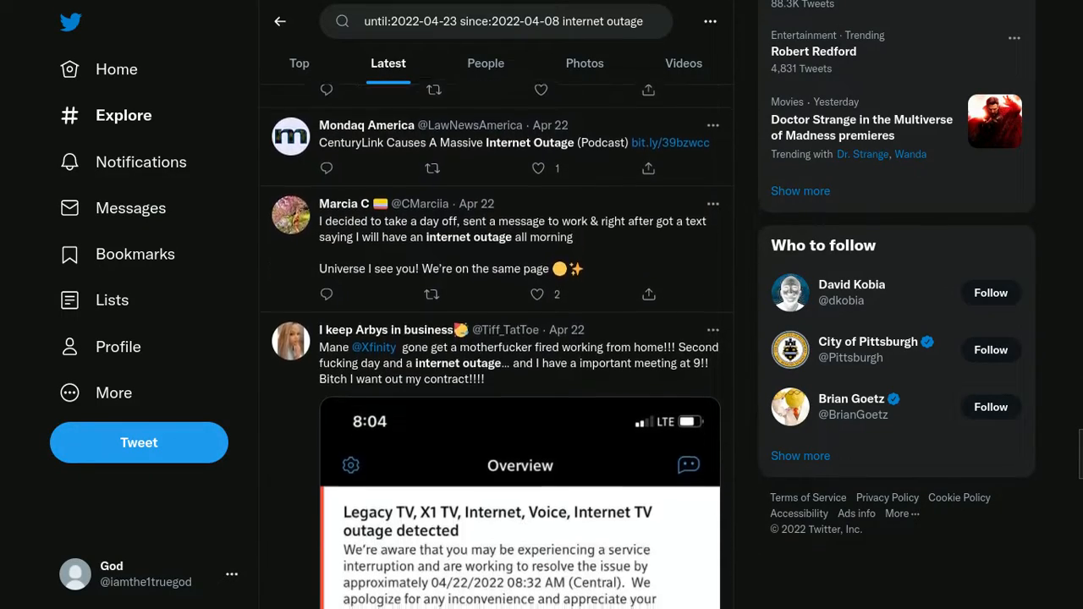
scroll("down", 3)
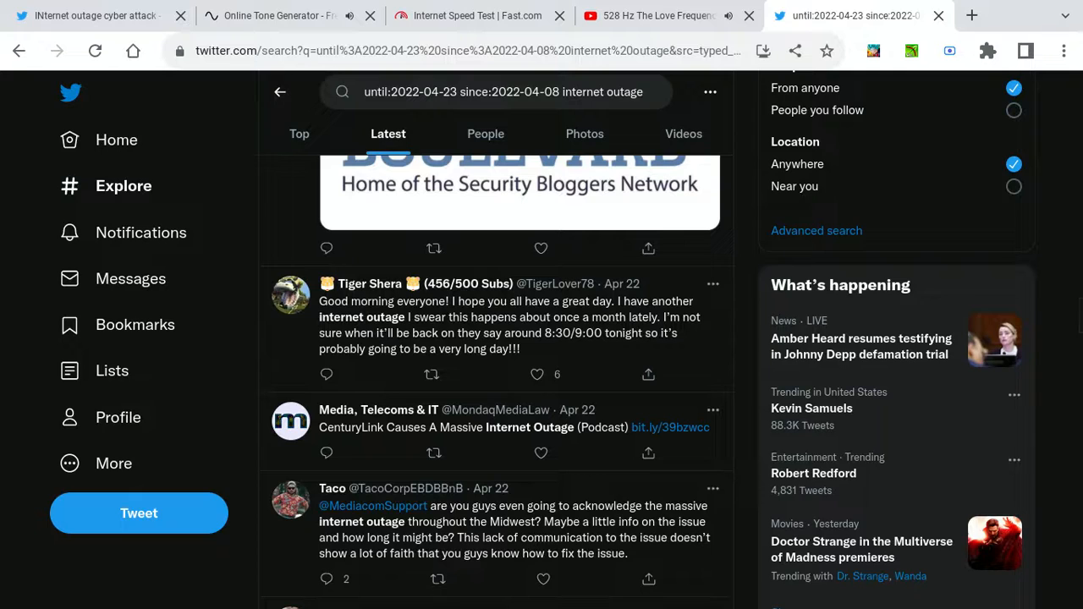
Place the cursor at the query's until date to change it to 2022-04-26.
left_click(504, 92)
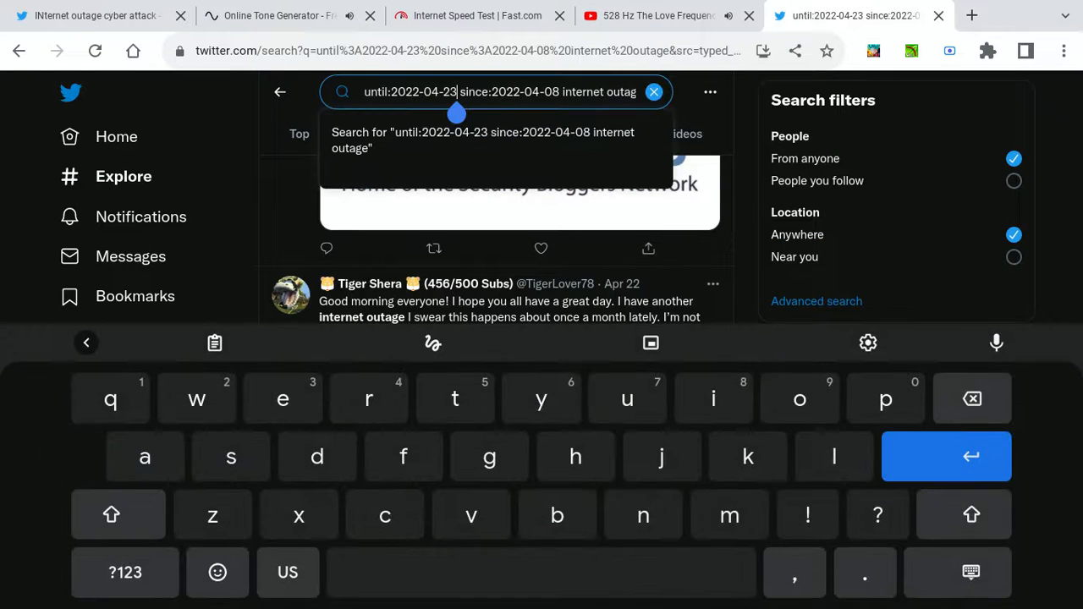
left_click(125, 572)
type("6")
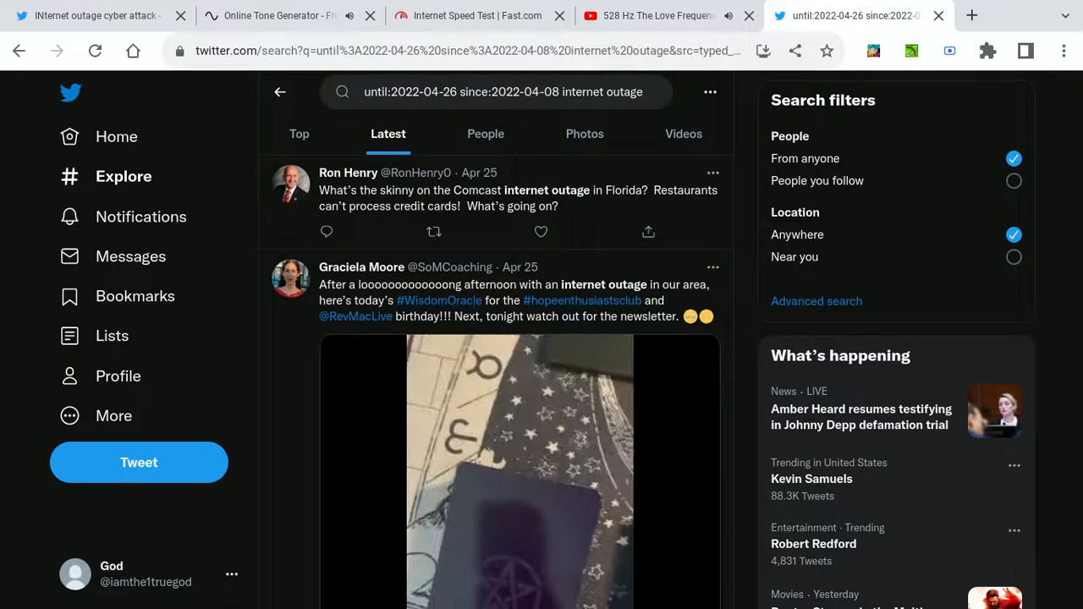
scroll("down", 3)
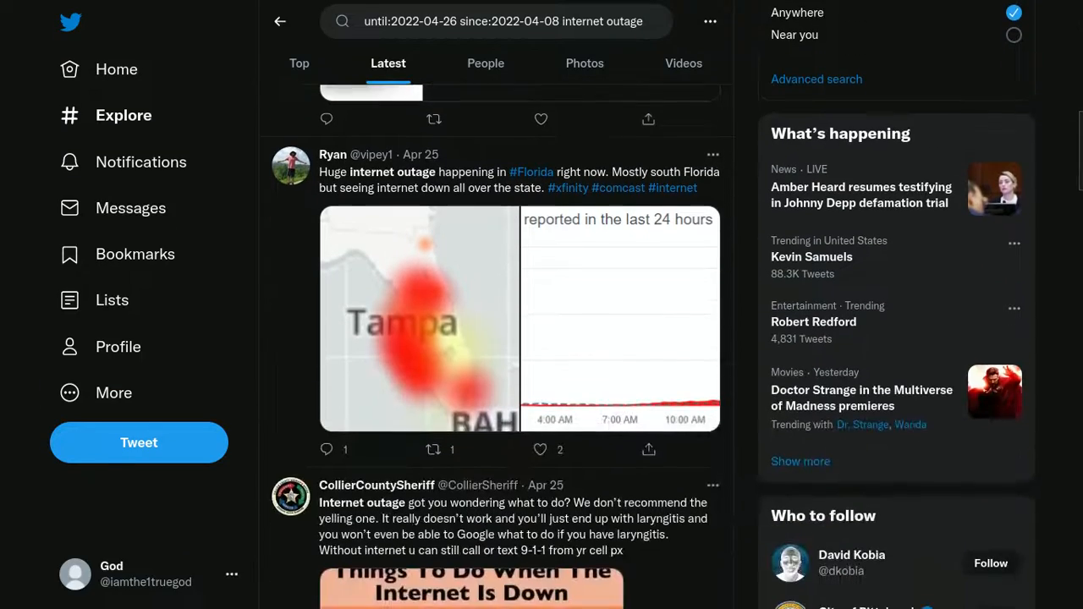
scroll("down", 3)
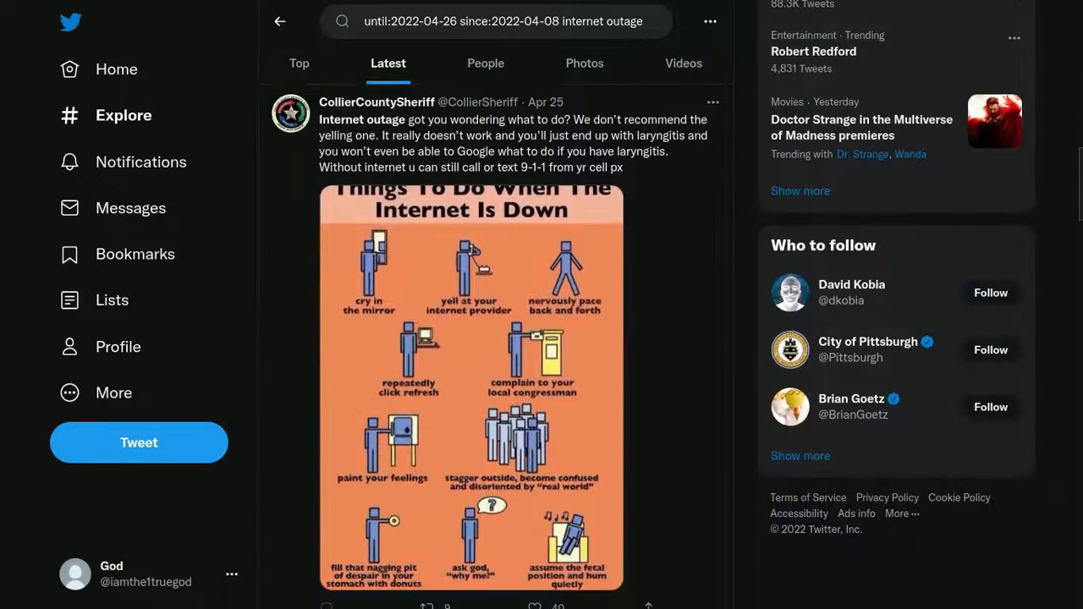
scroll("down", 3)
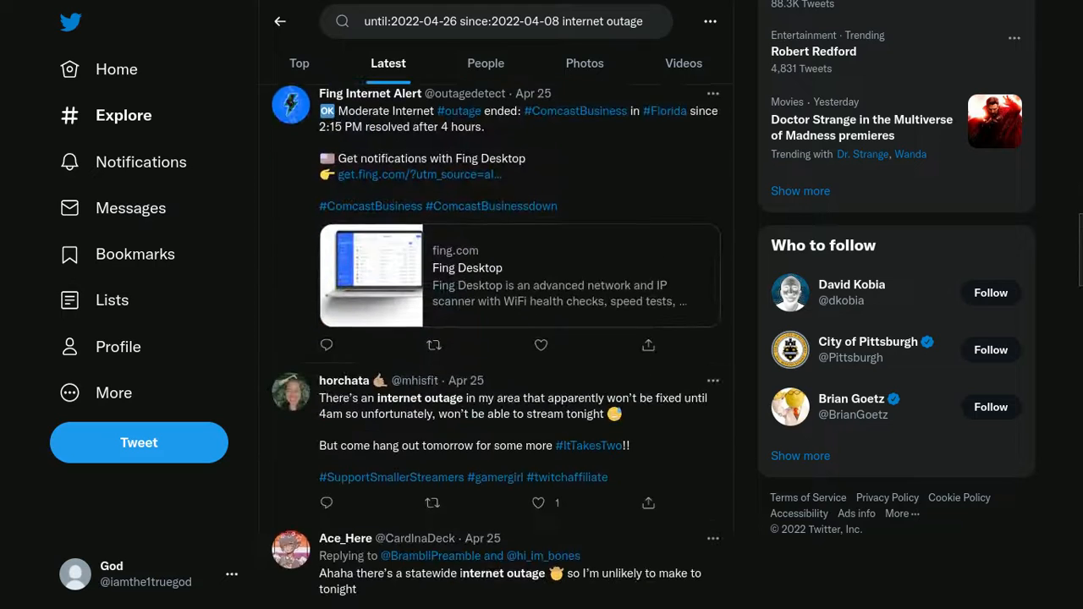
scroll("down", 3)
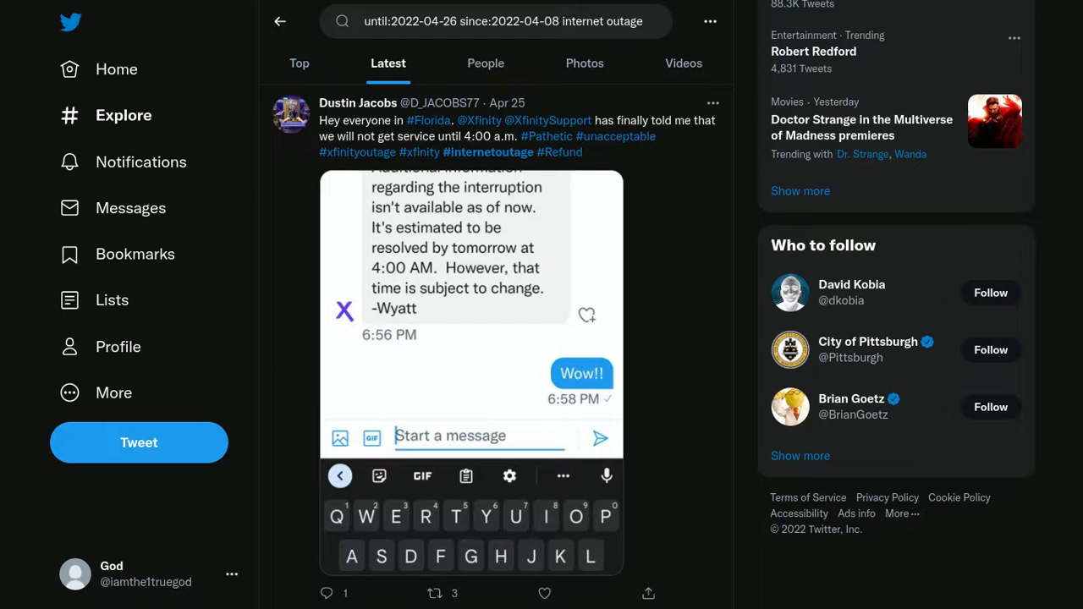
scroll("down", 3)
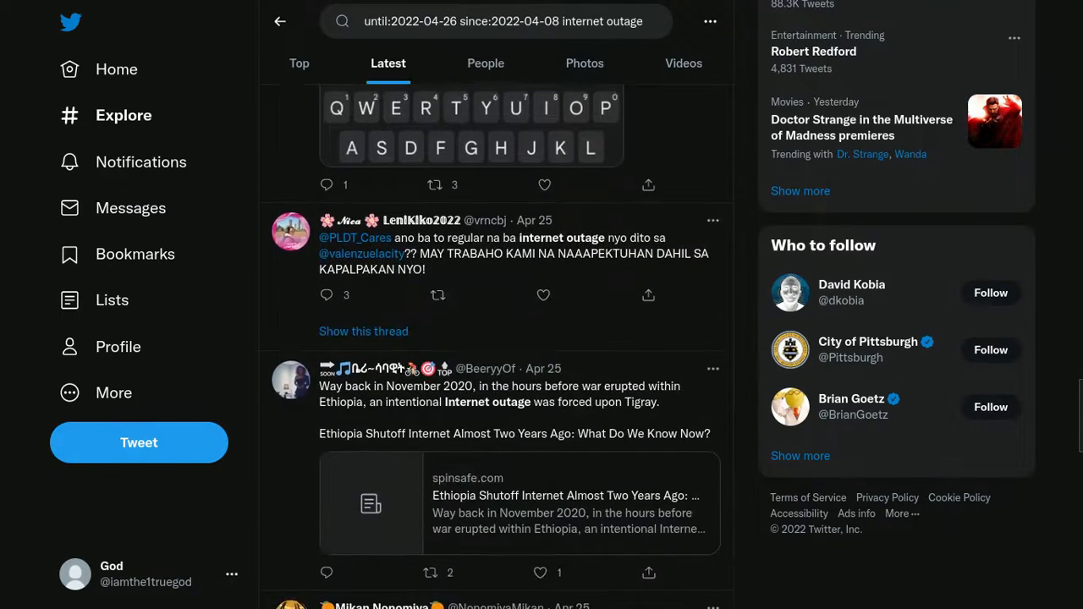
scroll("down", 3)
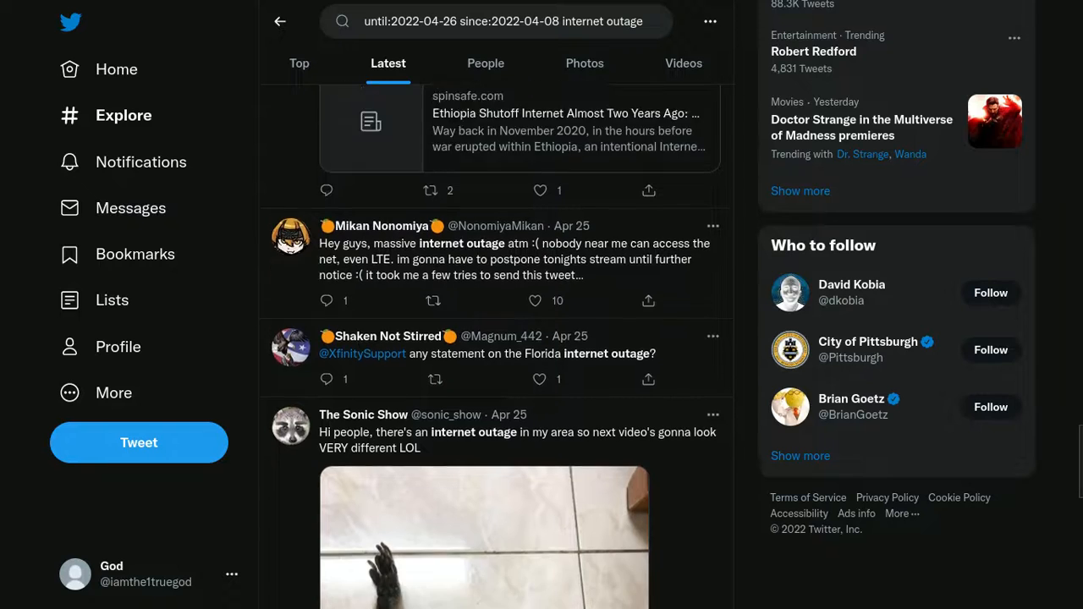
scroll("down", 3)
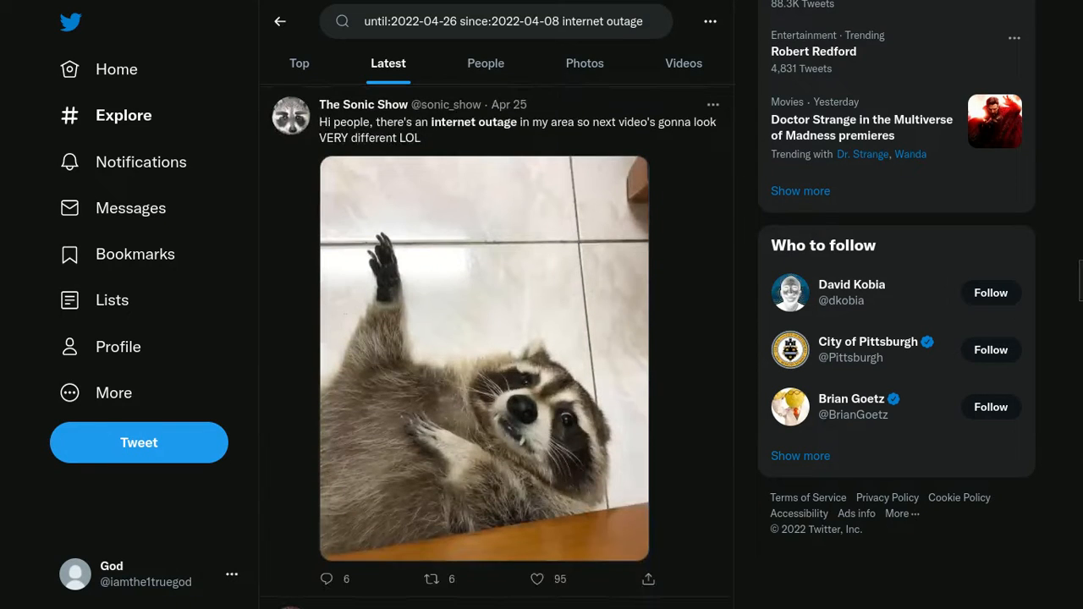
scroll("down", 3)
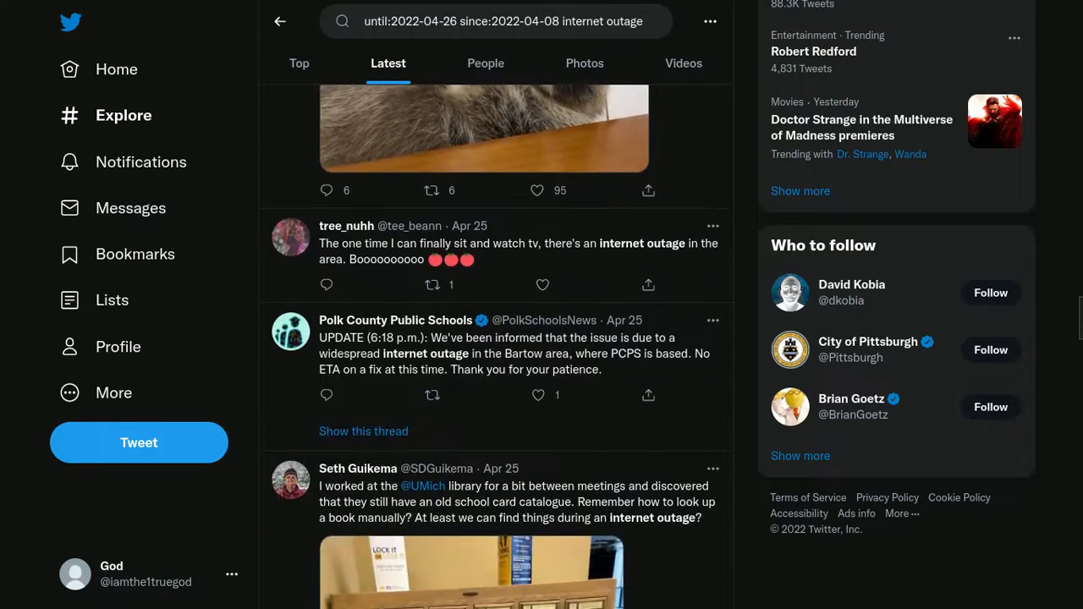
scroll("down", 3)
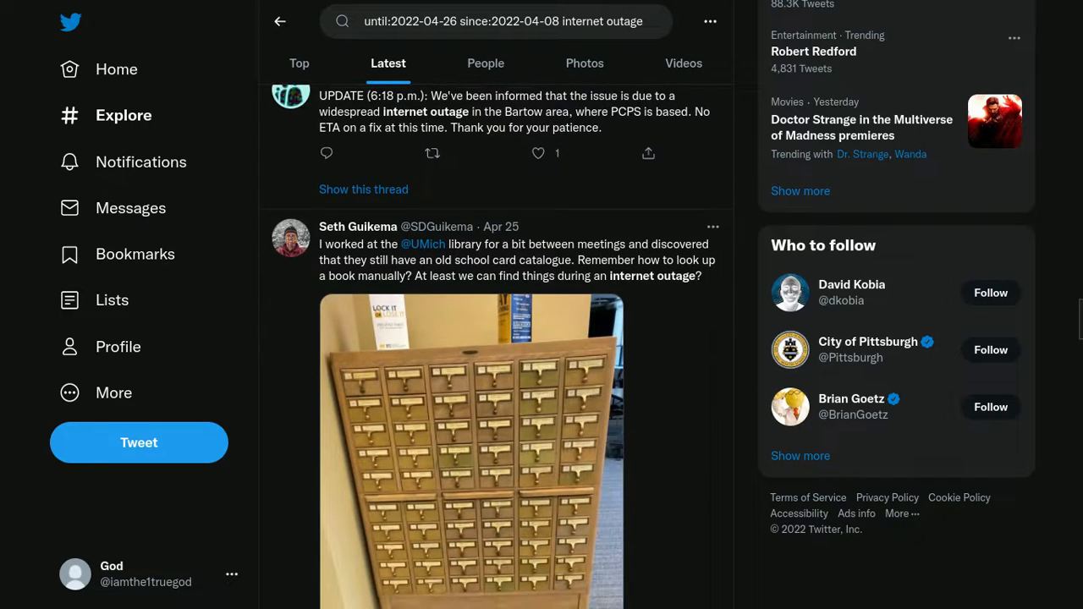
scroll("down", 3)
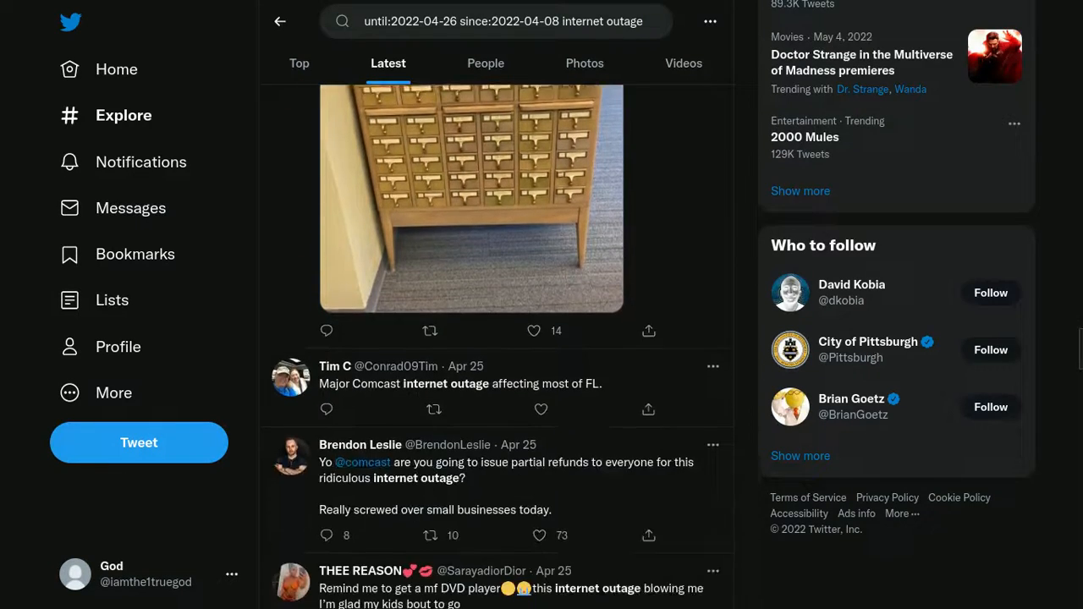
scroll("down", 3)
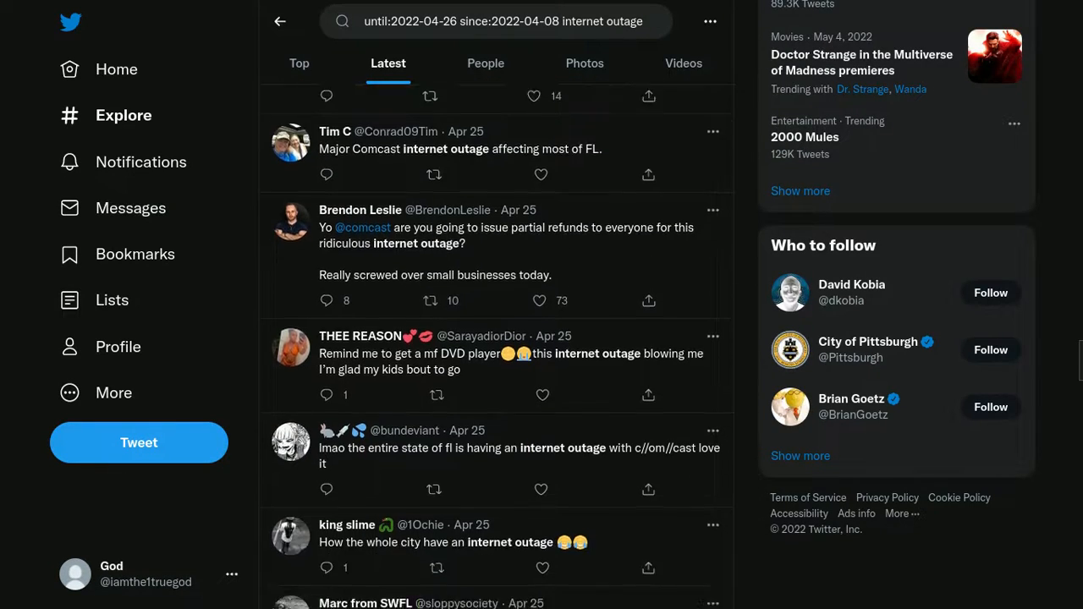
scroll("down", 3)
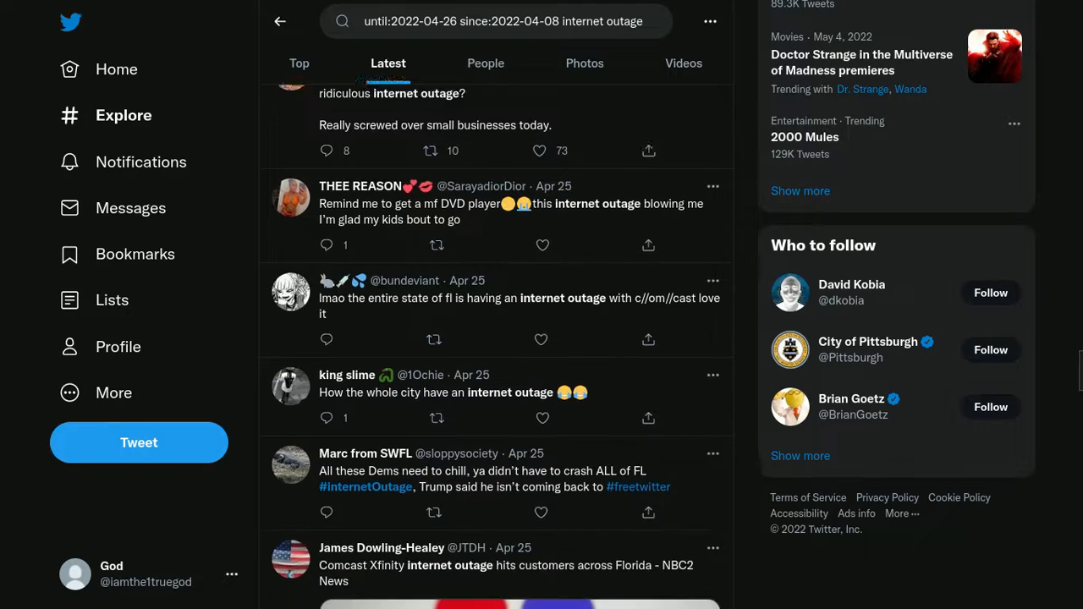
scroll("down", 3)
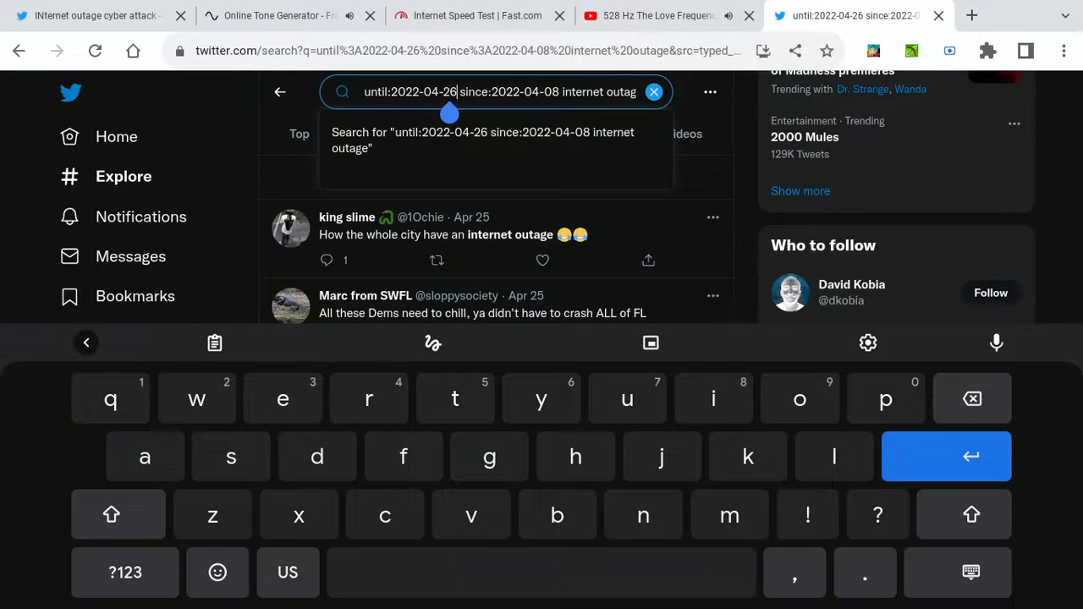
Change the query's end date to until:2022-04-29 and rerun the internet outage search.
key("Backspace")
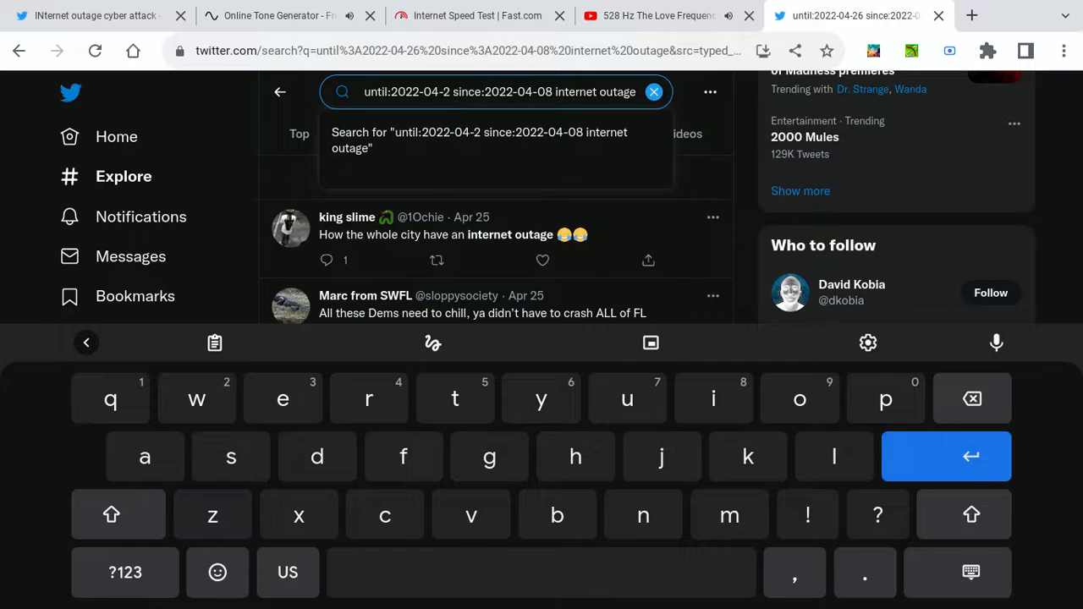
type("9")
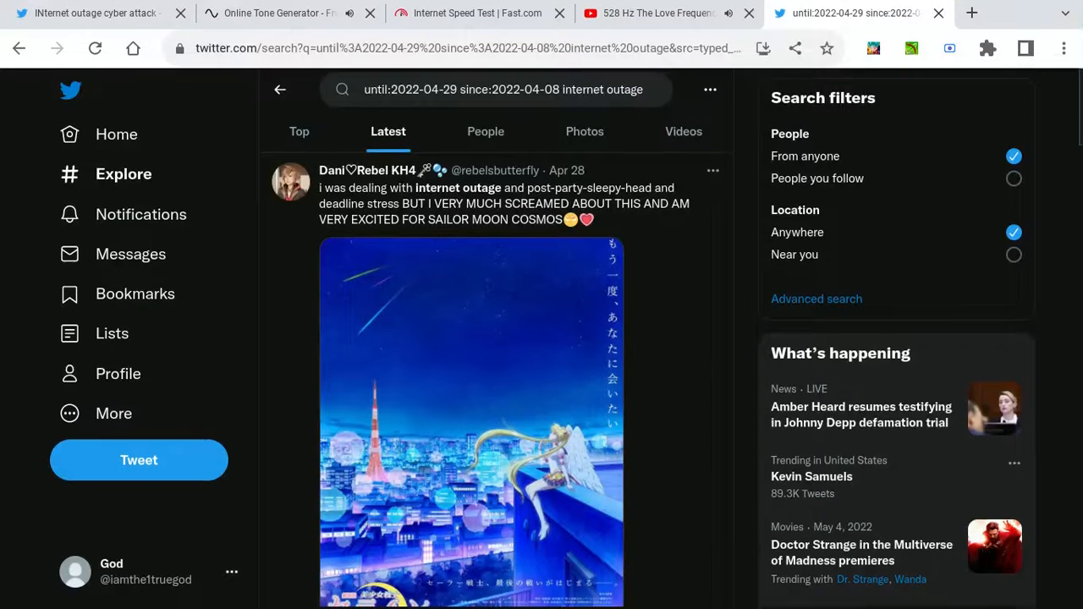
Scroll down through the April 28 outage results, including the Fing alerts.
scroll("down", 3)
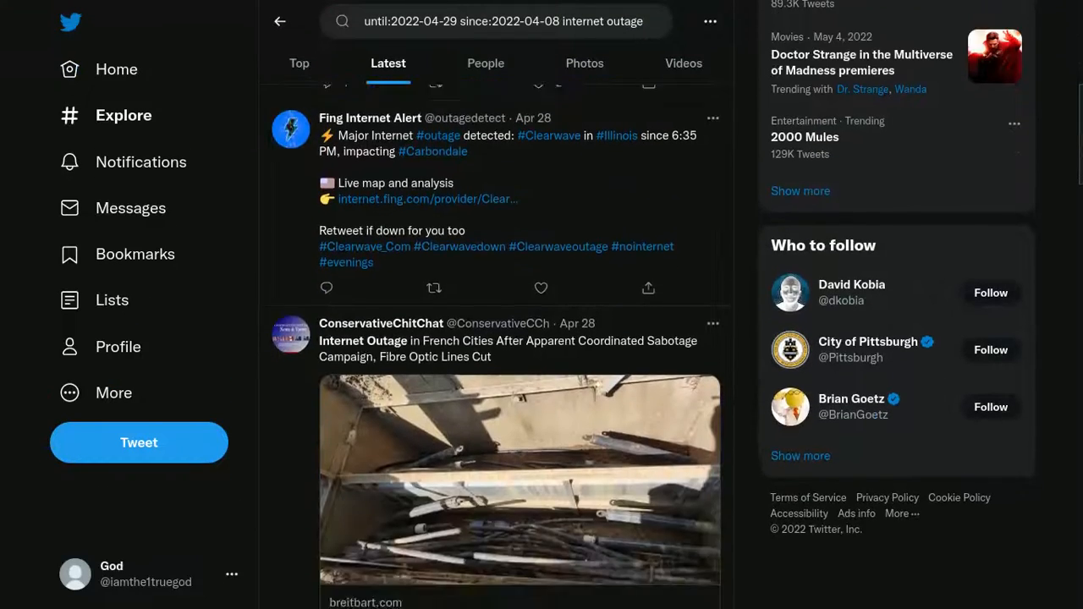
scroll("down", 3)
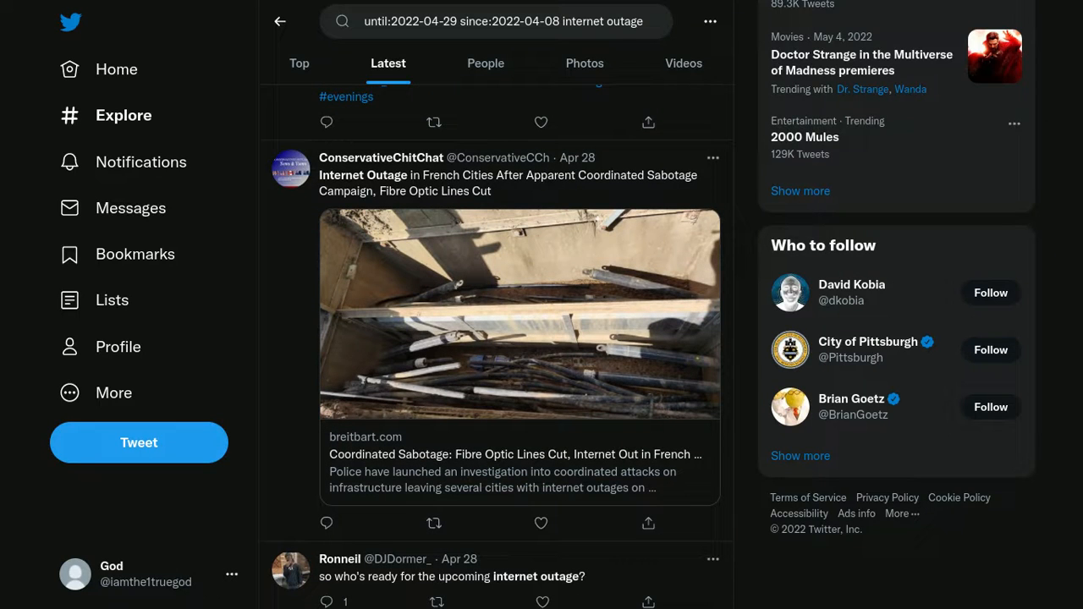
scroll("down", 3)
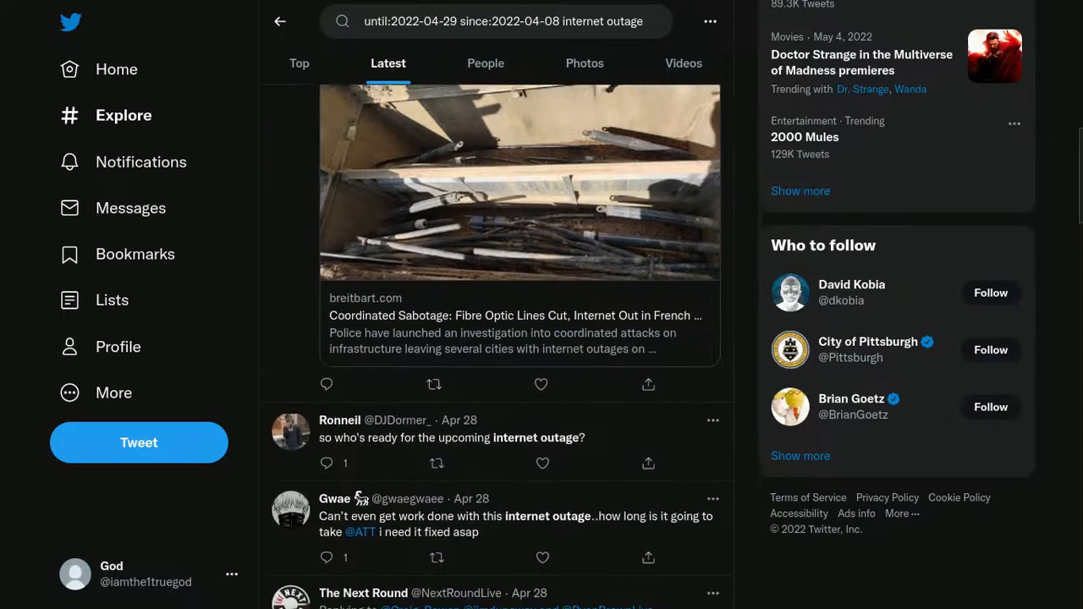
scroll("down", 3)
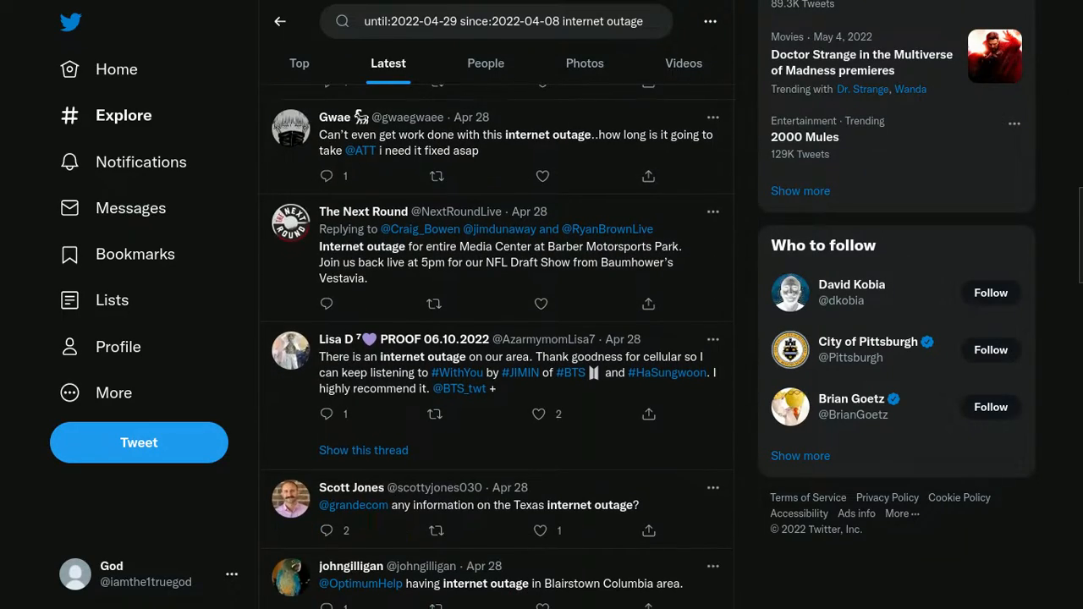
scroll("down", 3)
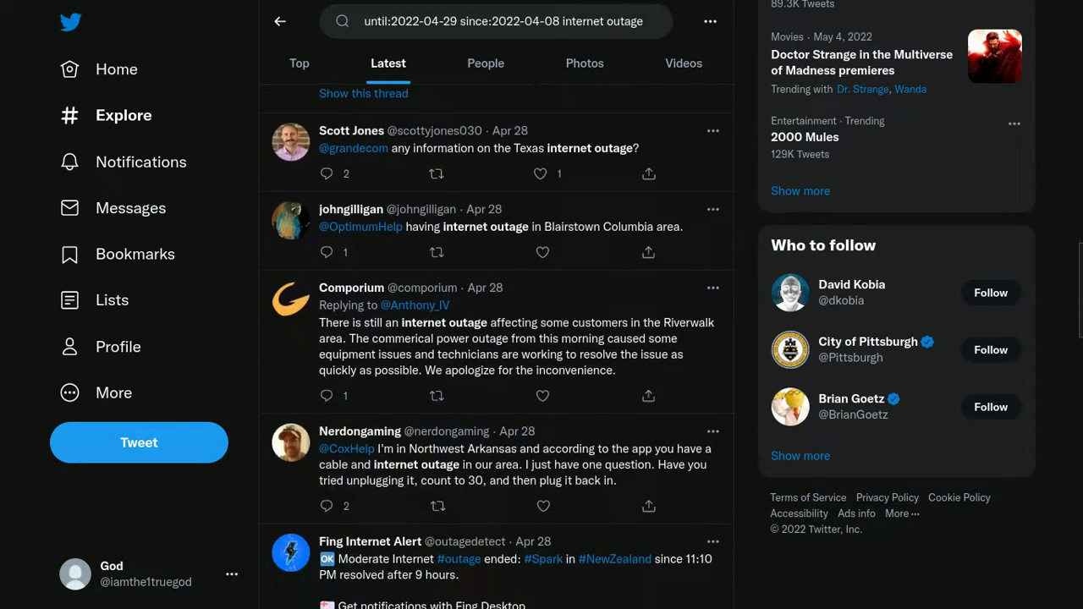
scroll("down", 3)
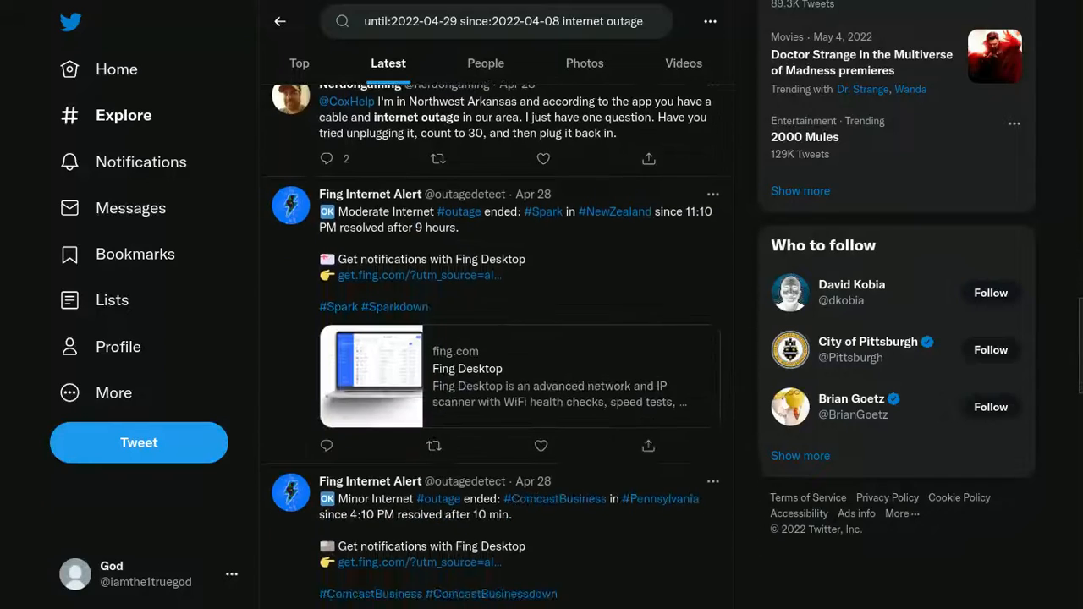
scroll("down", 3)
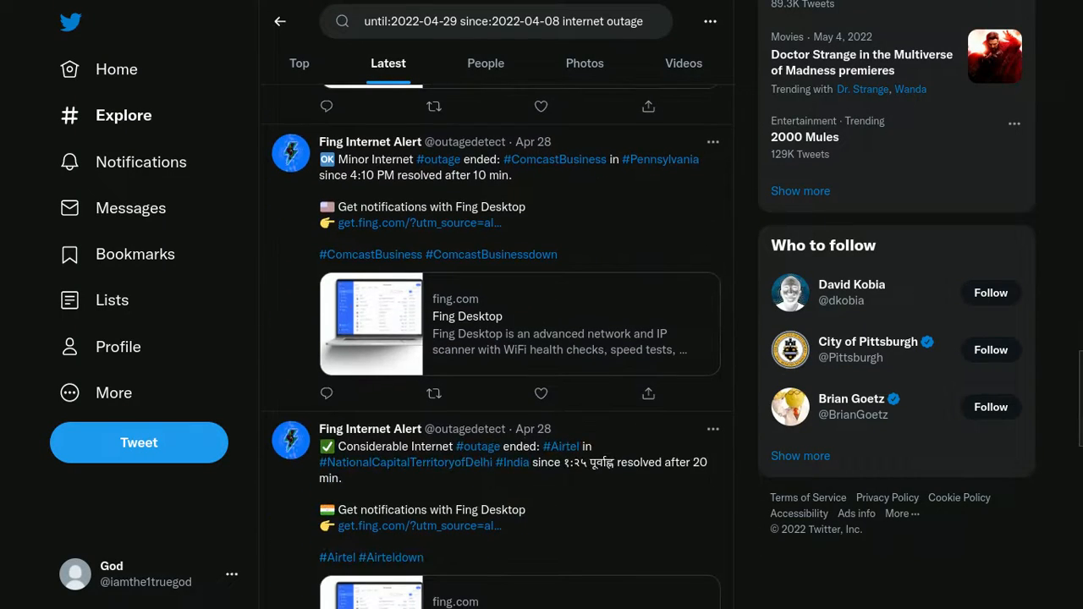
scroll("down", 3)
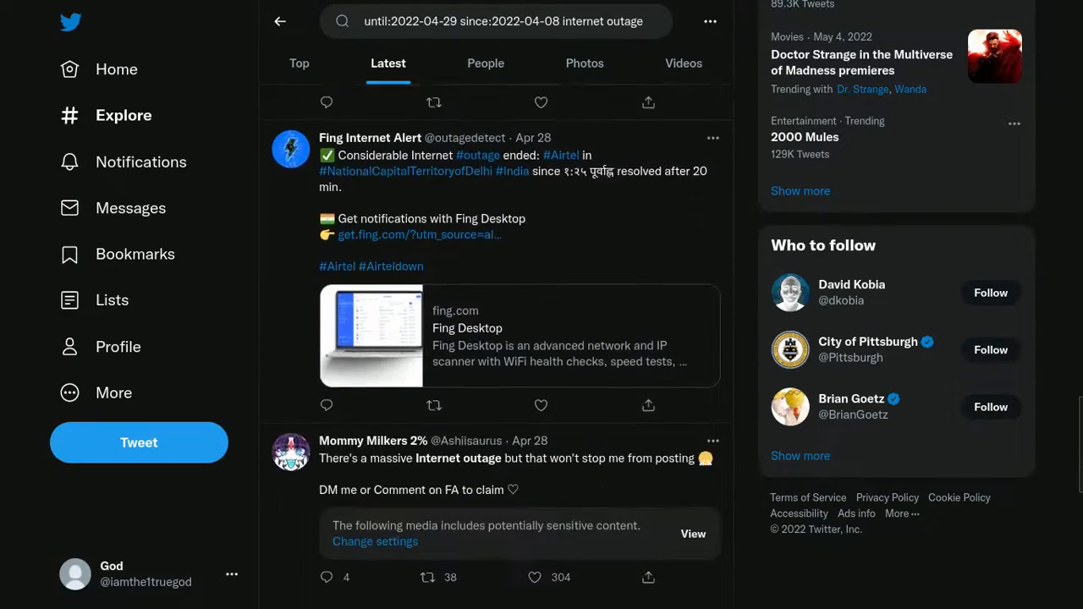
scroll("down", 3)
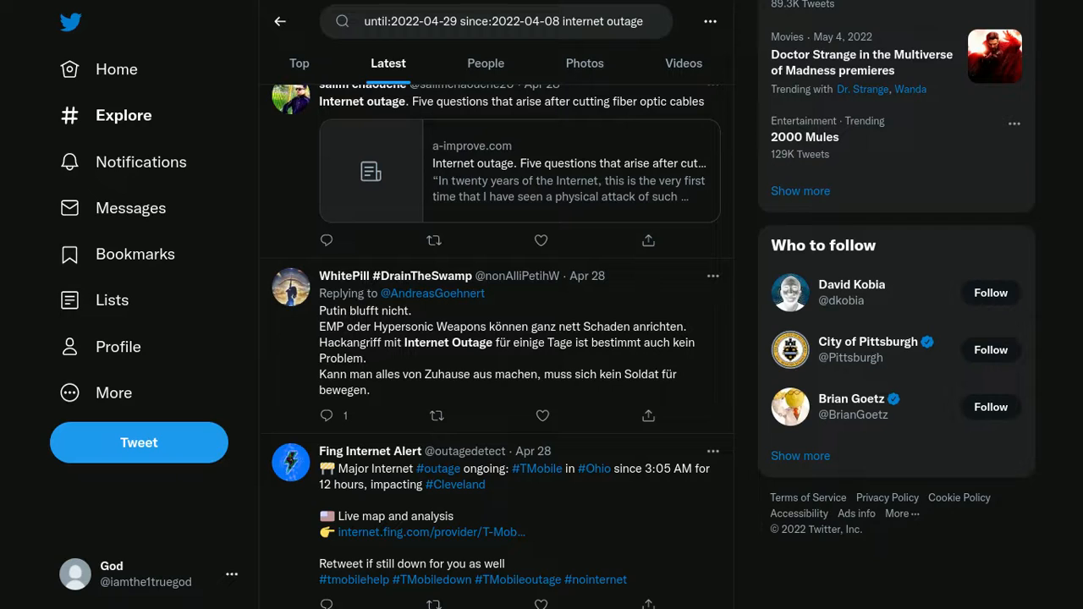
scroll("down", 3)
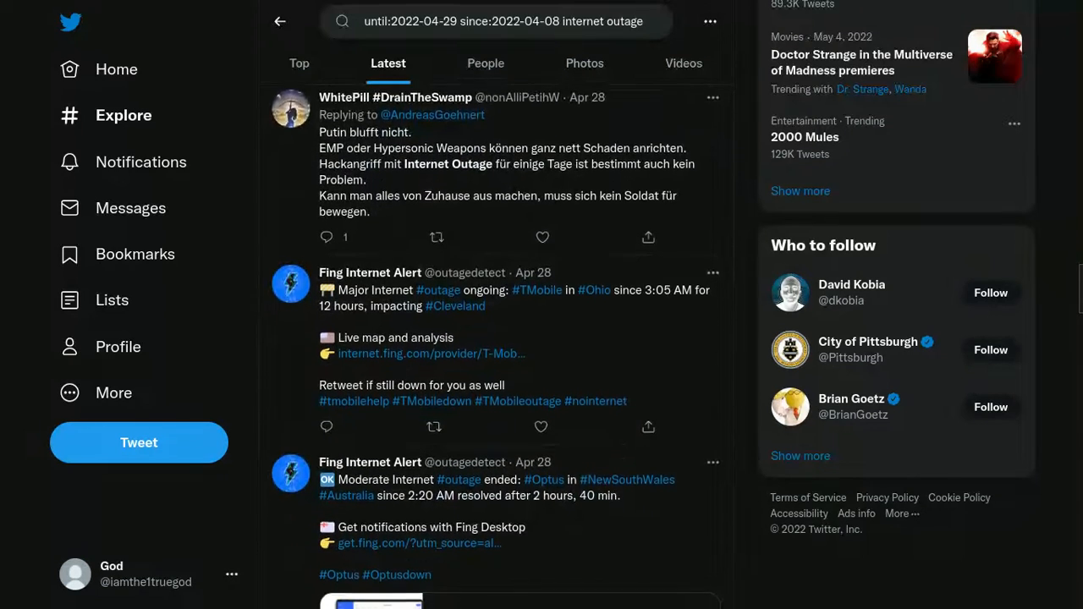
scroll("down", 3)
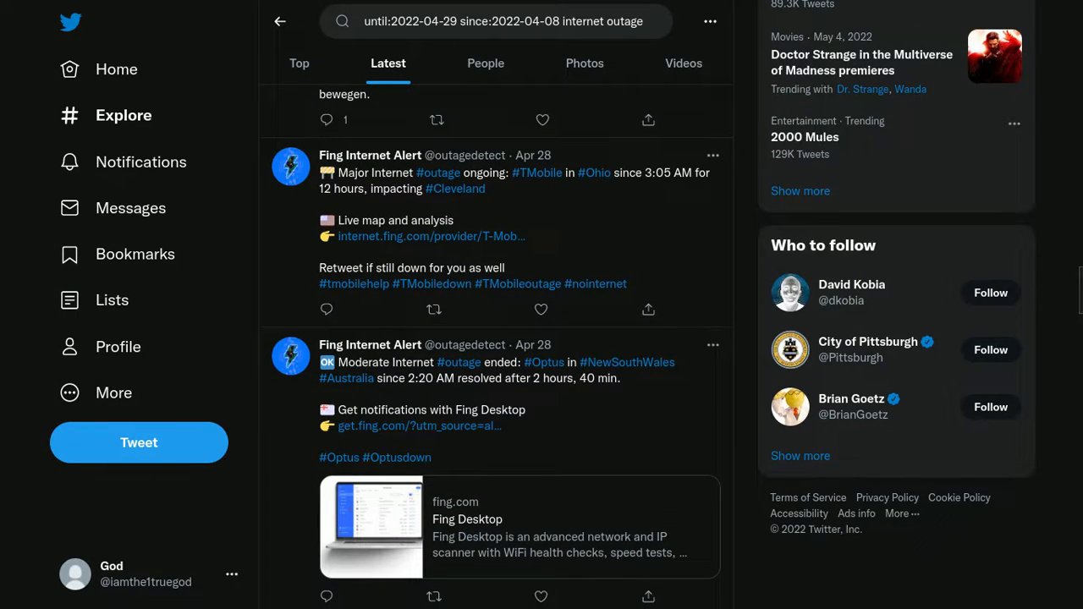
scroll("down", 3)
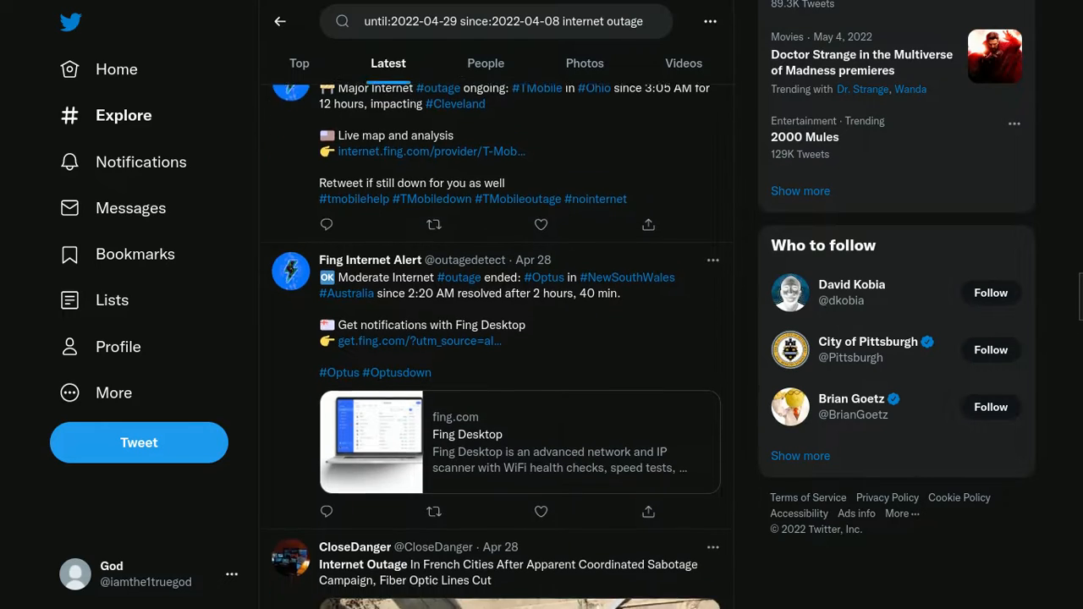
scroll("down", 3)
type("5")
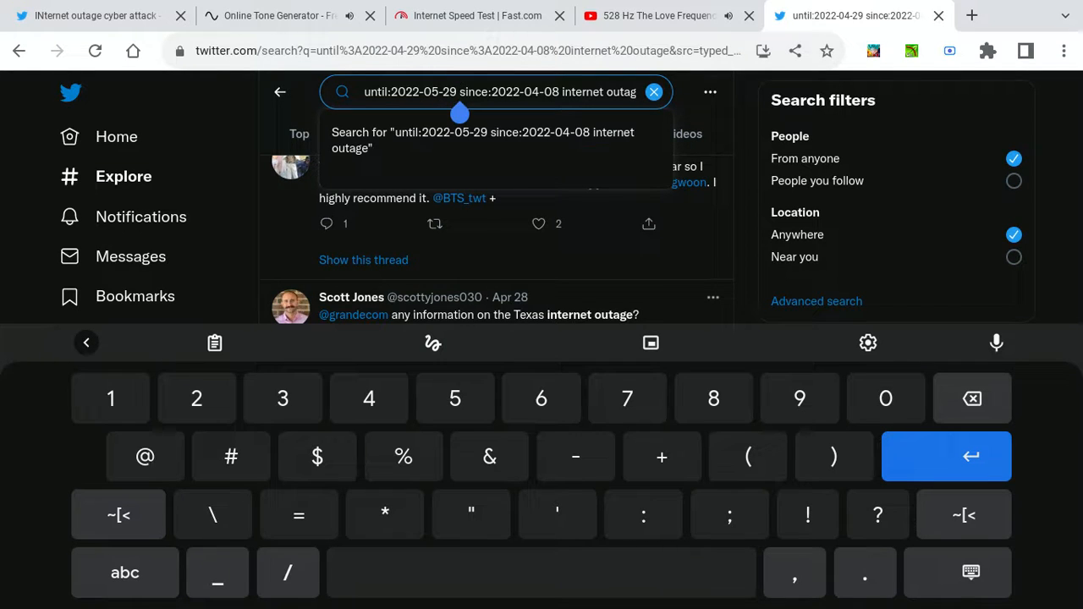
Begin editing the query's end date to 2022-05-, clearing the day digits.
key("Backspace")
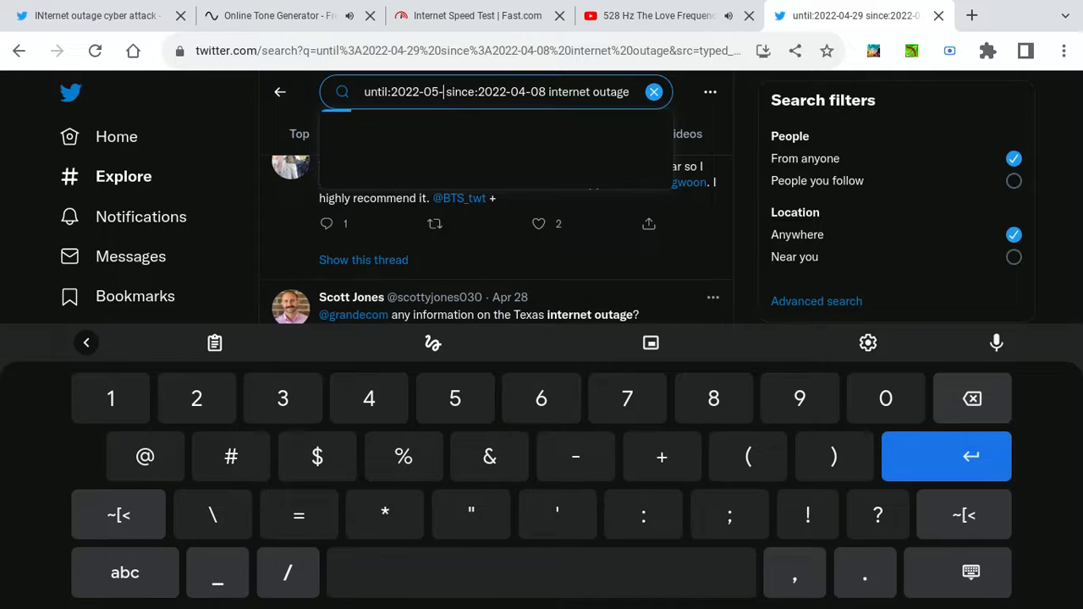